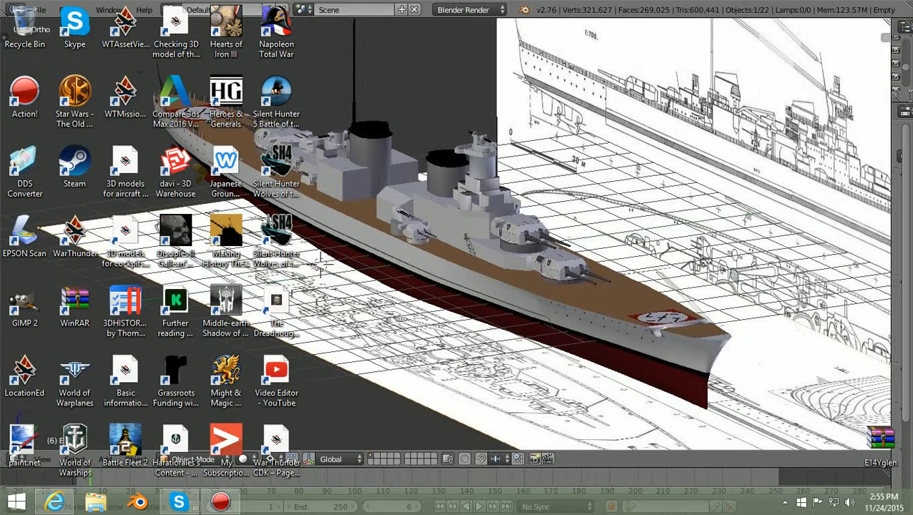
Launch GIMP 2 from its desktop shortcut
left_click(25, 303)
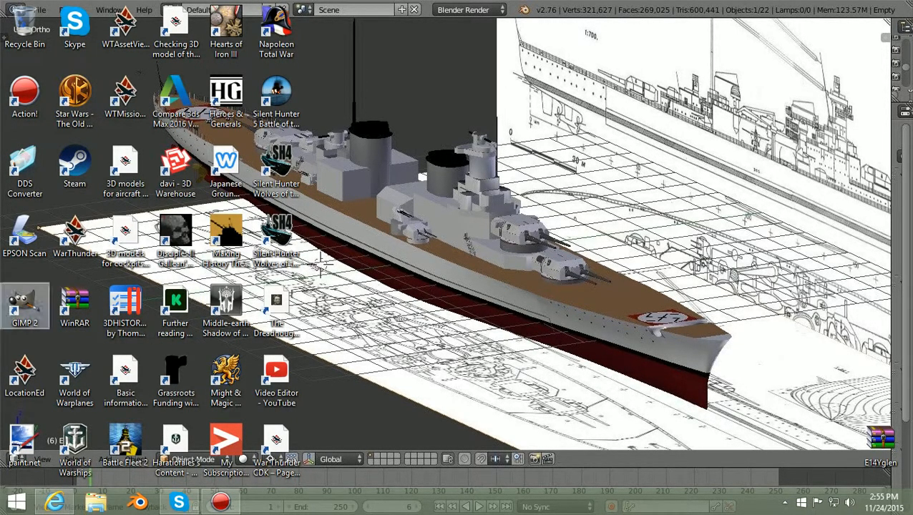
mouse_move(25, 307)
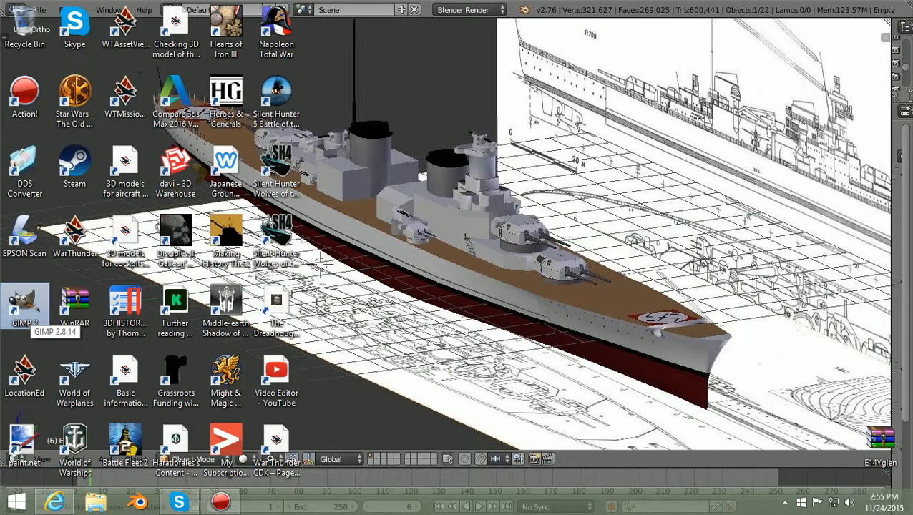
double_click(24, 300)
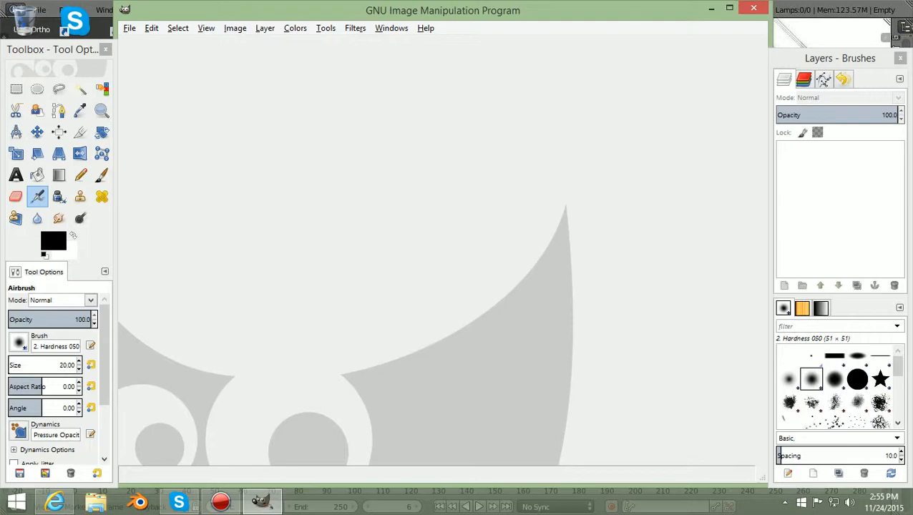
Start opening an image and browse to the Pictures folder
left_click(129, 28)
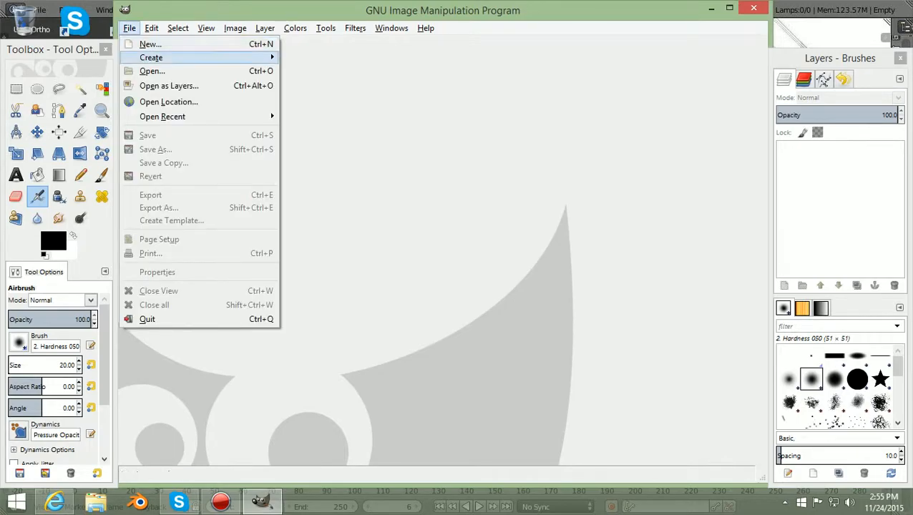
left_click(152, 70)
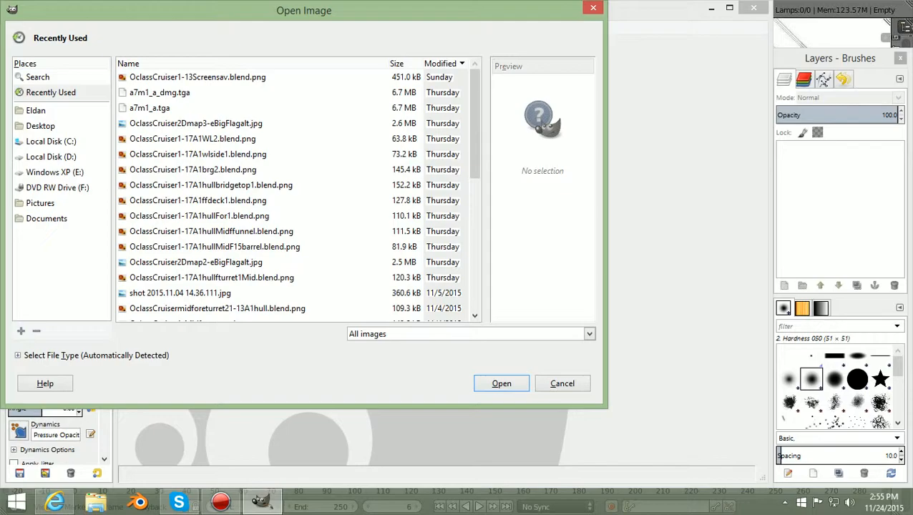
left_click(40, 203)
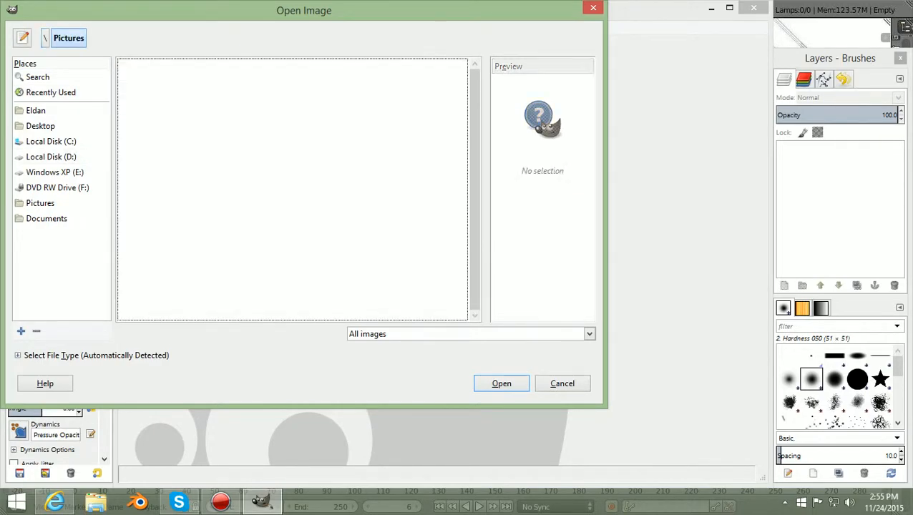
left_click(141, 77)
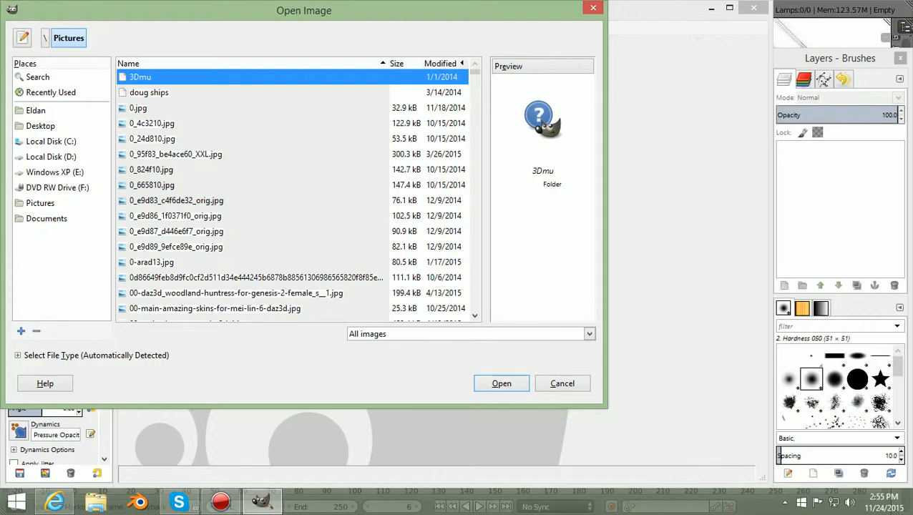
Scroll the Pictures file list and choose E14Yglen1.jpg to open
scroll("down", 3)
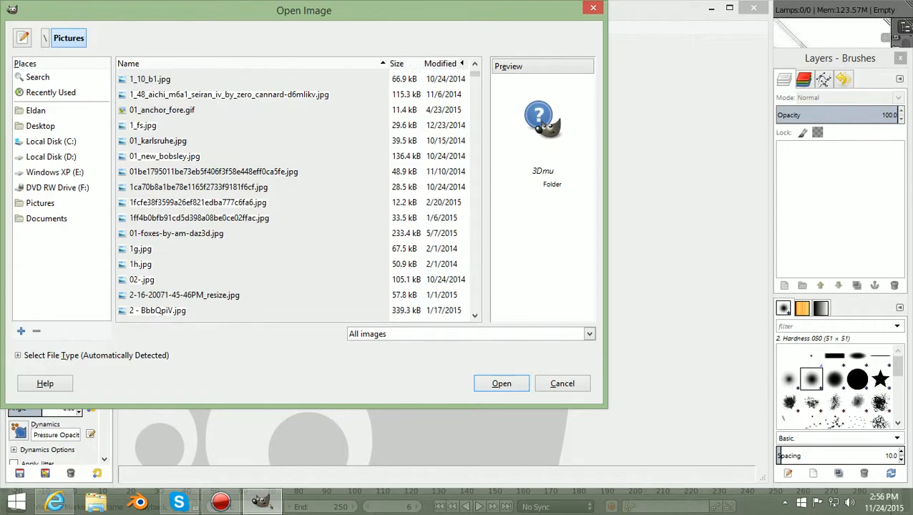
scroll("down", 3)
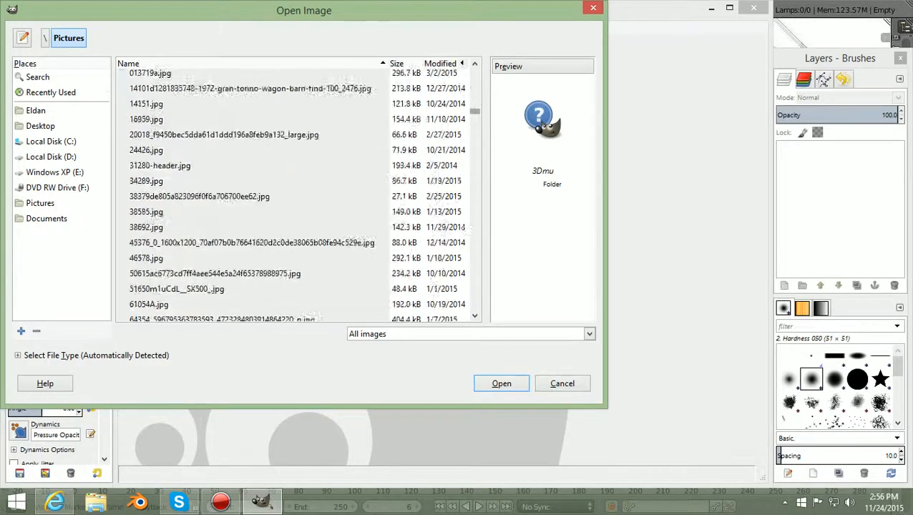
scroll("down", 3)
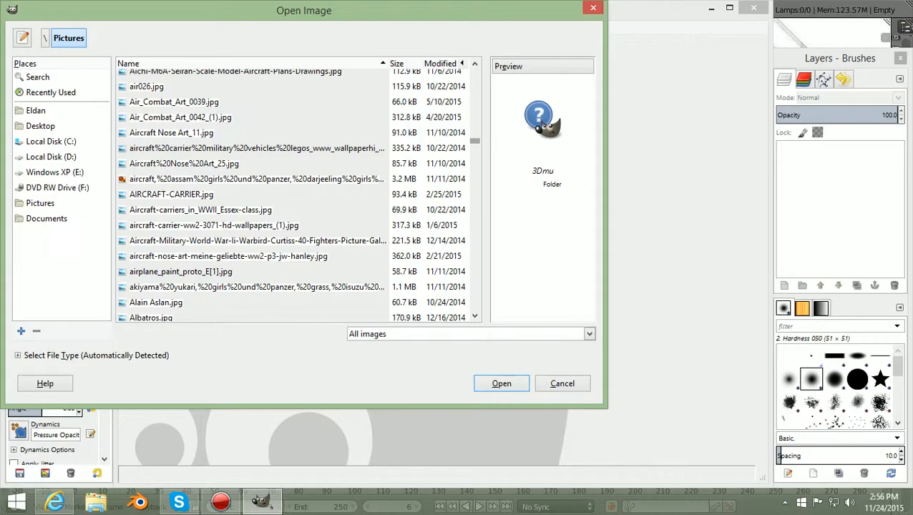
scroll("down", 3)
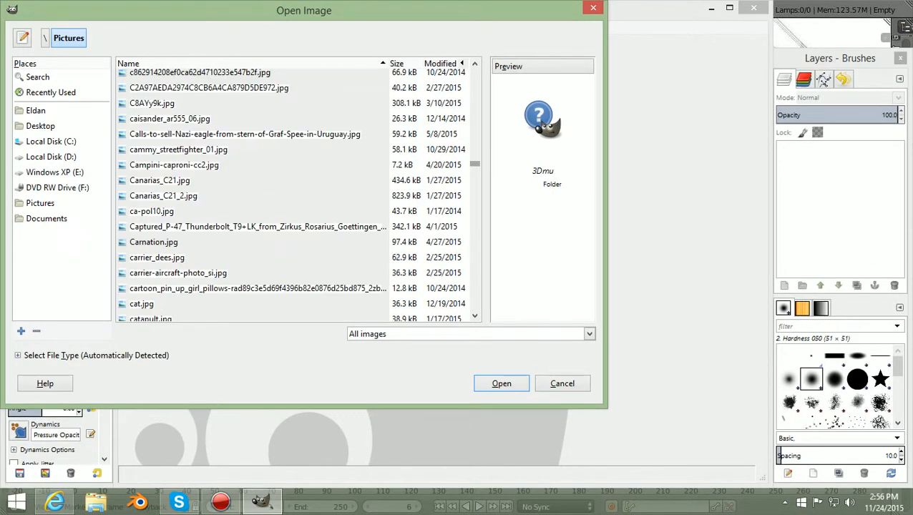
scroll("down", 3)
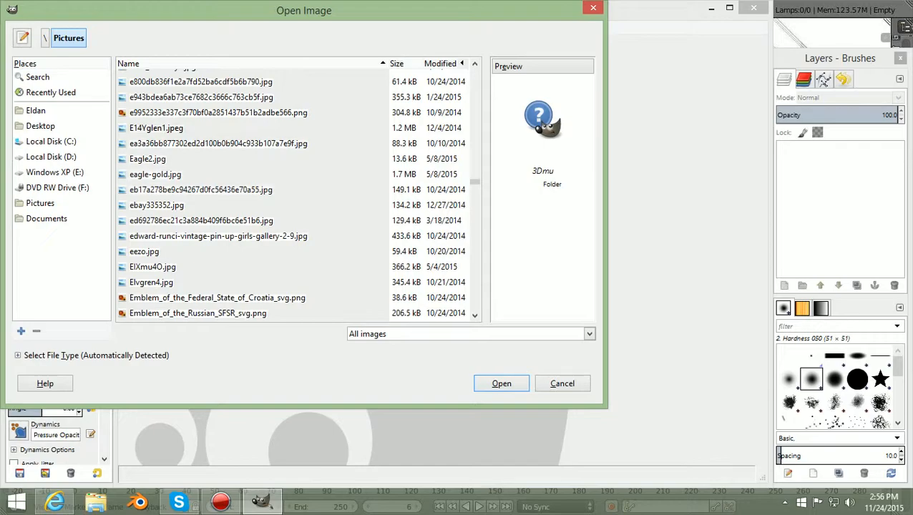
left_click(156, 127)
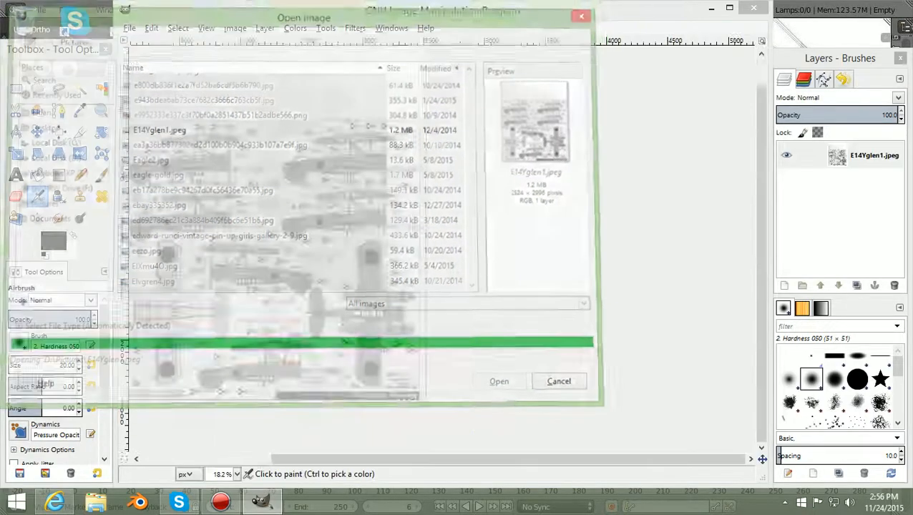
left_click(500, 380)
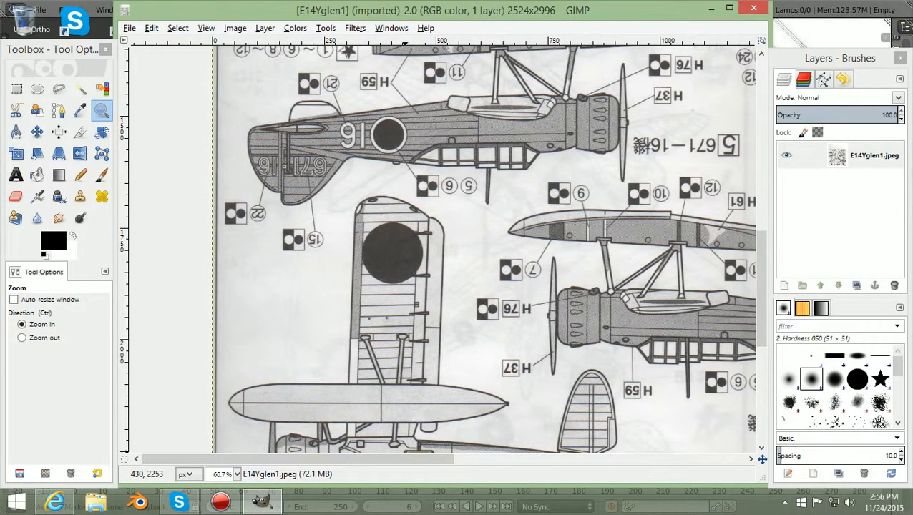
scroll("right", 3)
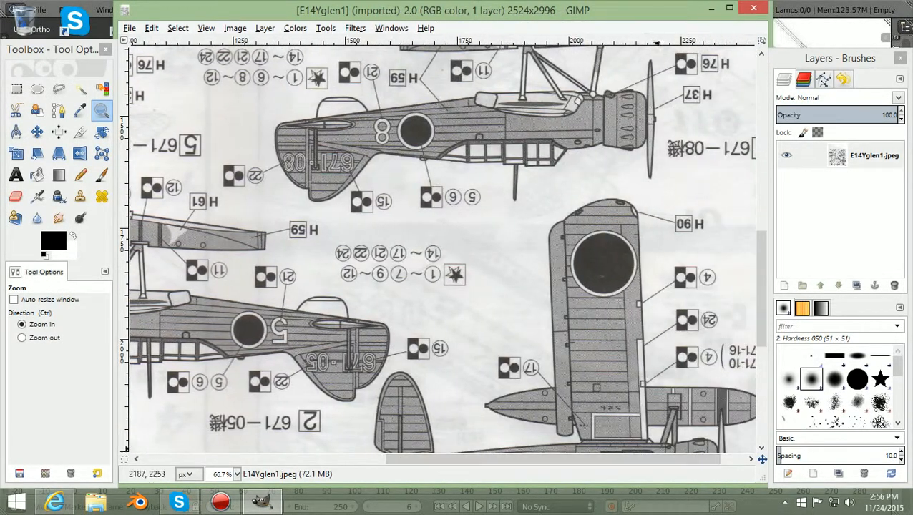
scroll("down", 3)
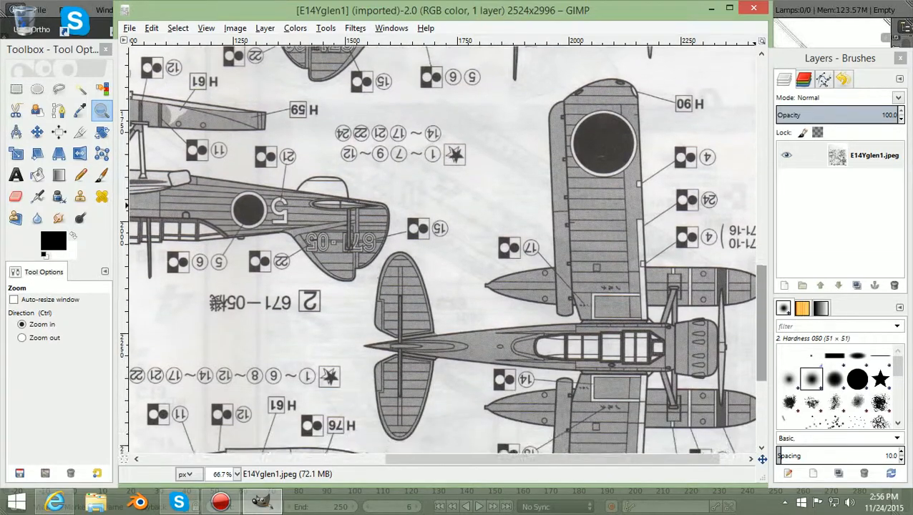
scroll("down", 3)
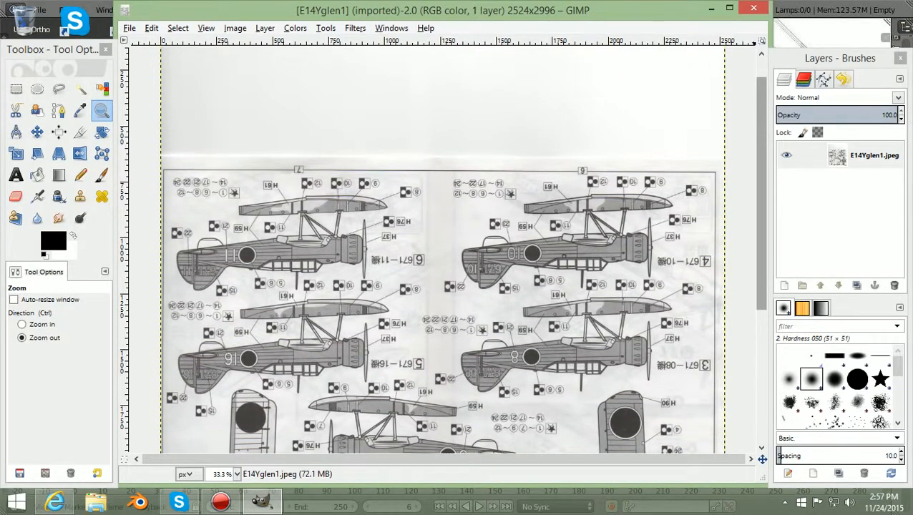
scroll("down", 3)
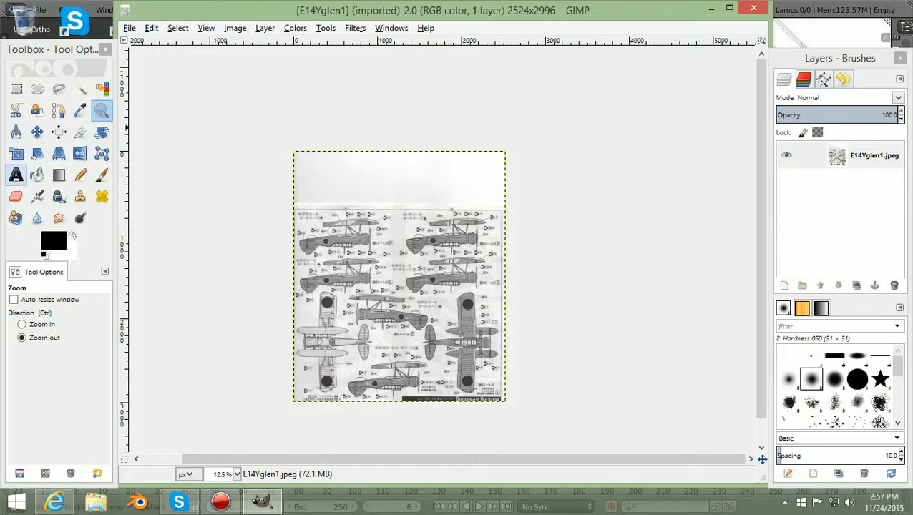
mouse_move(16, 153)
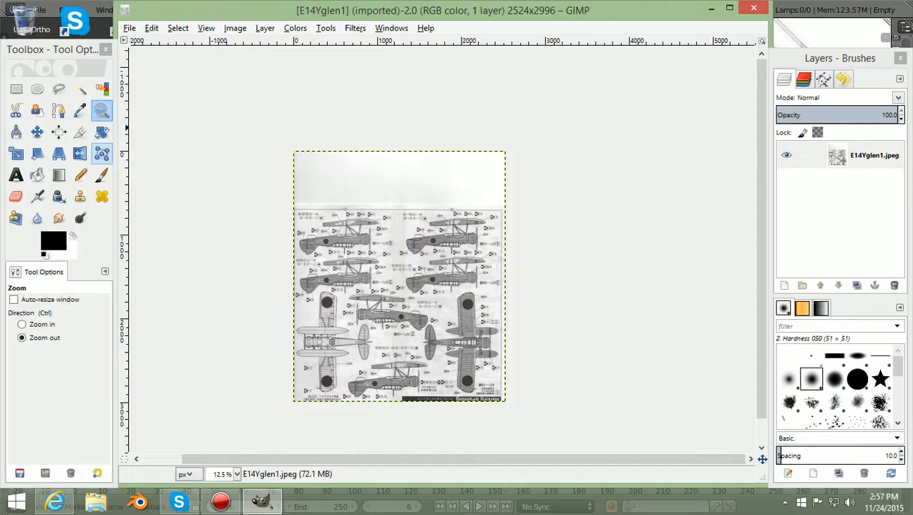
Rotate the E14Yglen1 layer by 180 degrees with the Rotate tool
left_click(101, 131)
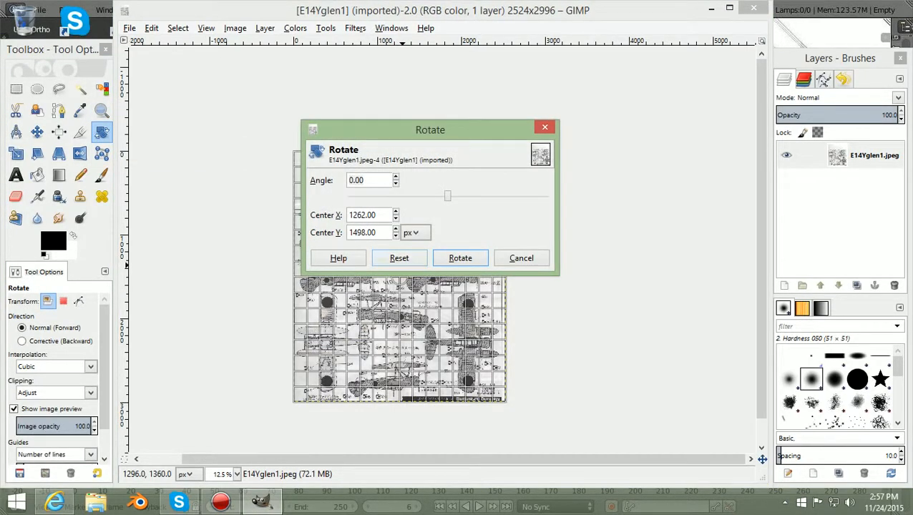
left_click_drag(446, 196, 541, 196)
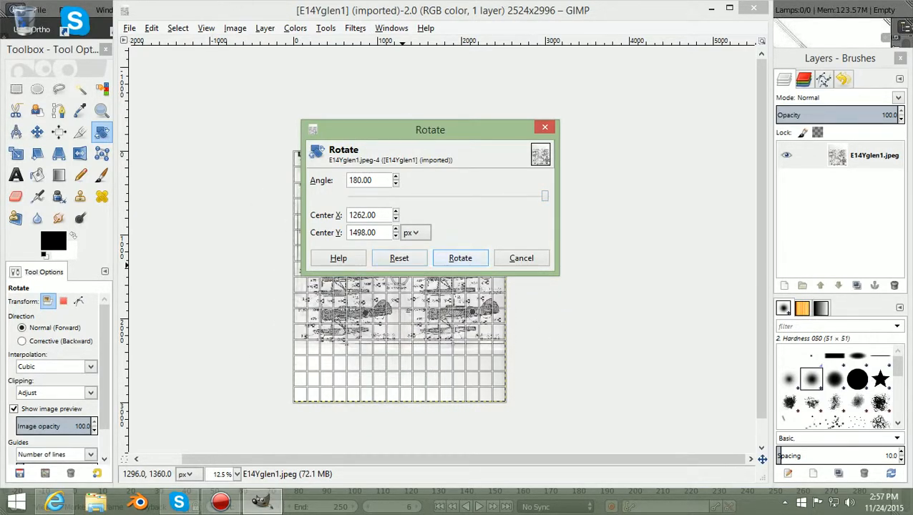
left_click(460, 258)
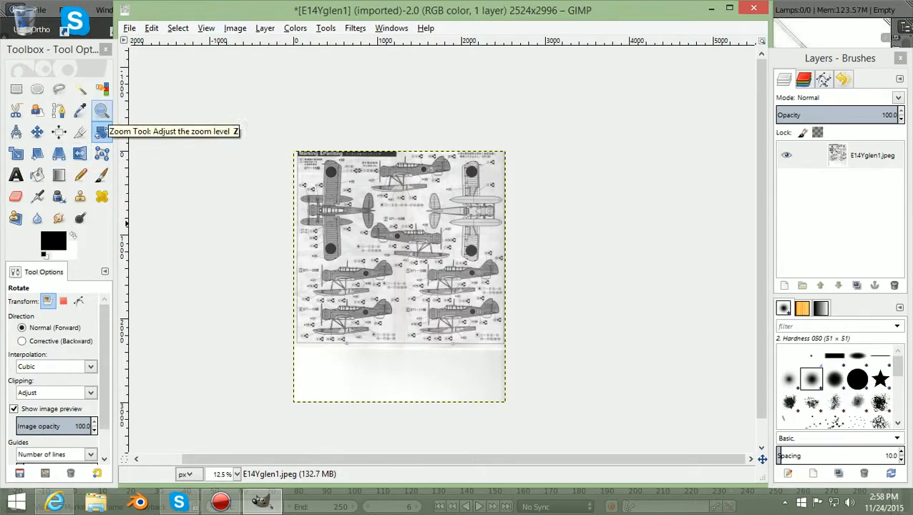
left_click(101, 109)
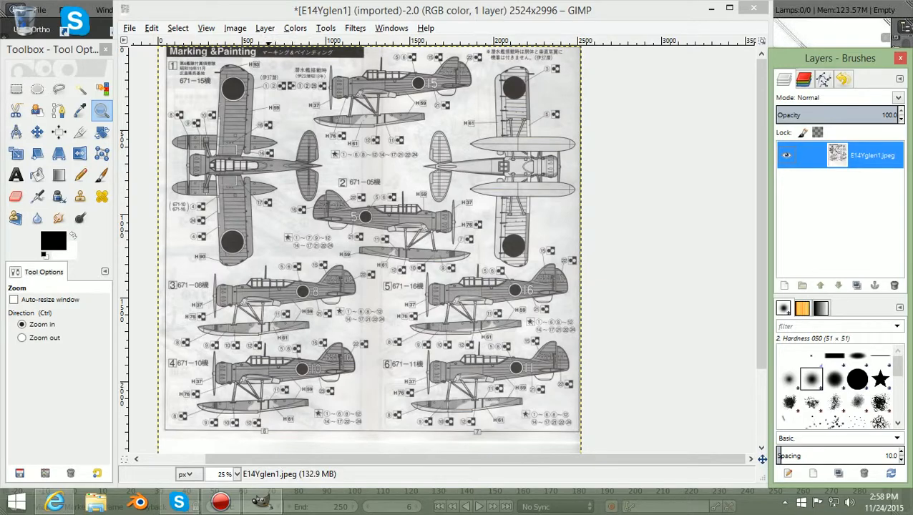
left_click(265, 29)
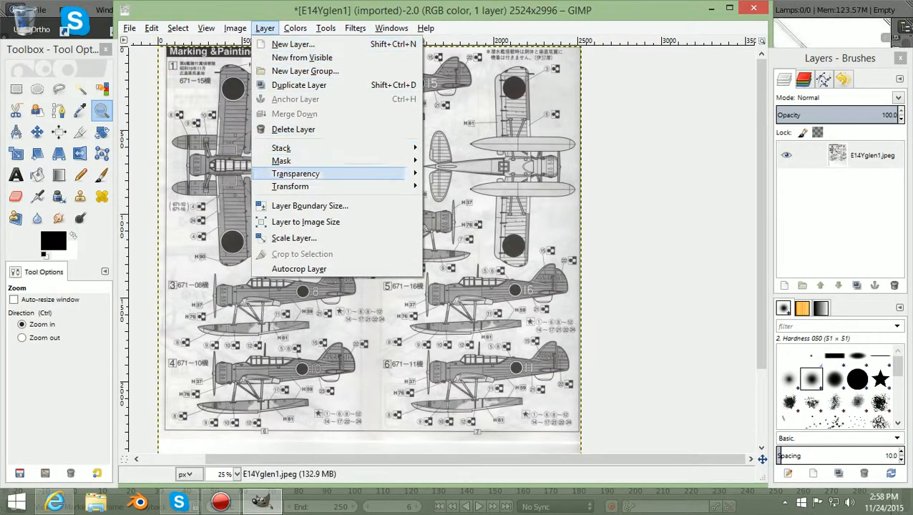
mouse_move(295, 173)
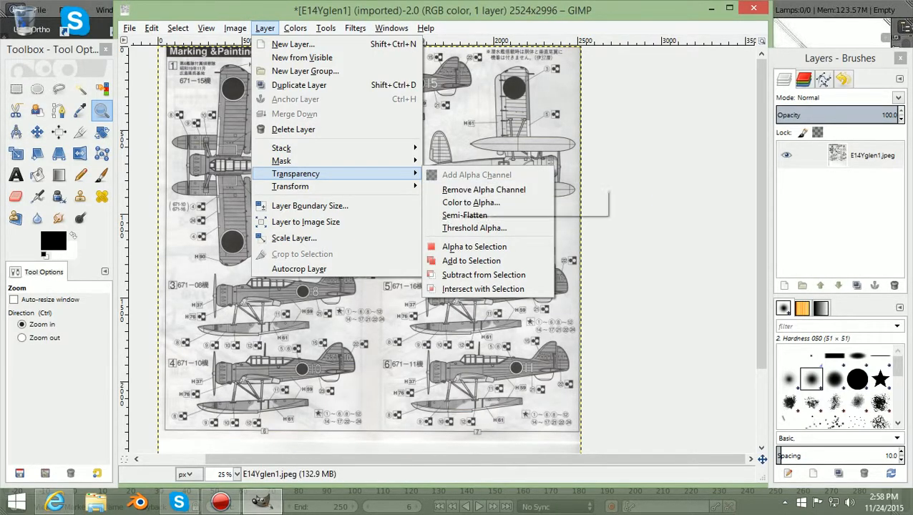
mouse_move(477, 174)
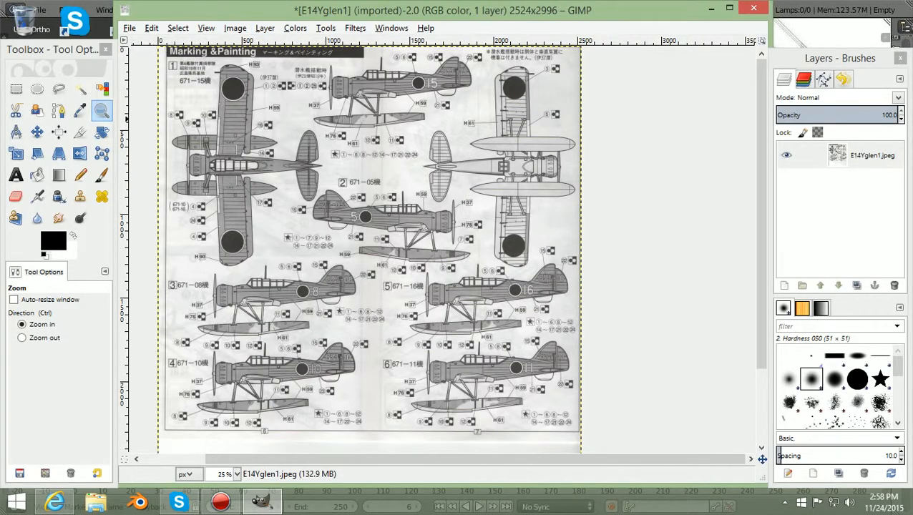
mouse_move(102, 110)
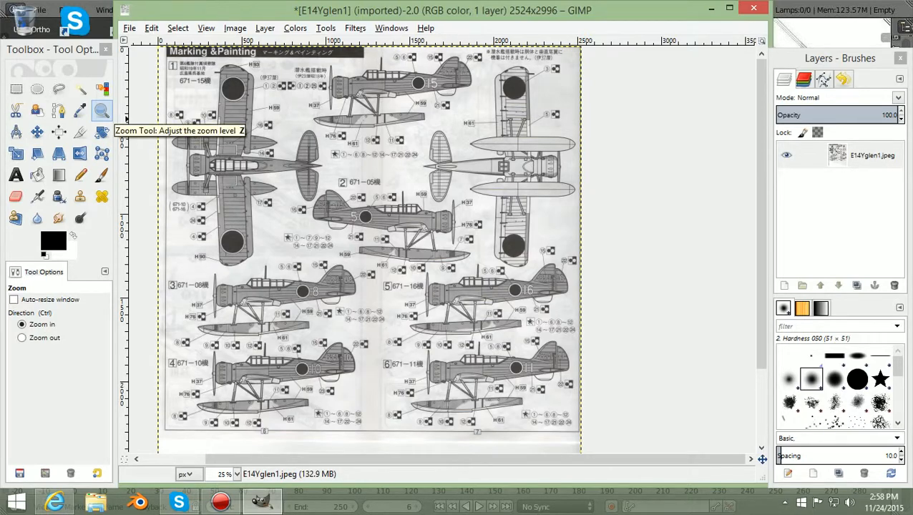
left_click(21, 337)
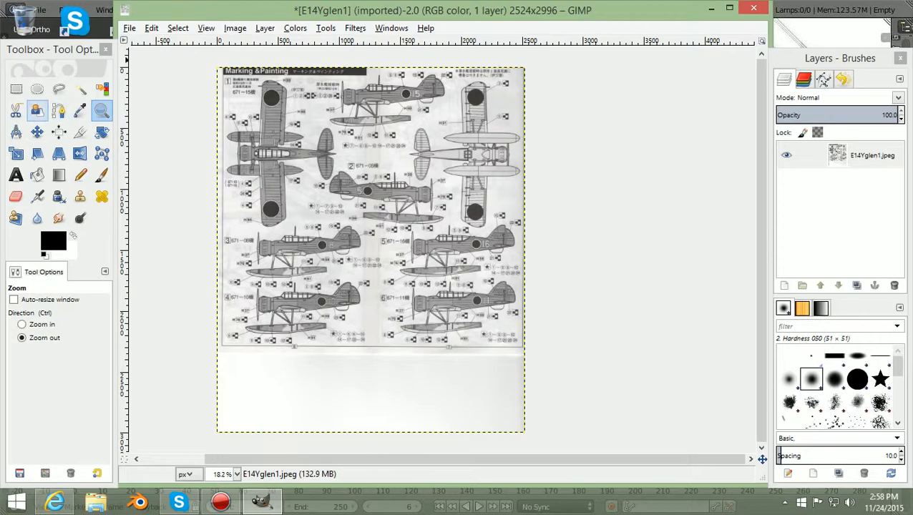
mouse_move(16, 89)
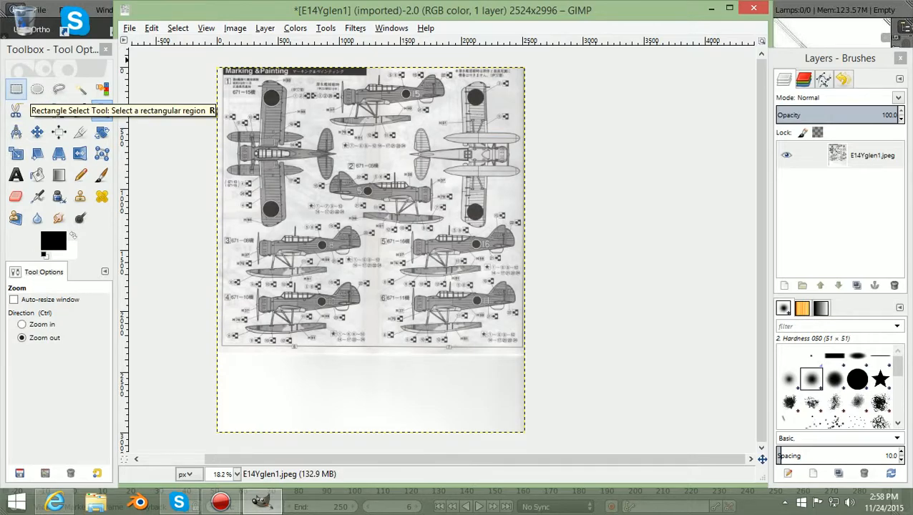
Rectangle-select the upper block of aircraft drawings and invert the selection to clear the rest
left_click(15, 89)
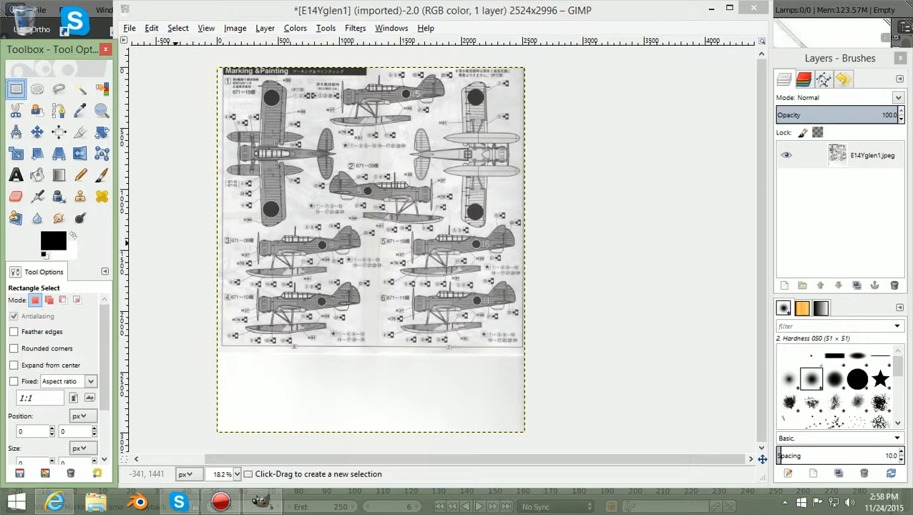
left_click_drag(185, 177, 184, 242)
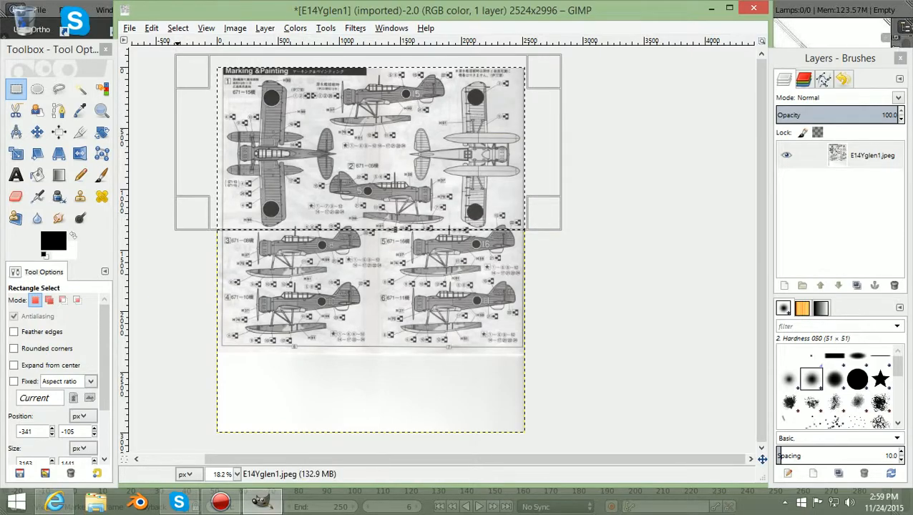
left_click(178, 29)
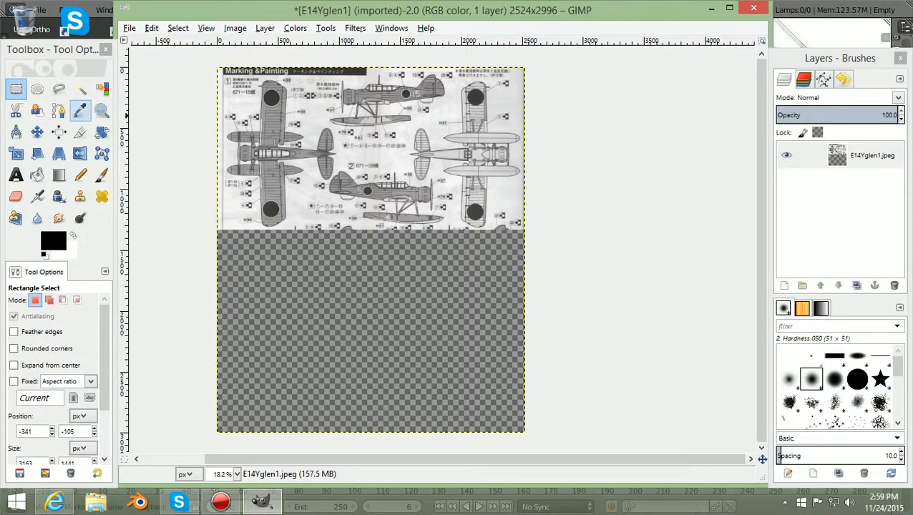
mouse_move(16, 89)
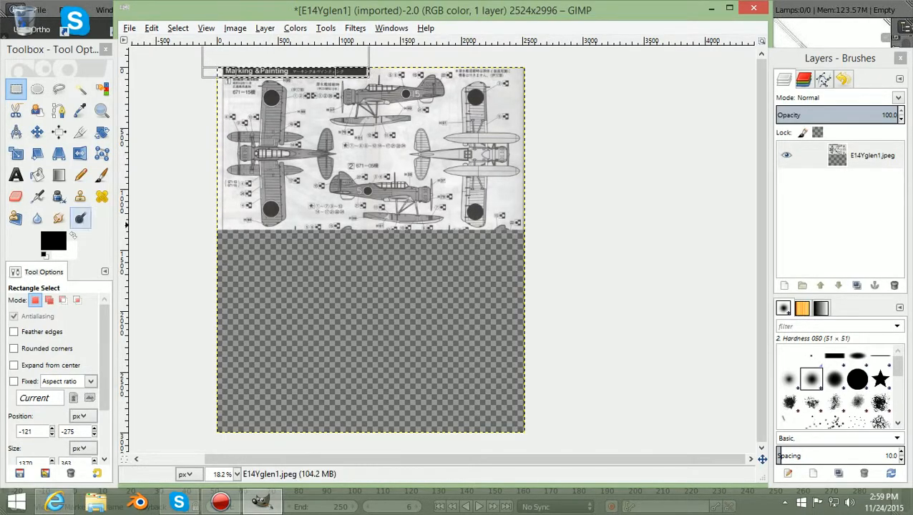
Fill the selected title label white with Bucket Fill, then select the whole image again
left_click(53, 244)
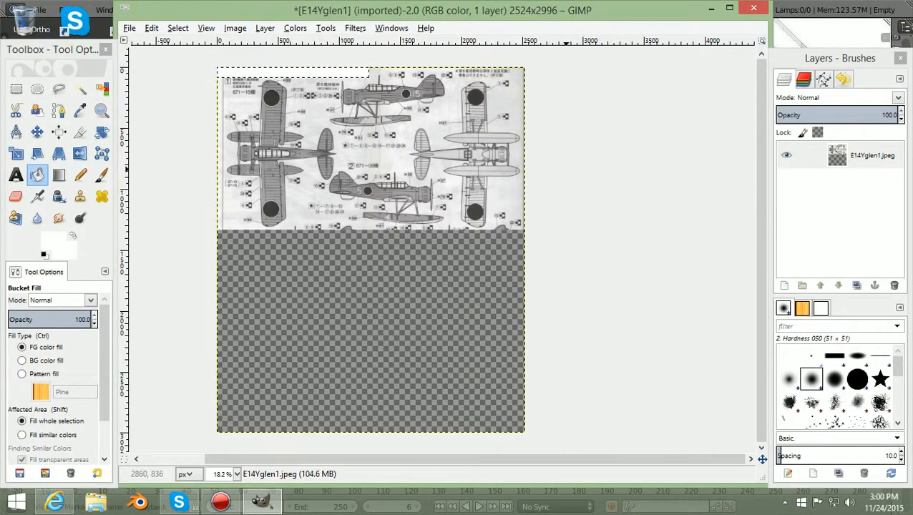
mouse_move(412, 42)
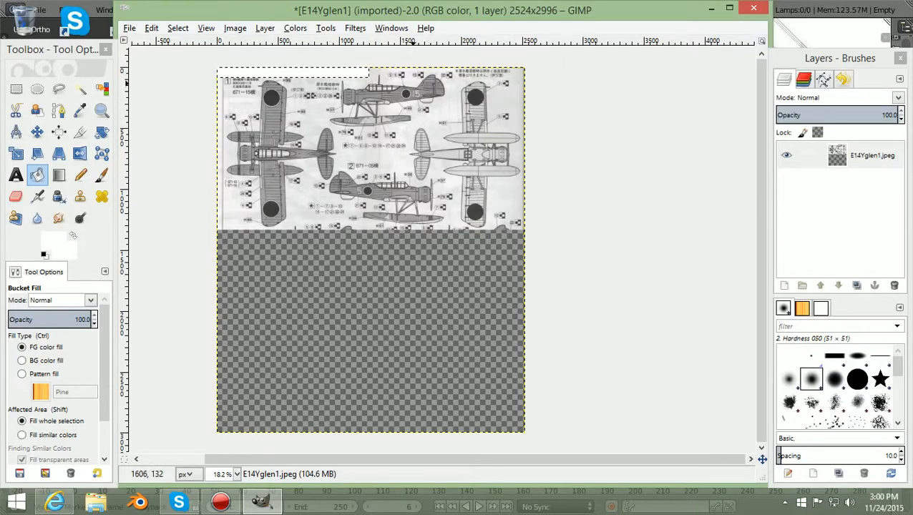
left_click(178, 29)
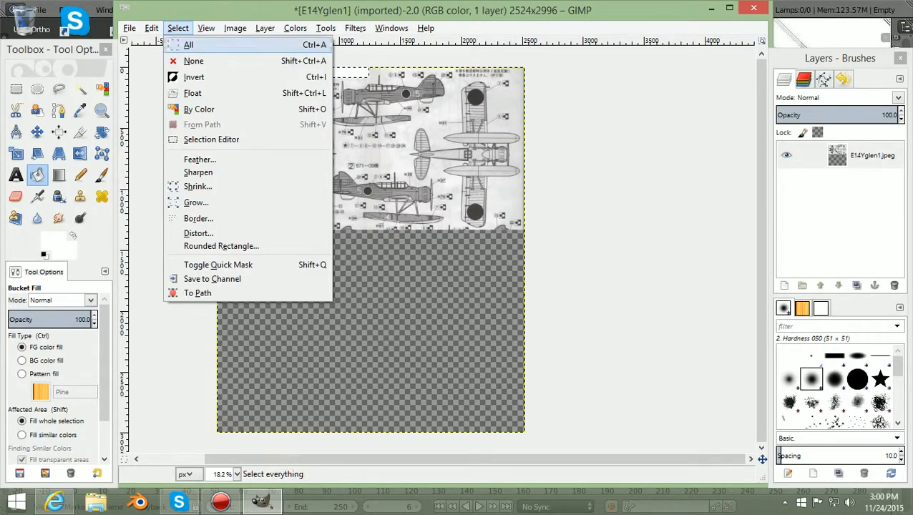
left_click(193, 60)
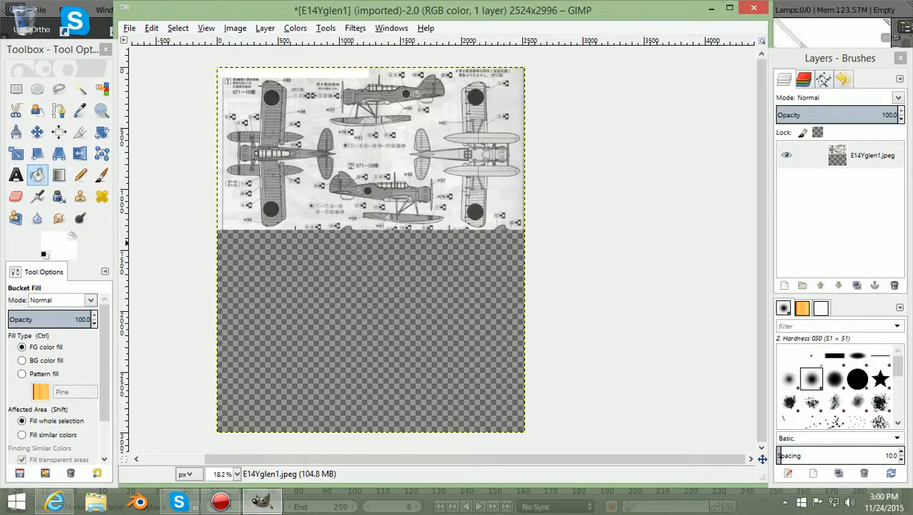
mouse_move(80, 132)
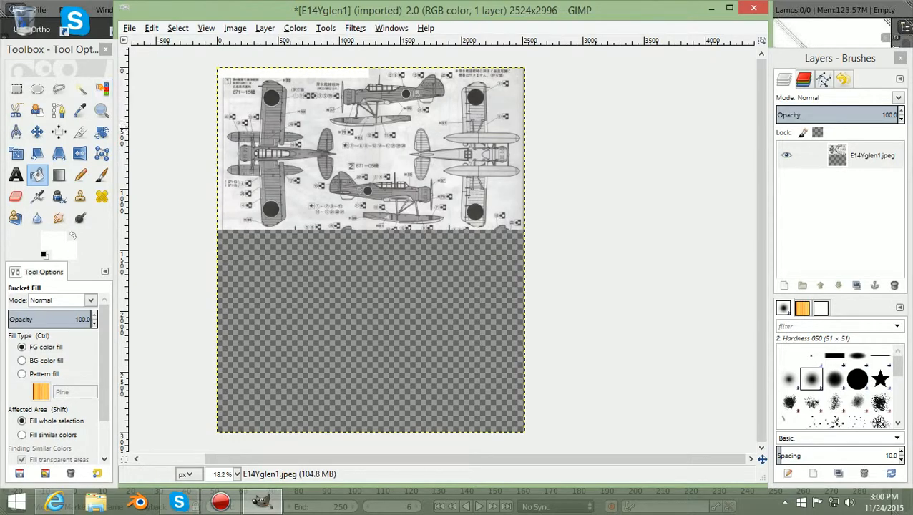
Save As with the file name changed to E14Yglen2.jpg
left_click(128, 29)
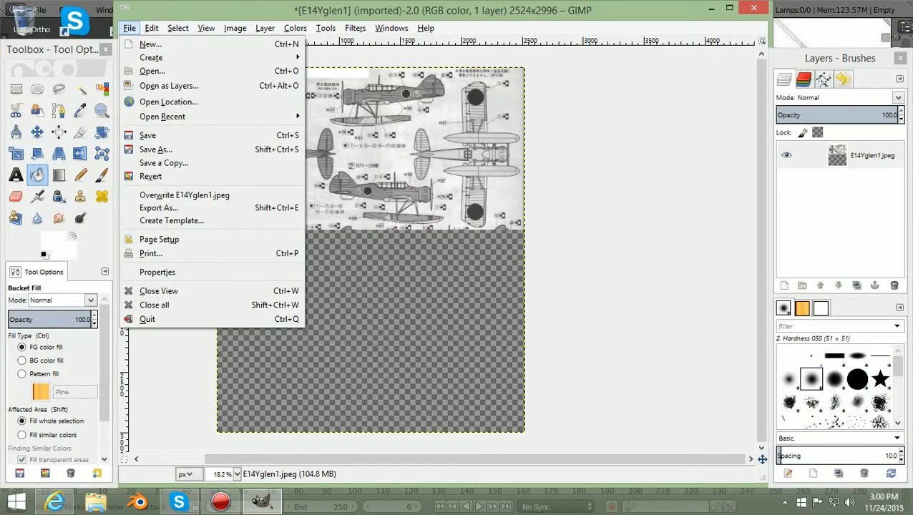
mouse_move(152, 57)
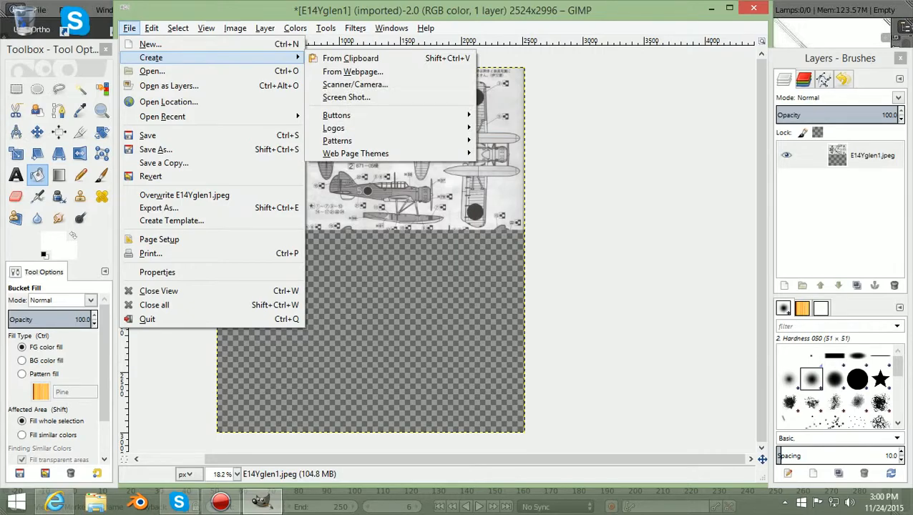
left_click(155, 149)
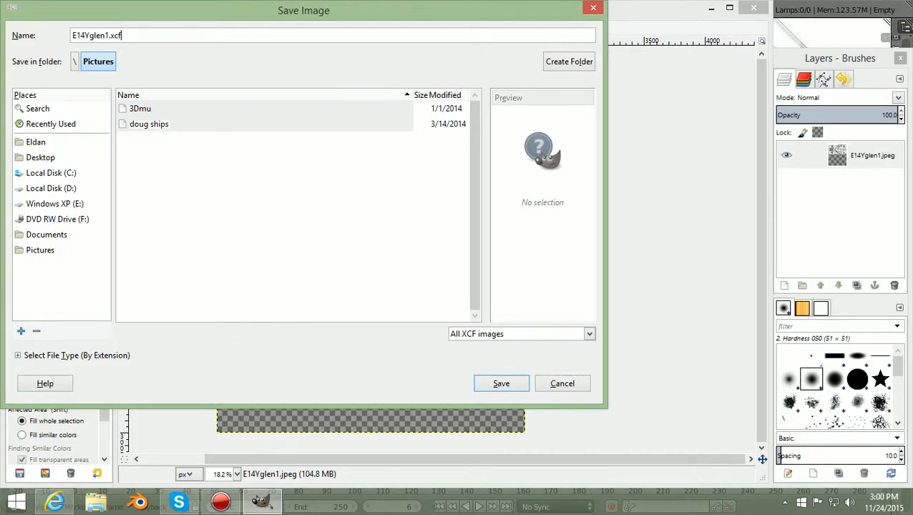
key("BackSpace")
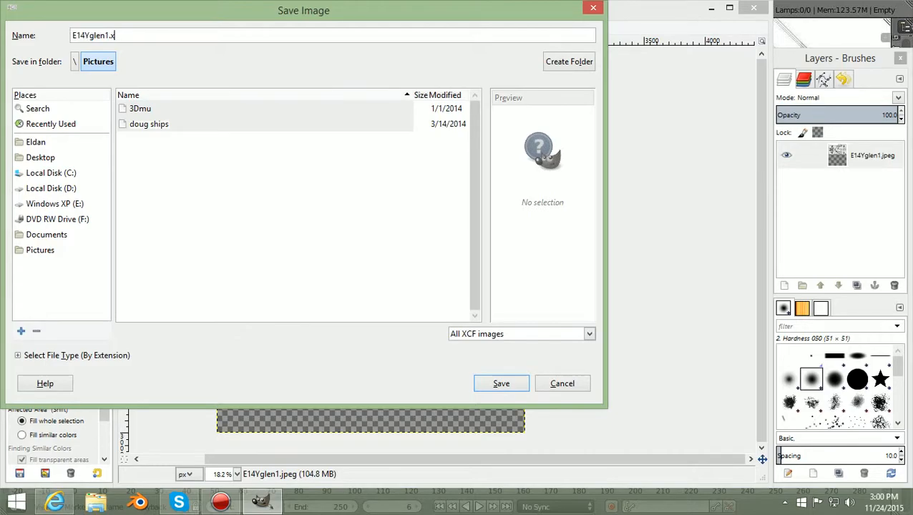
type("jp")
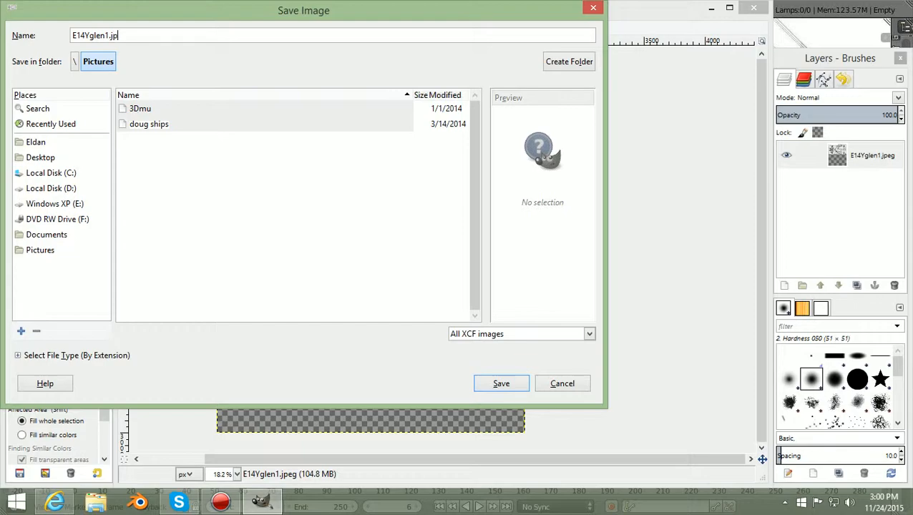
type("g")
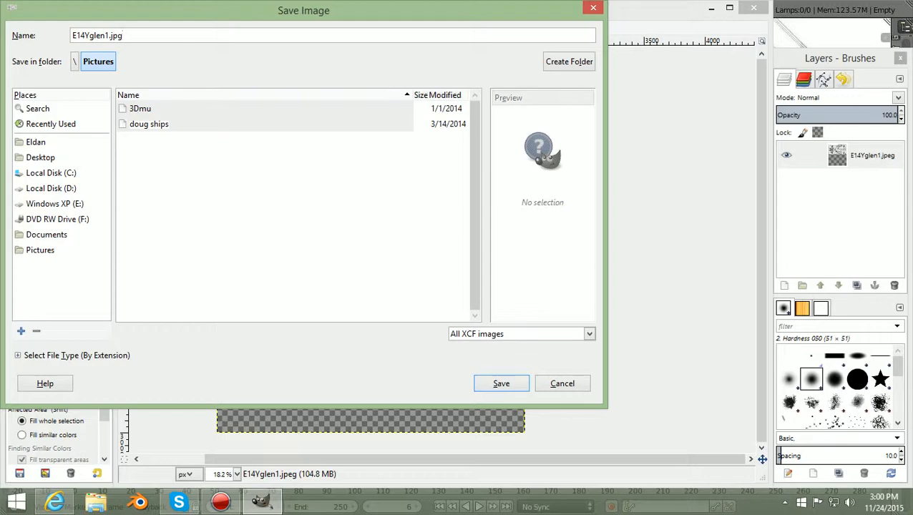
left_click(51, 188)
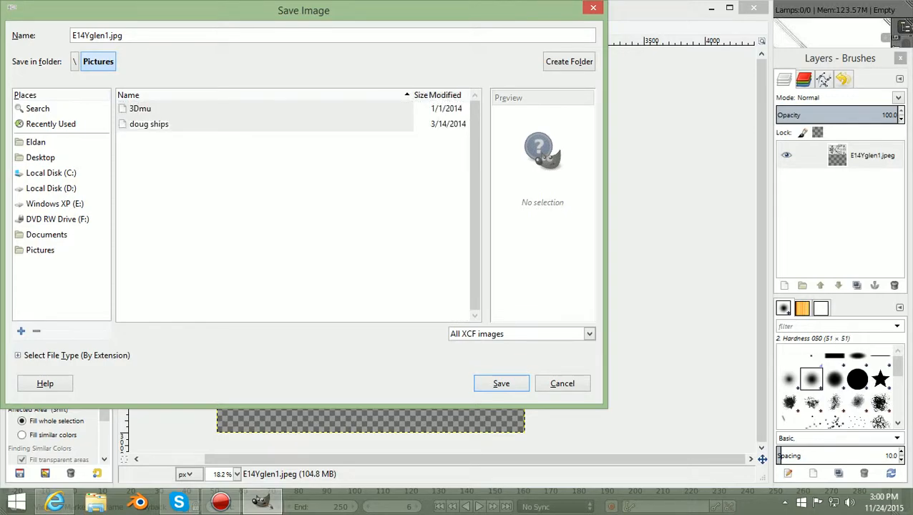
left_click(112, 34)
type("2")
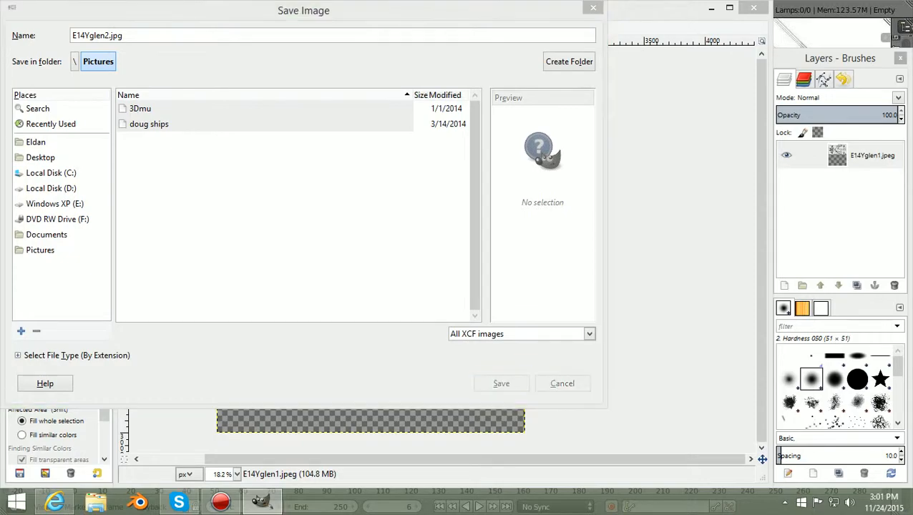
left_click(501, 384)
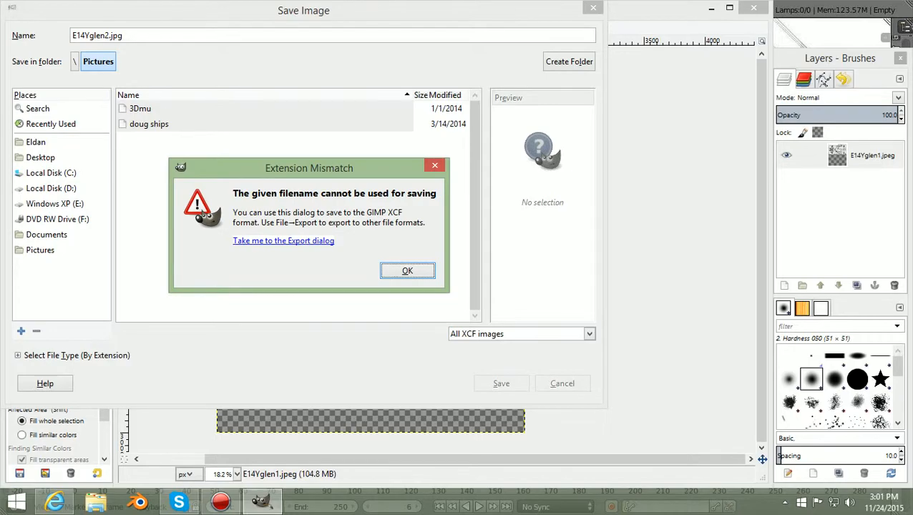
Switch to the Export dialog and export E14Yglen2.jpg with default JPEG quality
left_click(284, 240)
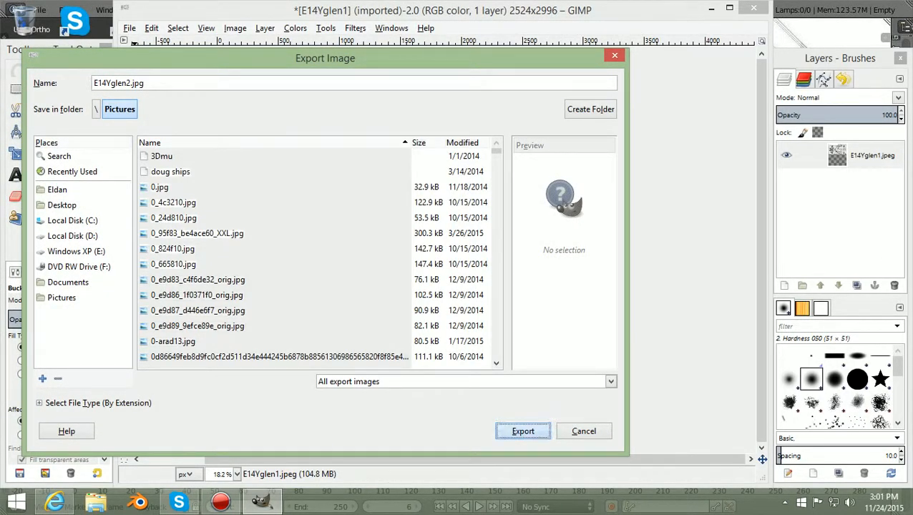
left_click(523, 431)
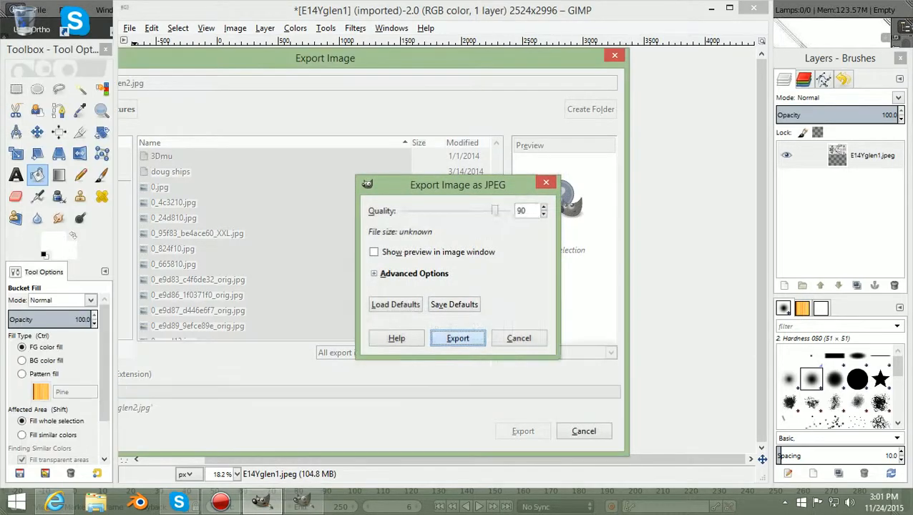
left_click(458, 338)
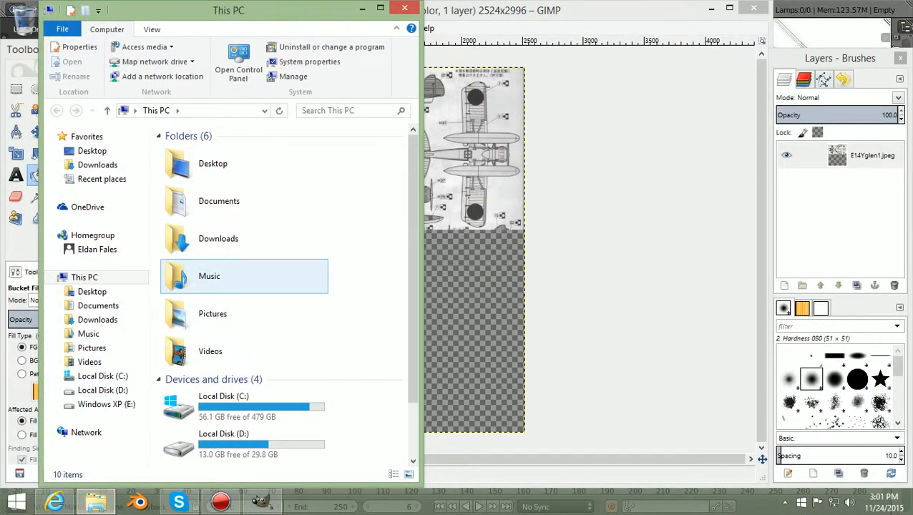
Browse to the Pictures folder on drive D and scroll to the E14Yglen images
left_click(381, 8)
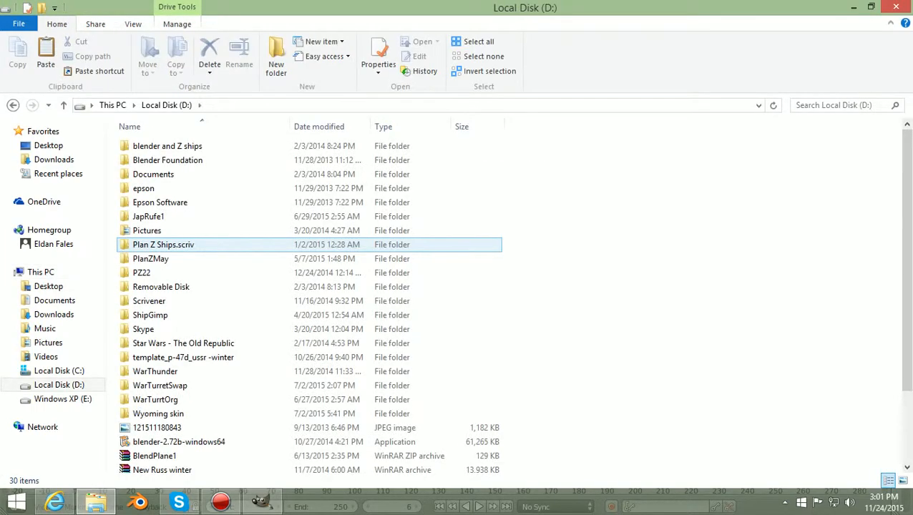
left_click(153, 175)
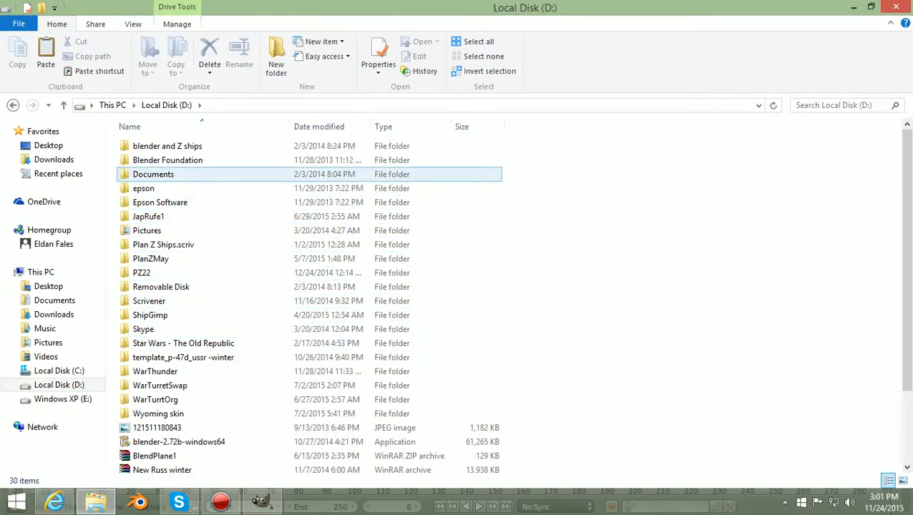
double_click(146, 229)
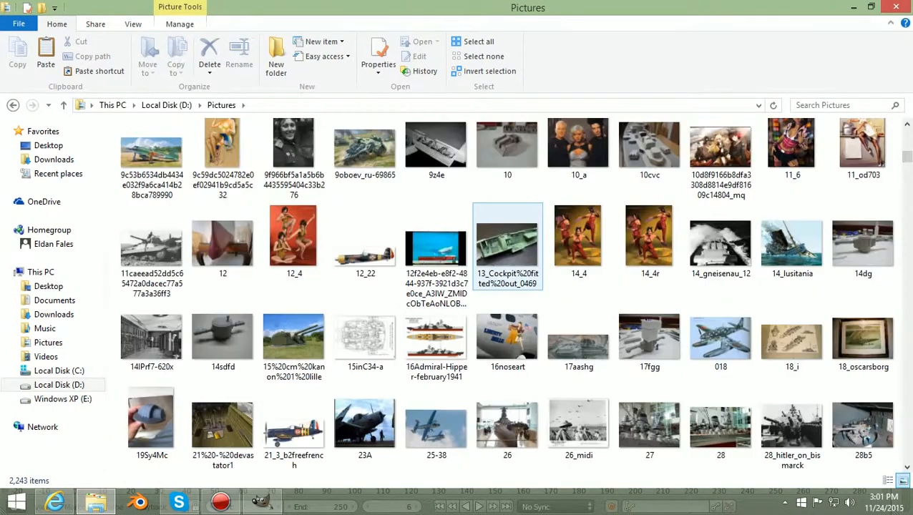
scroll("down", 3)
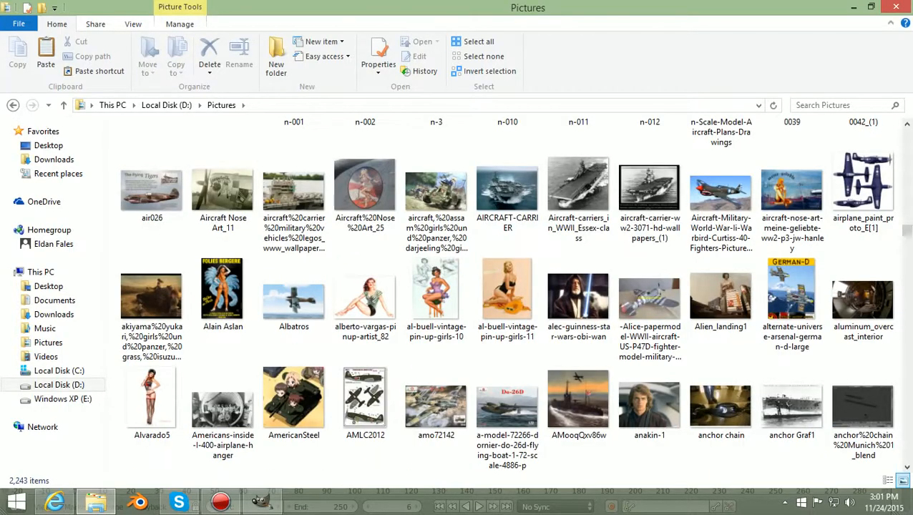
scroll("down", 3)
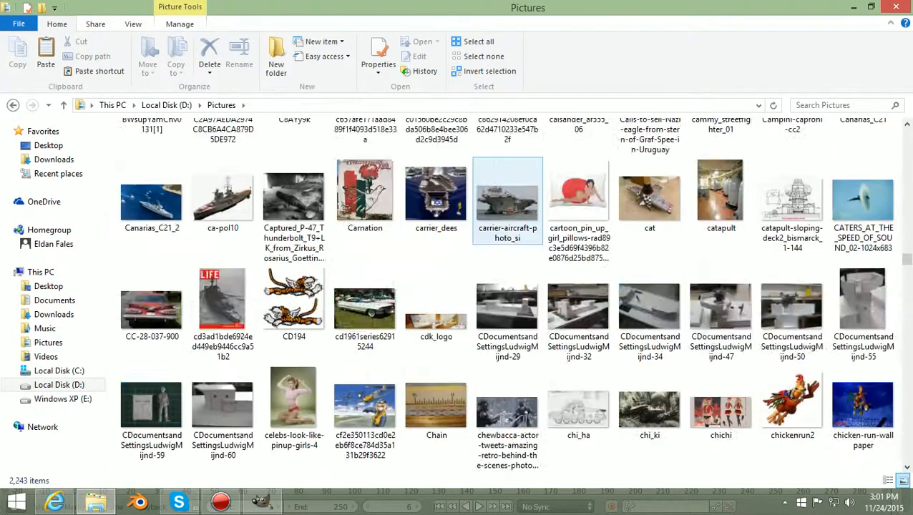
scroll("down", 3)
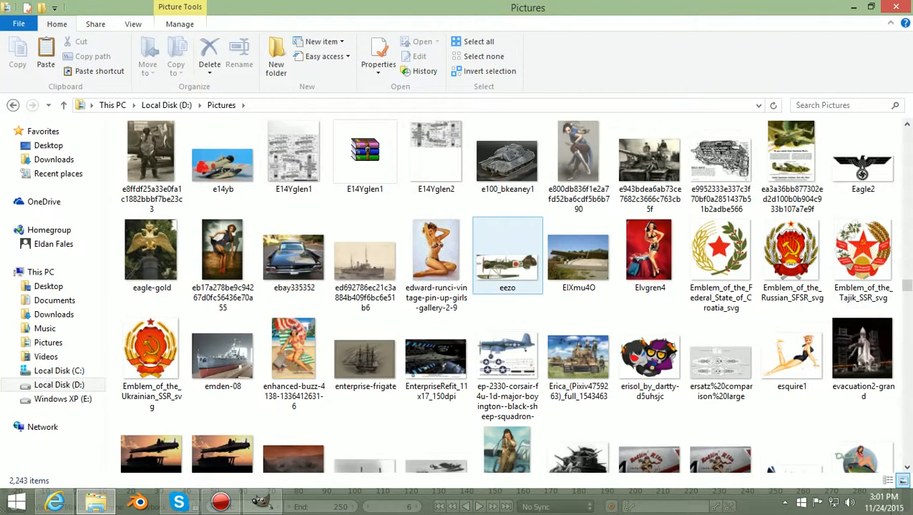
Select and open the exported E14Yglen2 image to confirm it
left_click(435, 155)
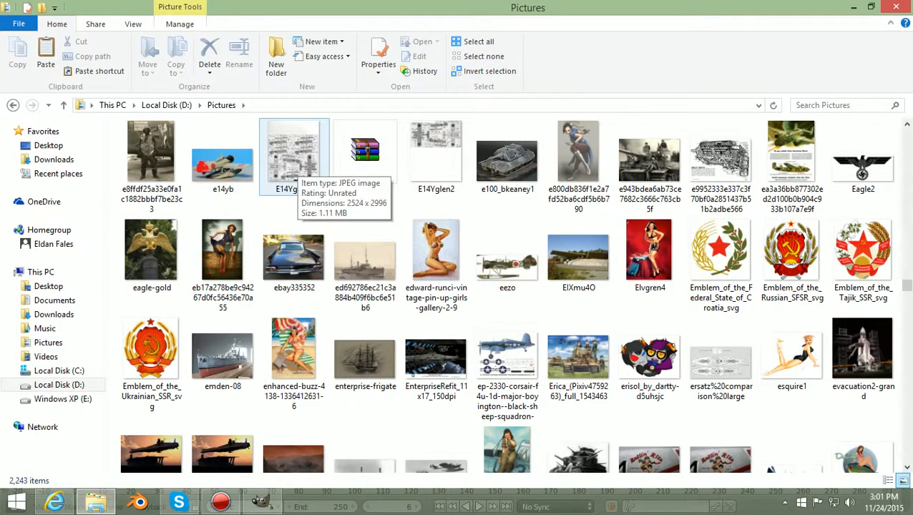
left_click(435, 150)
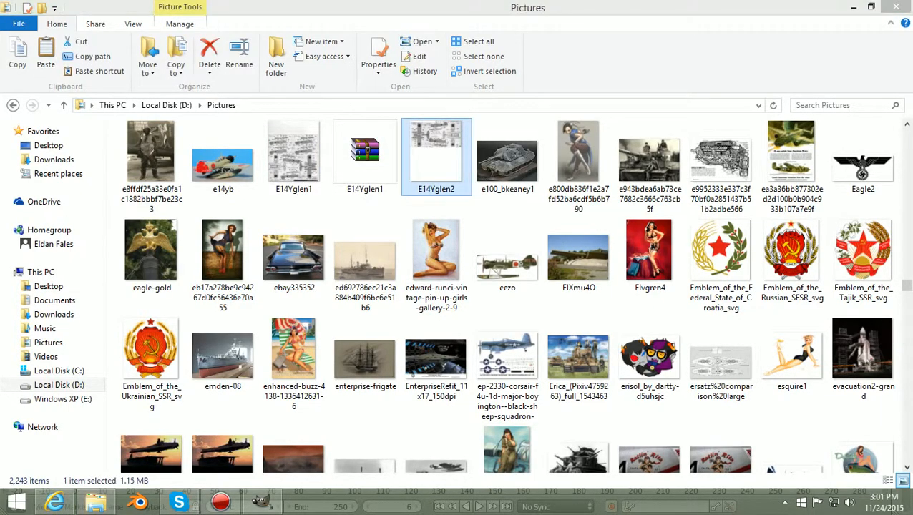
double_click(435, 150)
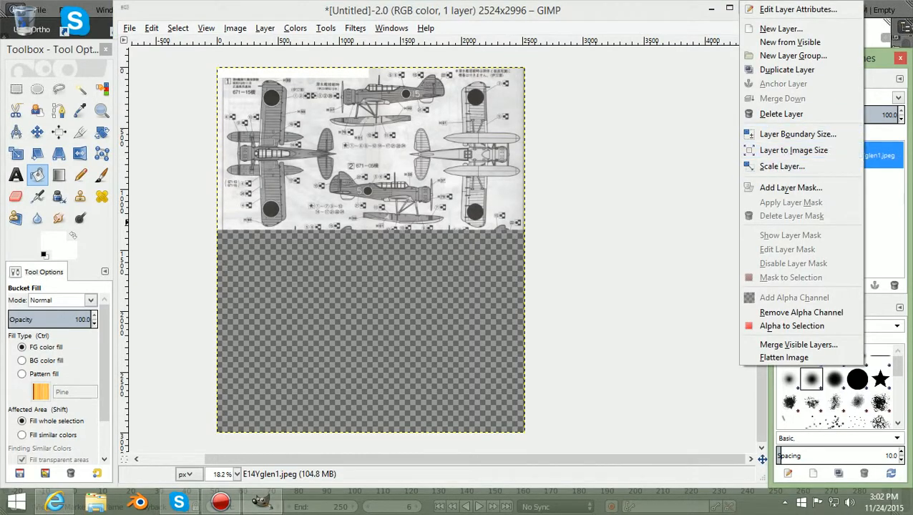
Duplicate the E14Yglen1.jpeg layer and pick the Rotate tool for the copy
left_click(787, 69)
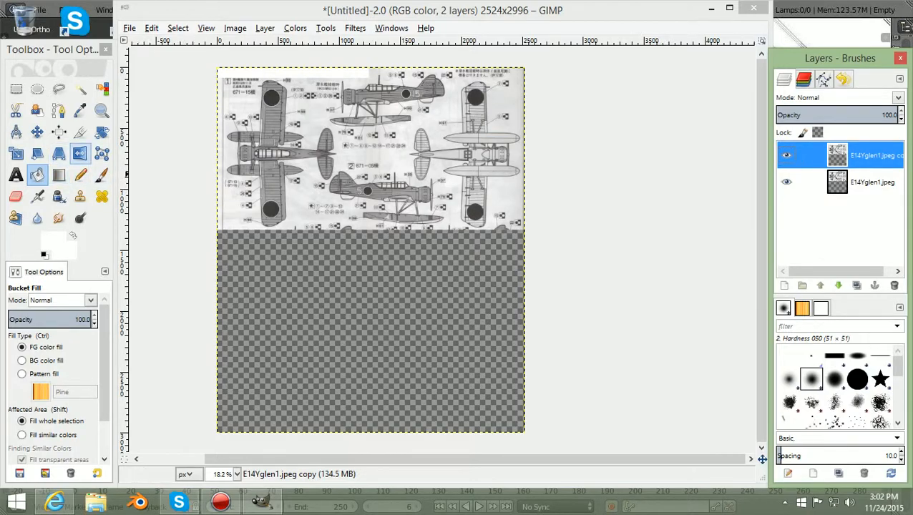
left_click(103, 132)
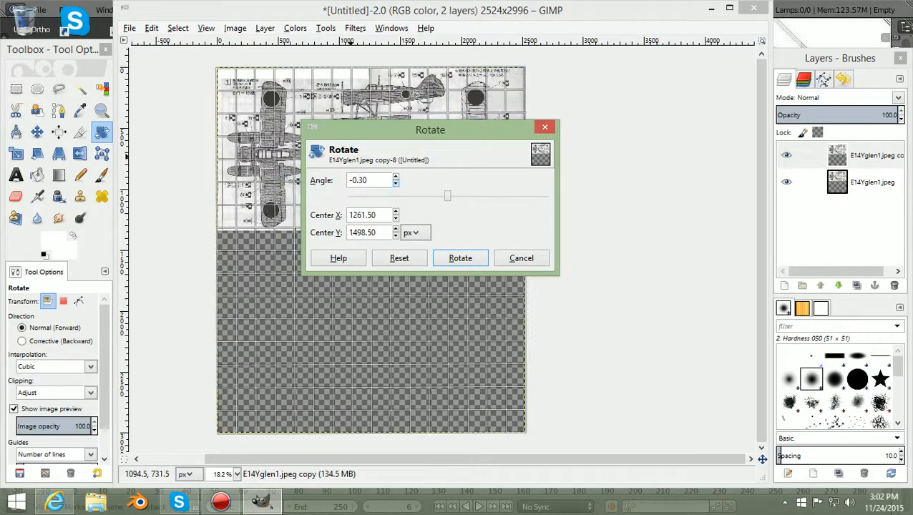
Rotate the copy layer, fine-tune the angle to -90.00 degrees and apply it
left_click_drag(447, 195, 430, 195)
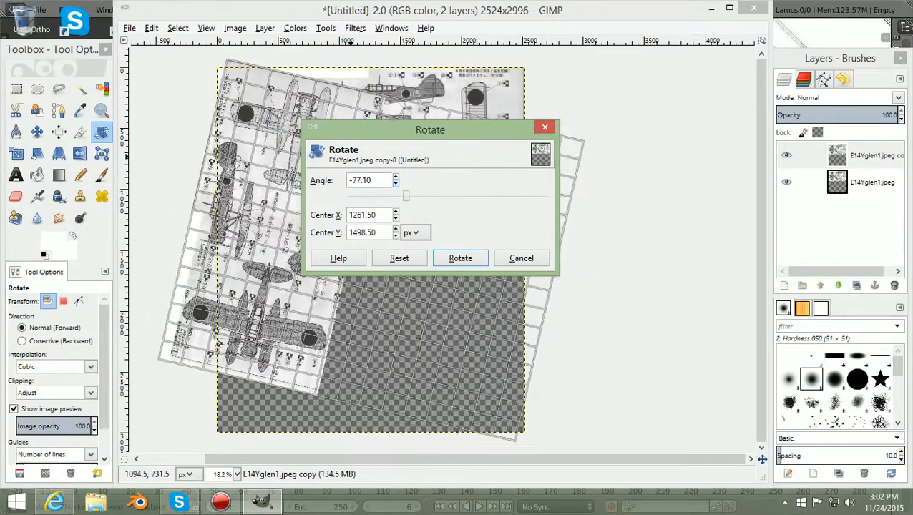
left_click(395, 183)
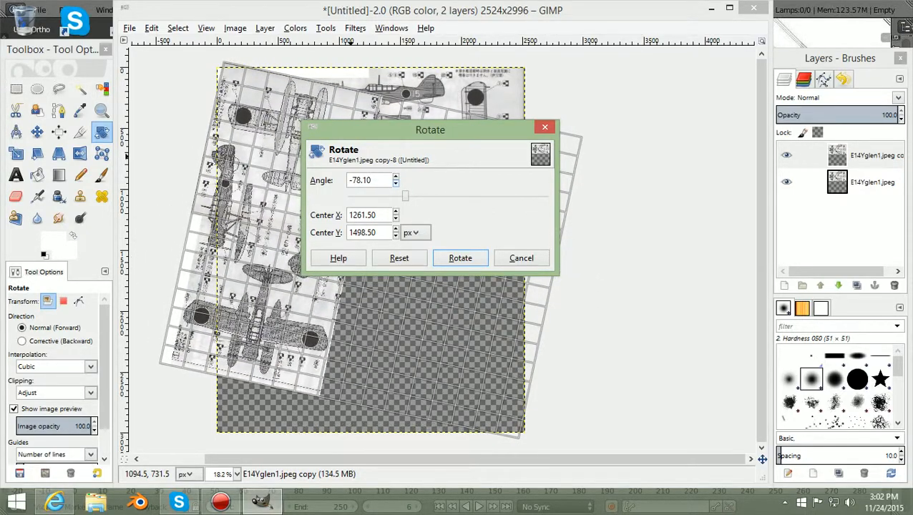
left_click(395, 183)
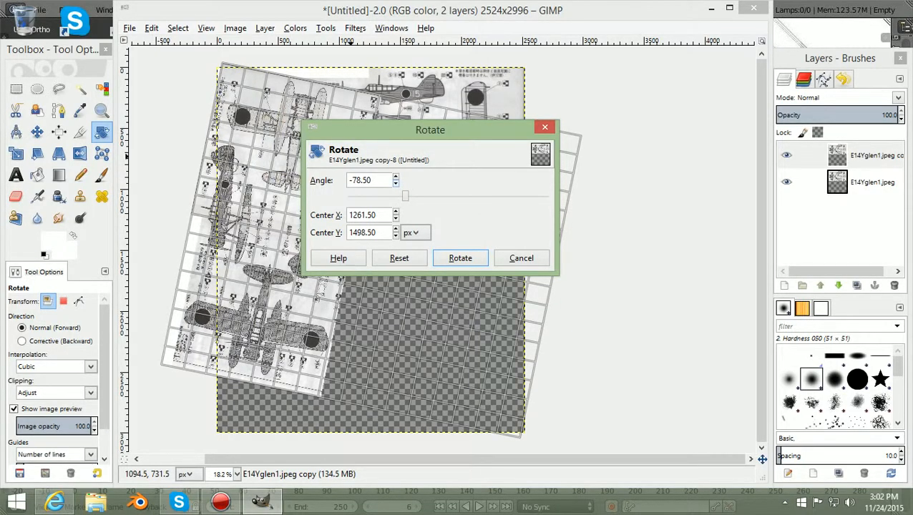
left_click(394, 184)
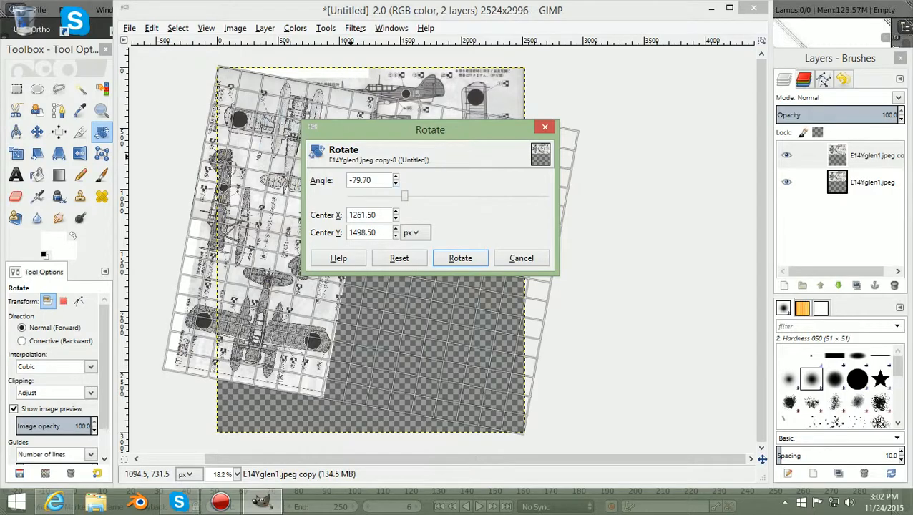
left_click(395, 183)
type("-90")
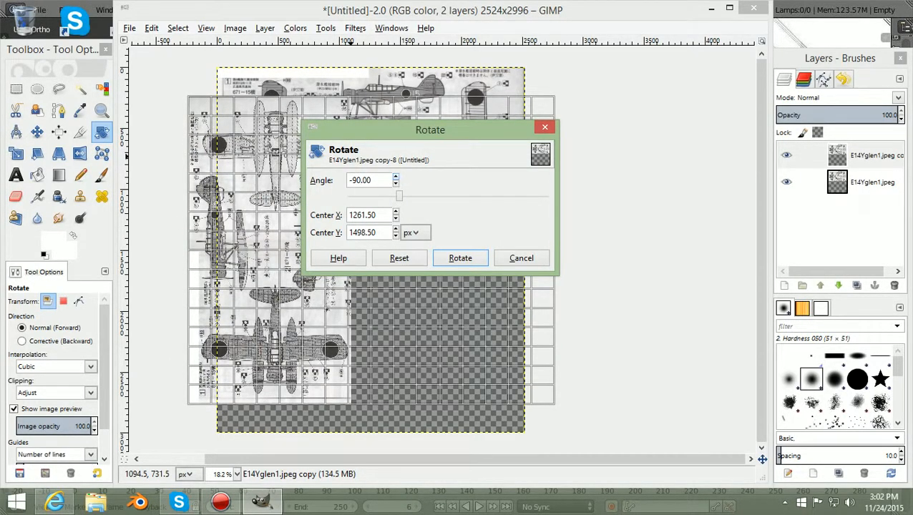
left_click(461, 258)
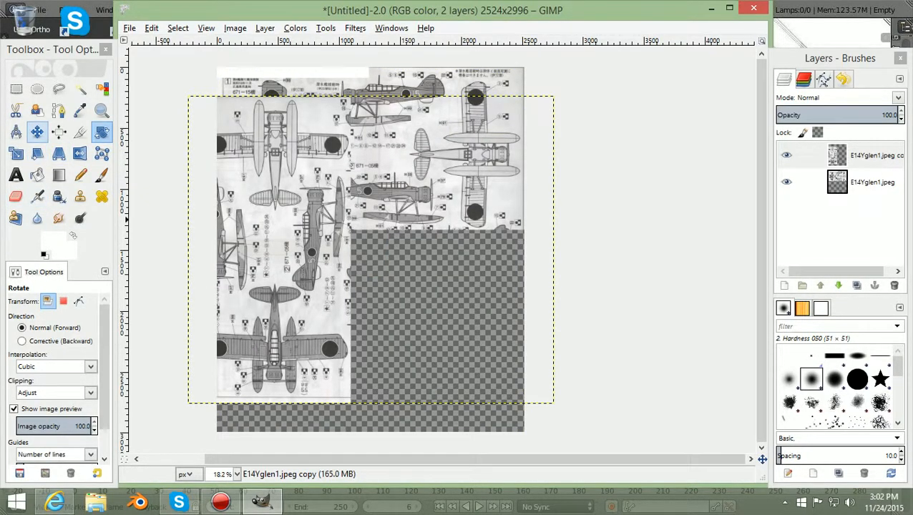
Begin scaling the rotated copy layer toward 4283 × 3609 pixels
left_click(37, 132)
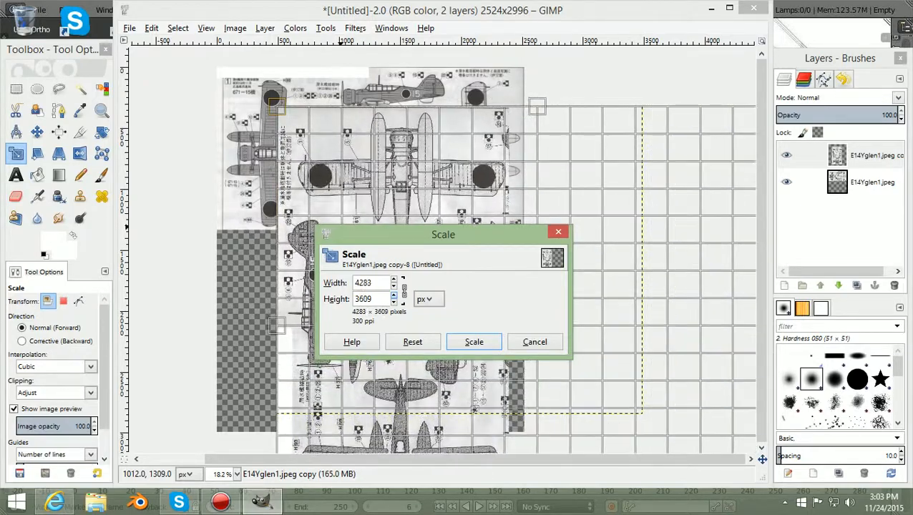
Apply the 4283 × 3609 enlargement to the copy layer and begin rescaling it toward 5354 × 4512
left_click(473, 340)
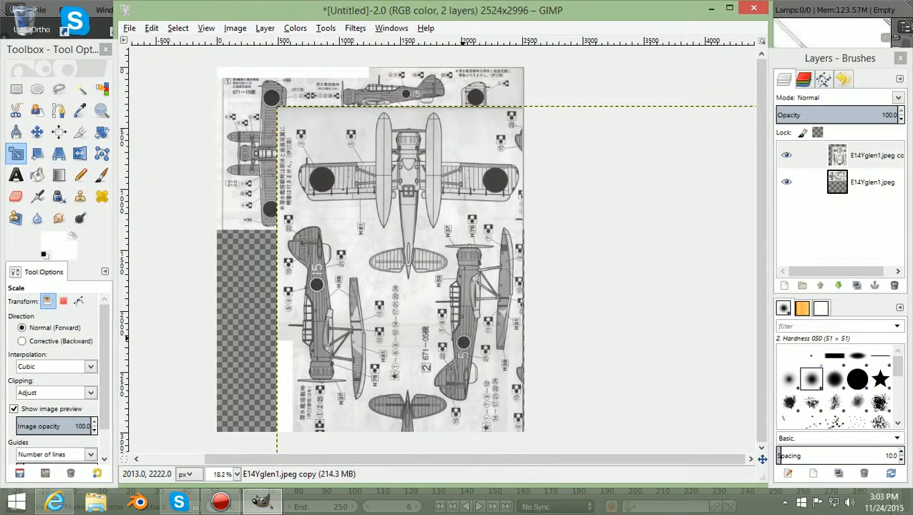
left_click(38, 131)
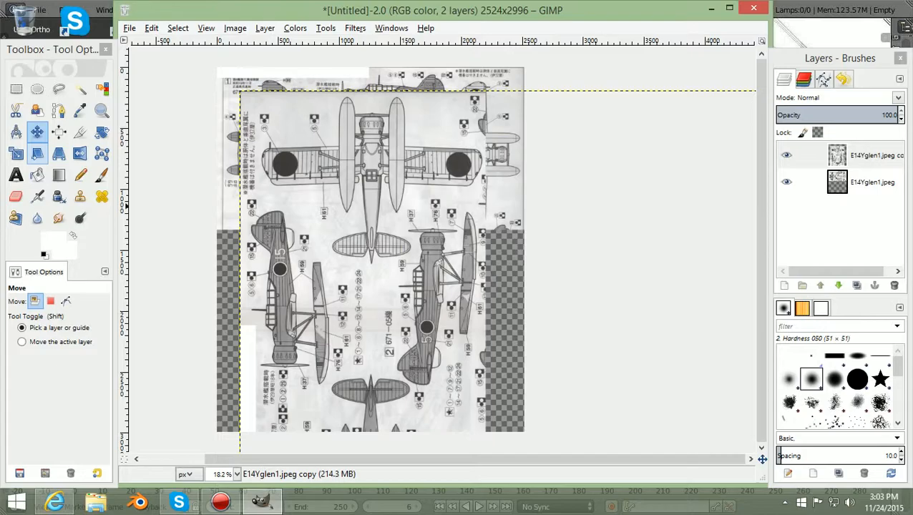
left_click(15, 153)
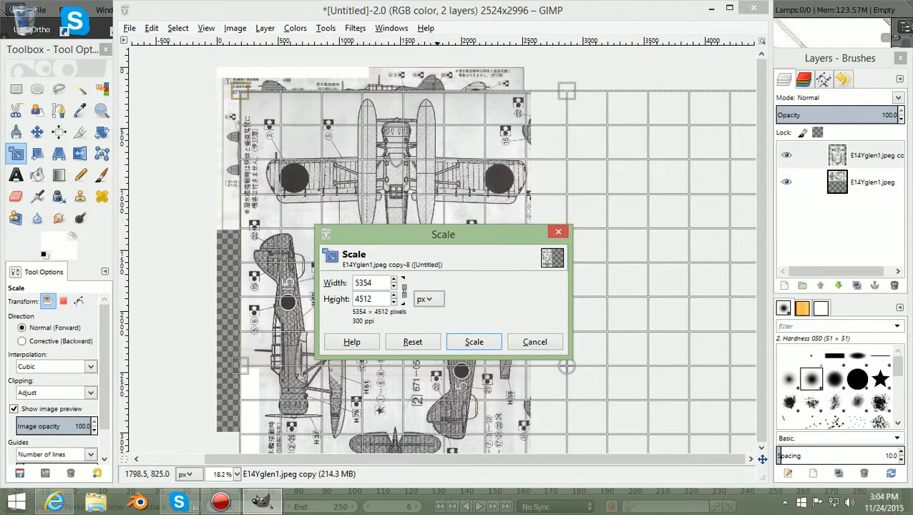
Apply the 5354 × 4512 enlargement, align the copy layer with the background, and begin the 5658 × 4768 scale
left_click(474, 340)
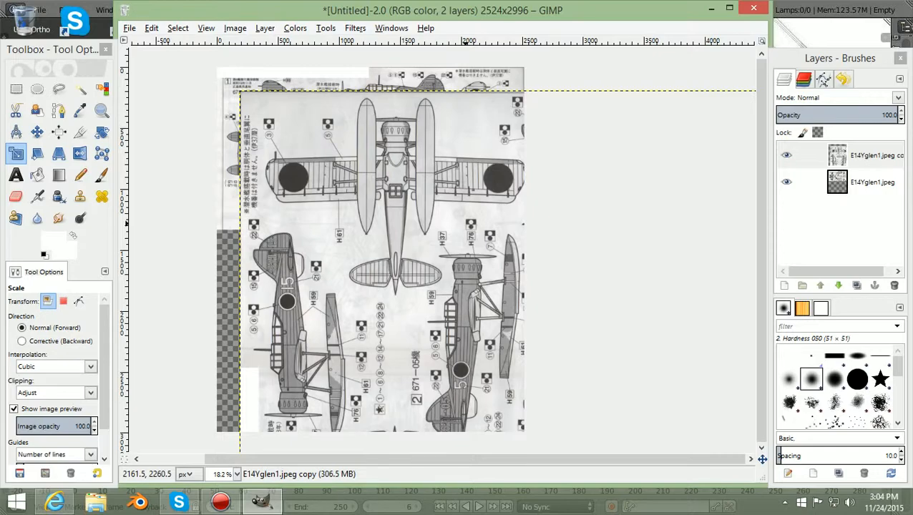
mouse_move(126, 224)
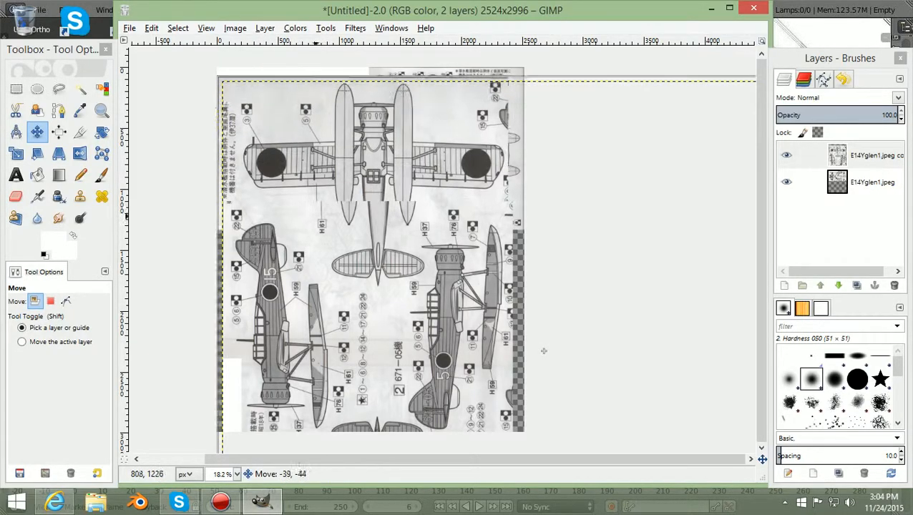
left_click_drag(543, 351, 543, 308)
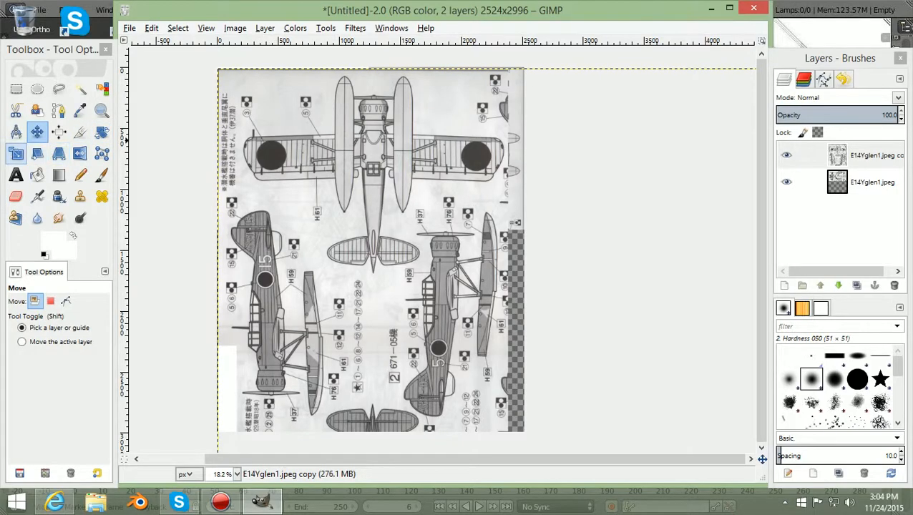
left_click(16, 154)
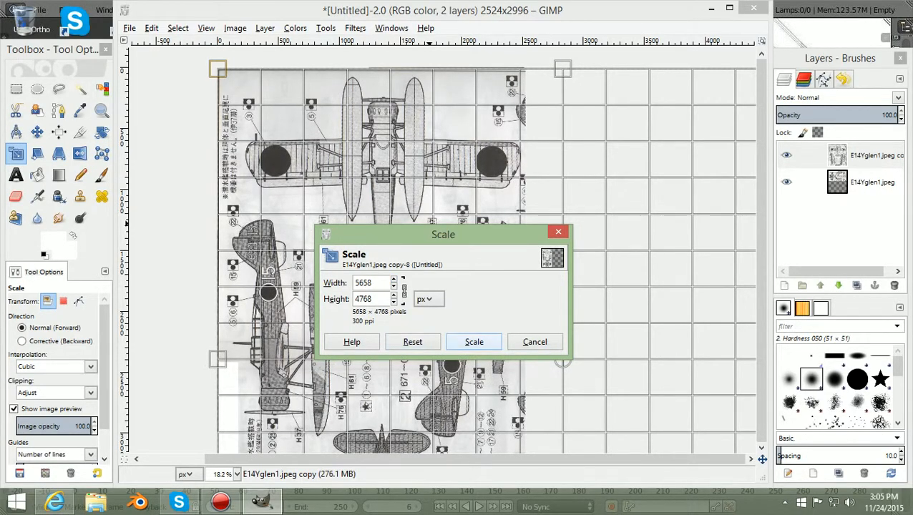
Apply the 5658 × 4768 enlargement to the copy layer, which now overflows the canvas
left_click(474, 341)
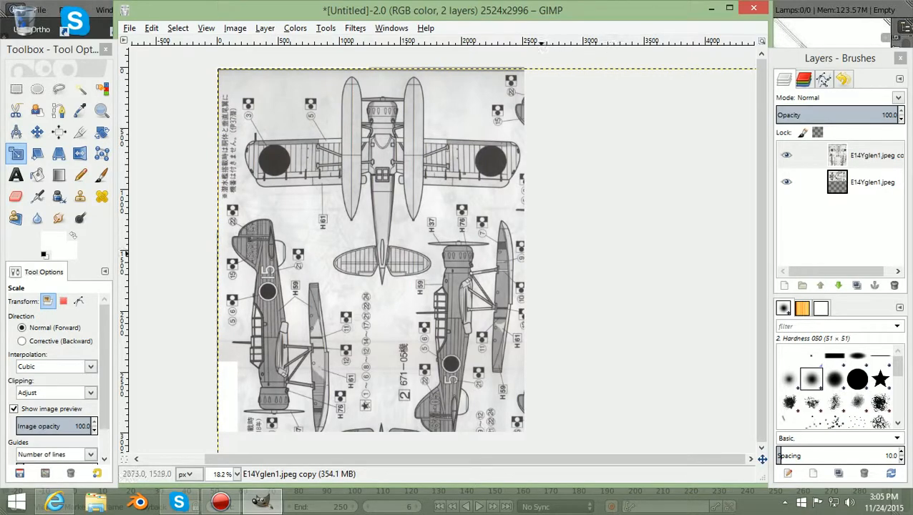
left_click(37, 132)
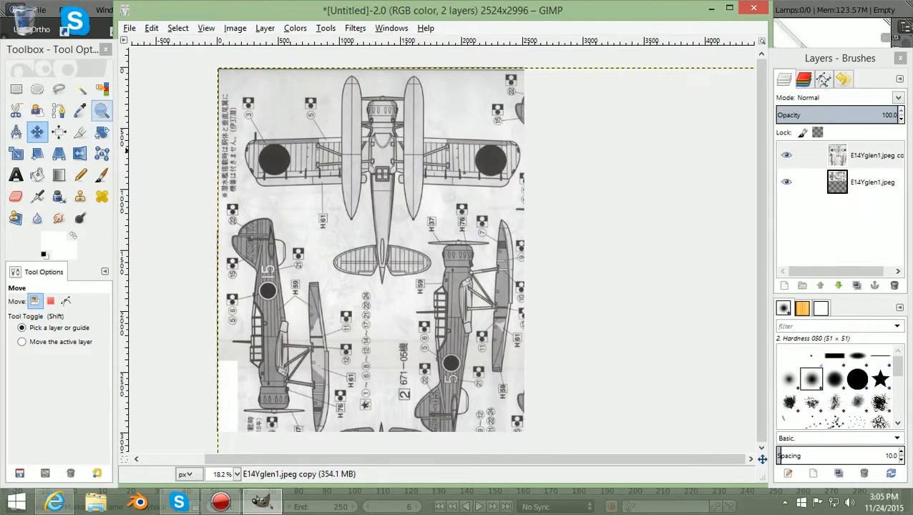
left_click(101, 110)
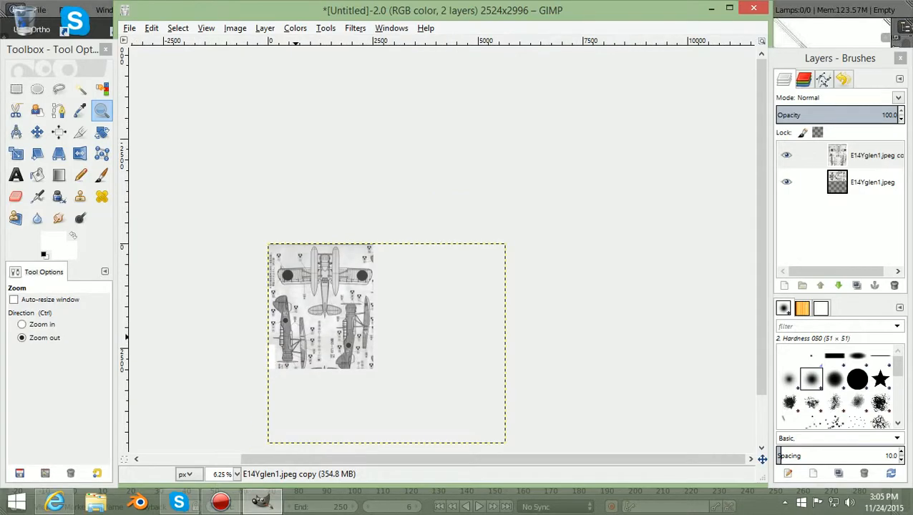
Zoom to view the whole composite, nudge the copy layer over the decal sheet, and reach the File menu
left_click(387, 343)
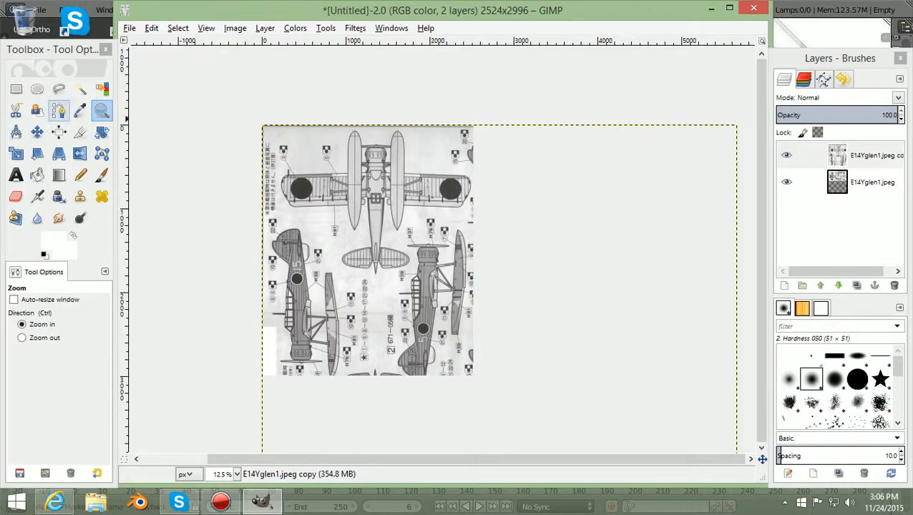
left_click(37, 132)
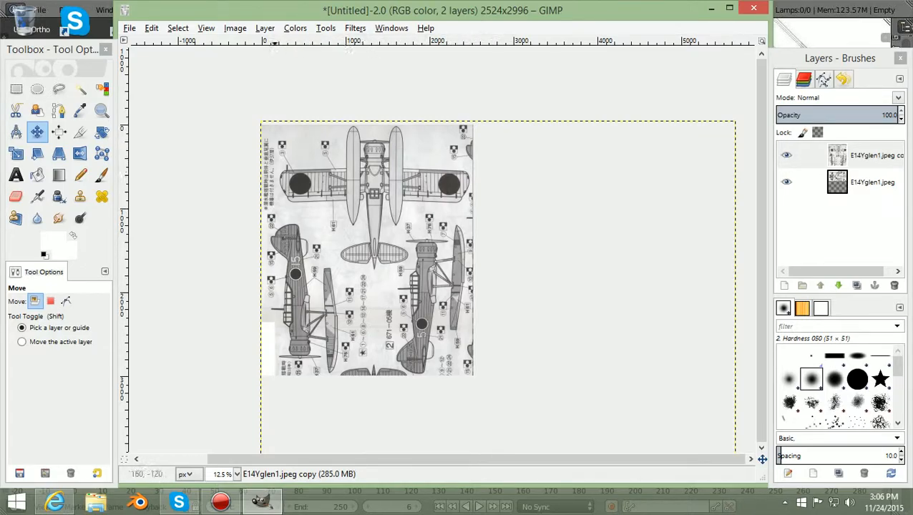
left_click(129, 29)
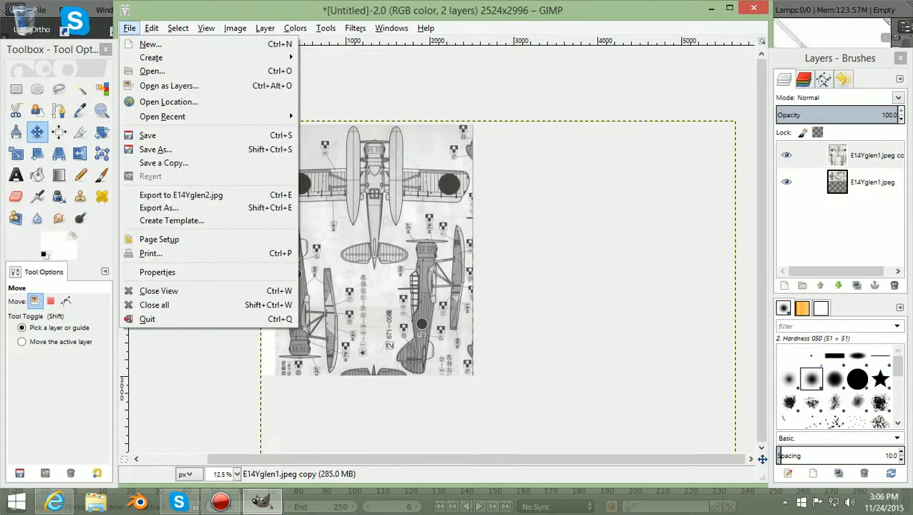
Attempt to save as E14Yglen2.jpg in D:\Pictures and follow the mismatch warning into the Export dialog
left_click(155, 149)
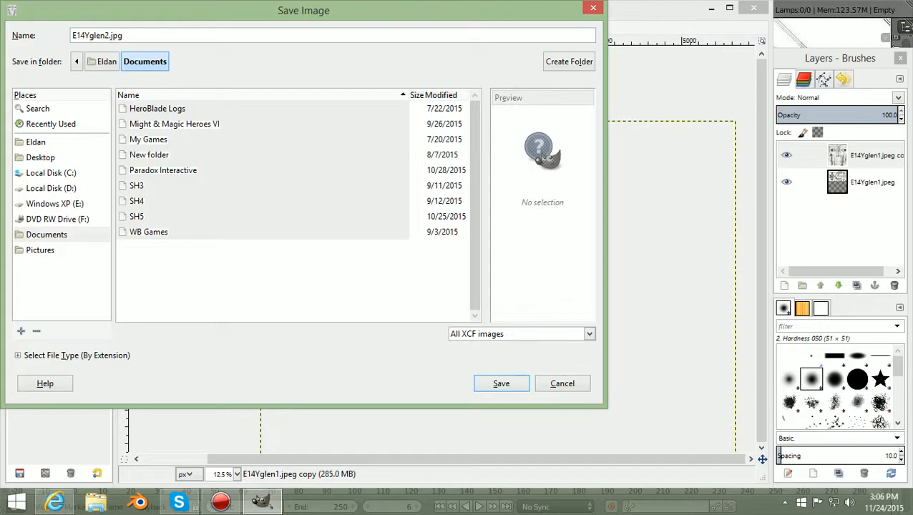
left_click(51, 189)
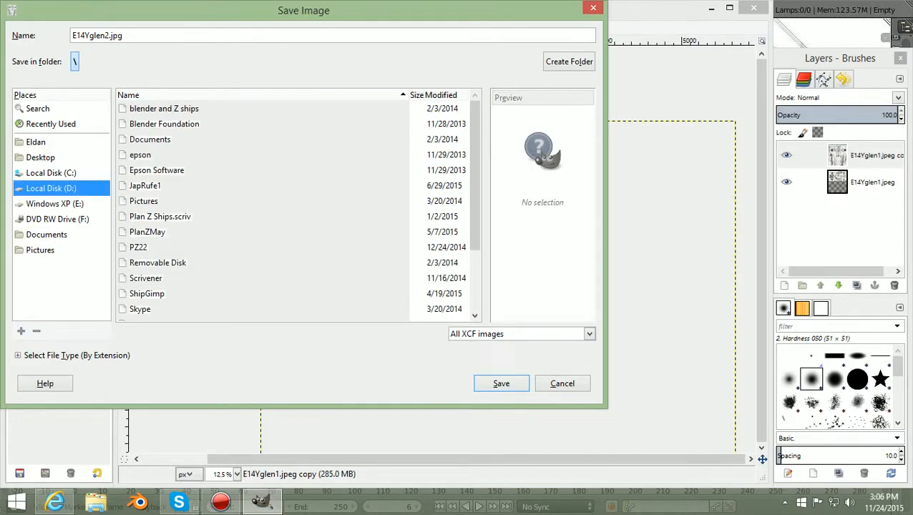
left_click(143, 200)
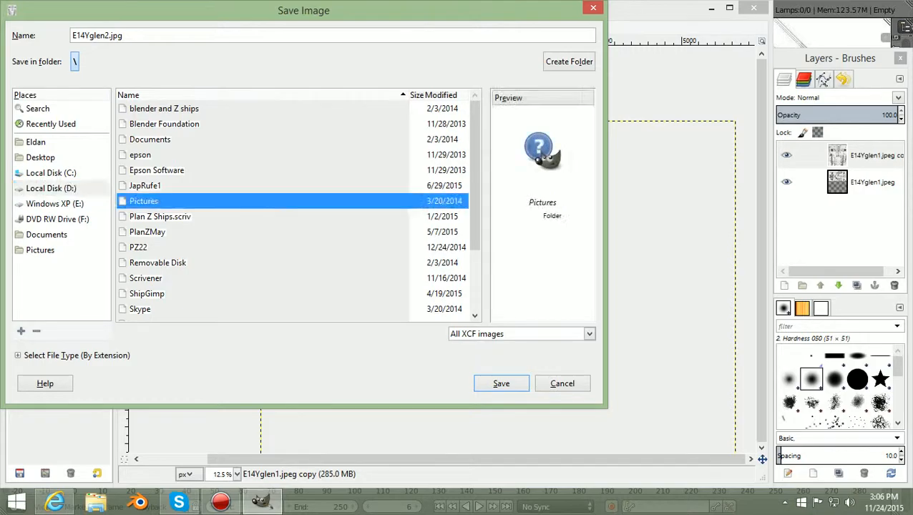
double_click(143, 200)
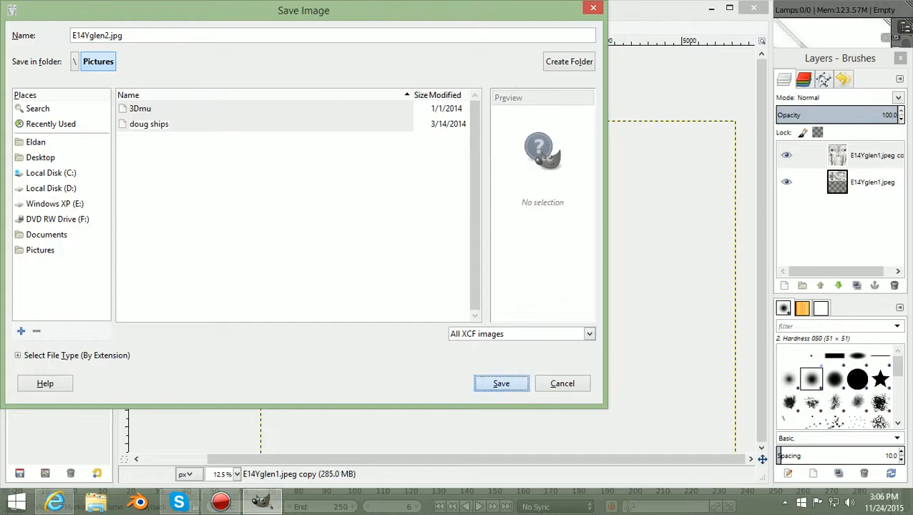
left_click(501, 383)
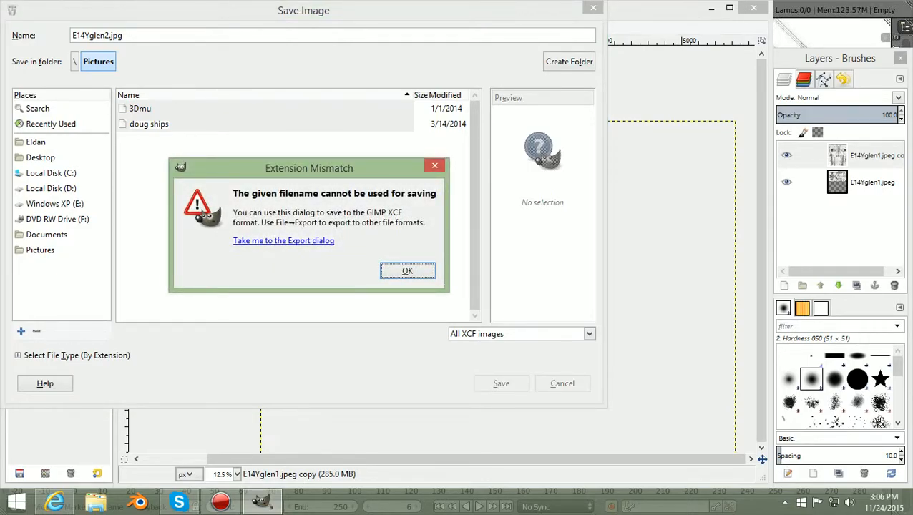
left_click(283, 240)
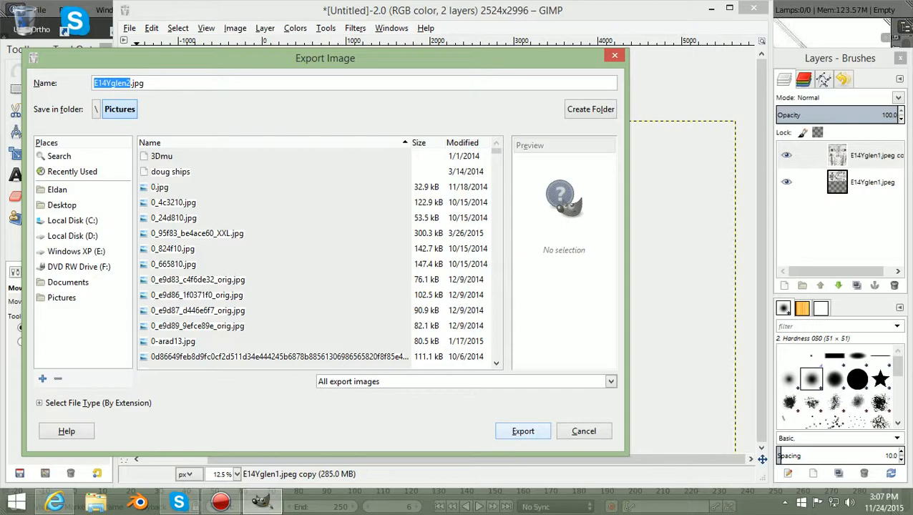
Export over the existing E14Yglen2.jpg in Pictures as a JPEG at quality 100
left_click(522, 431)
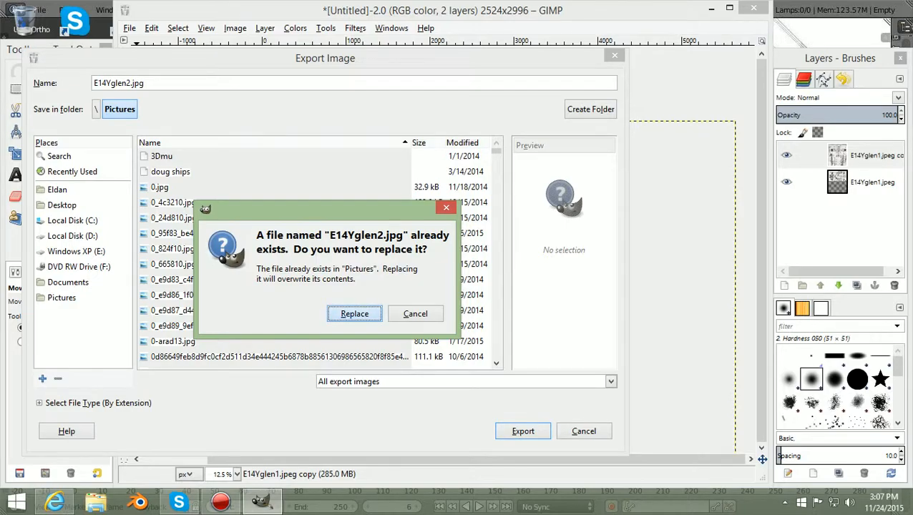
left_click(355, 313)
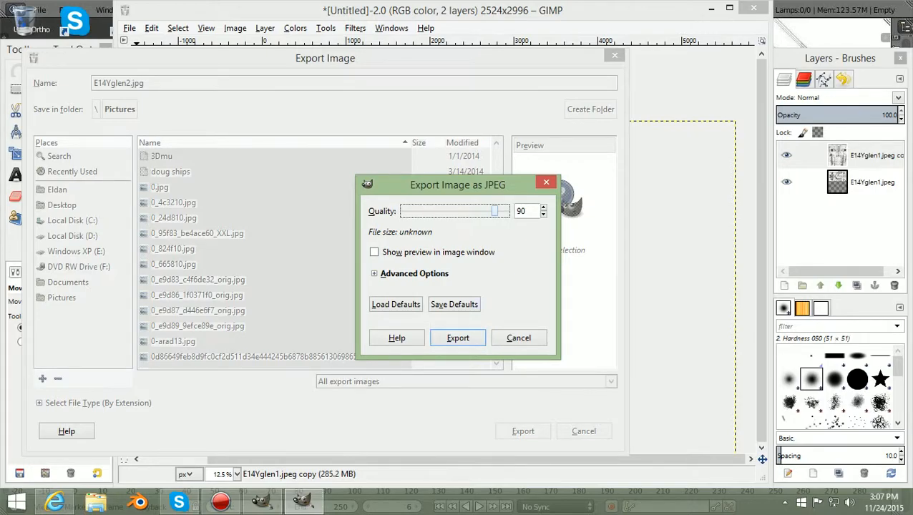
left_click(544, 206)
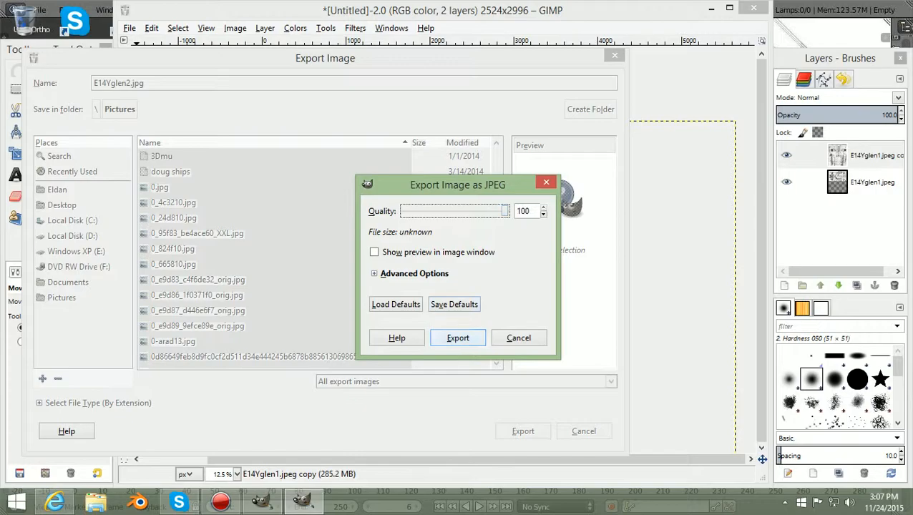
left_click(458, 337)
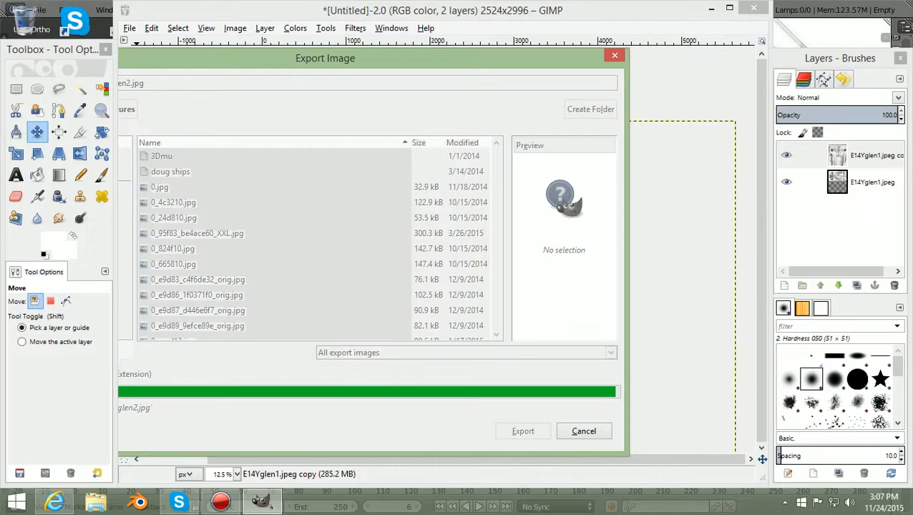
left_click(524, 431)
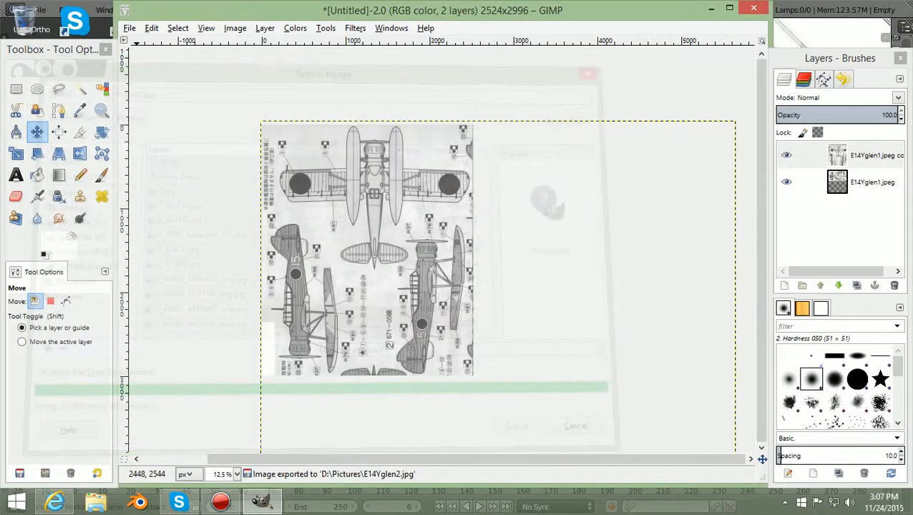
left_click(517, 426)
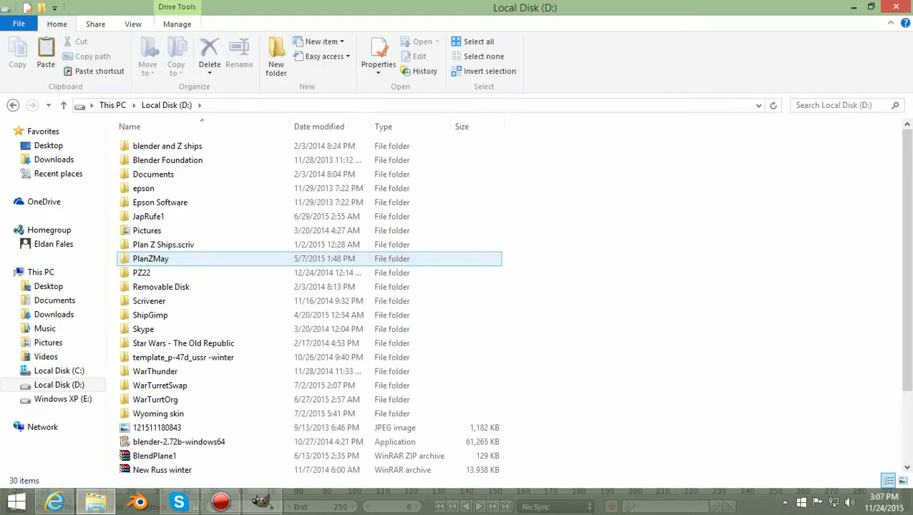
In D:\Pictures, locate the re-exported E14Yglen2 JPEG and open it to check it
double_click(146, 229)
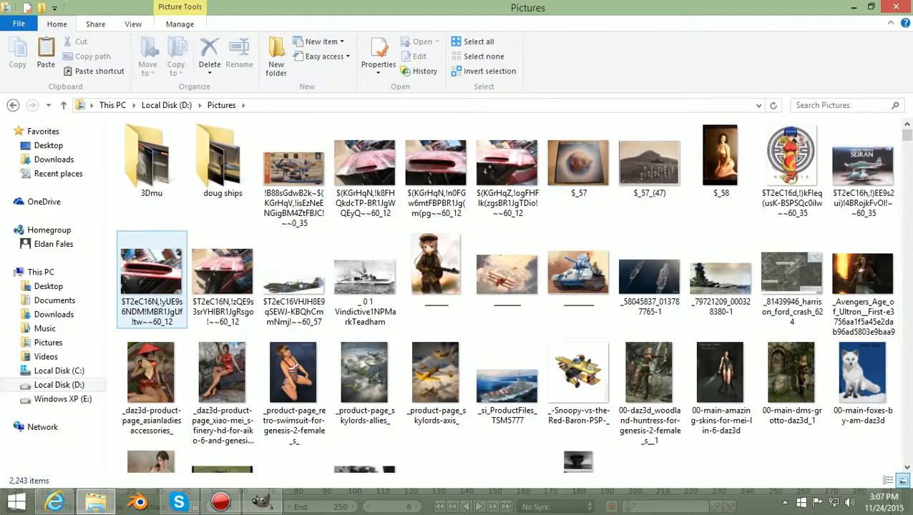
scroll("down", 3)
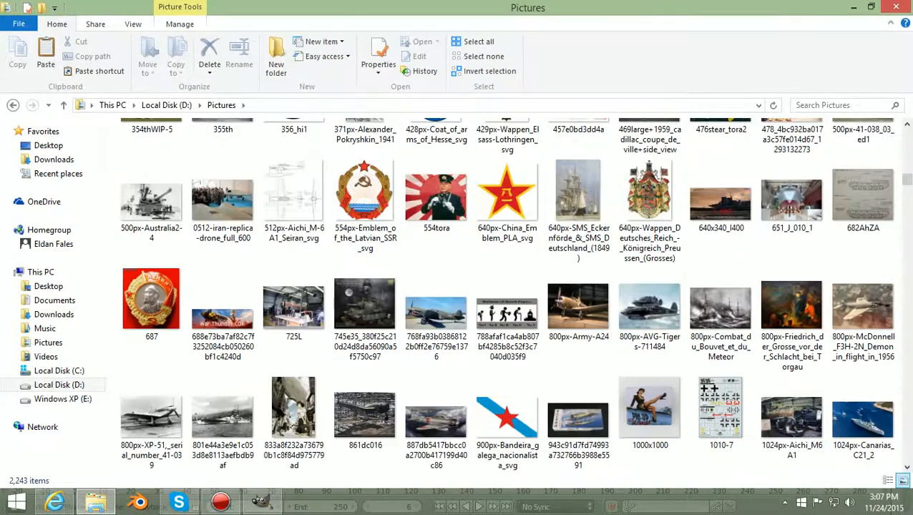
scroll("down", 3)
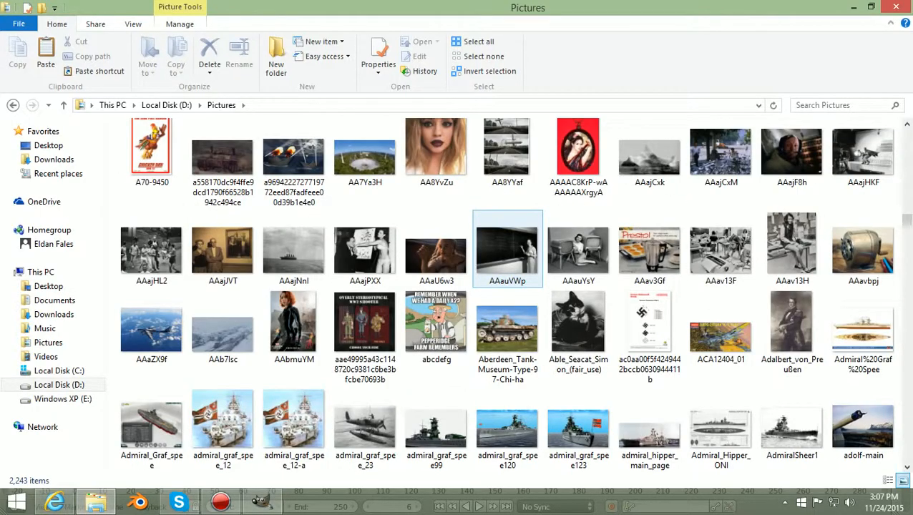
scroll("down", 3)
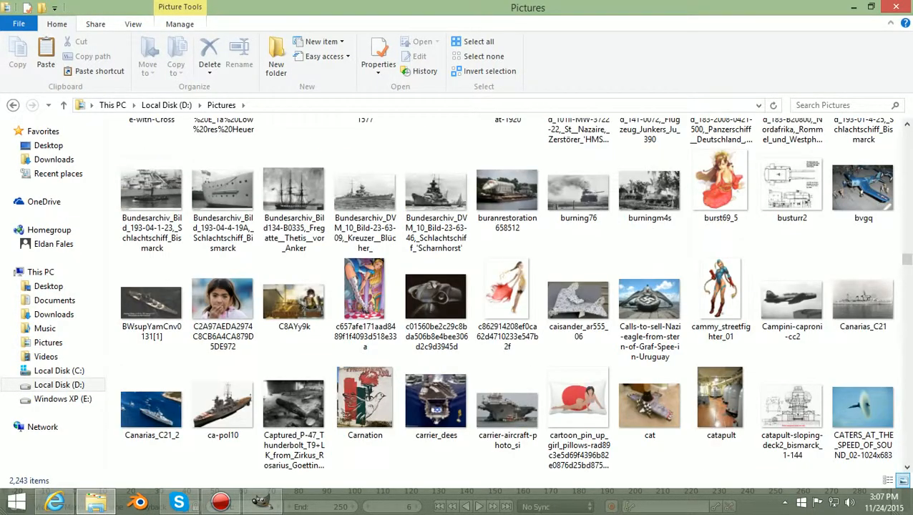
scroll("down", 3)
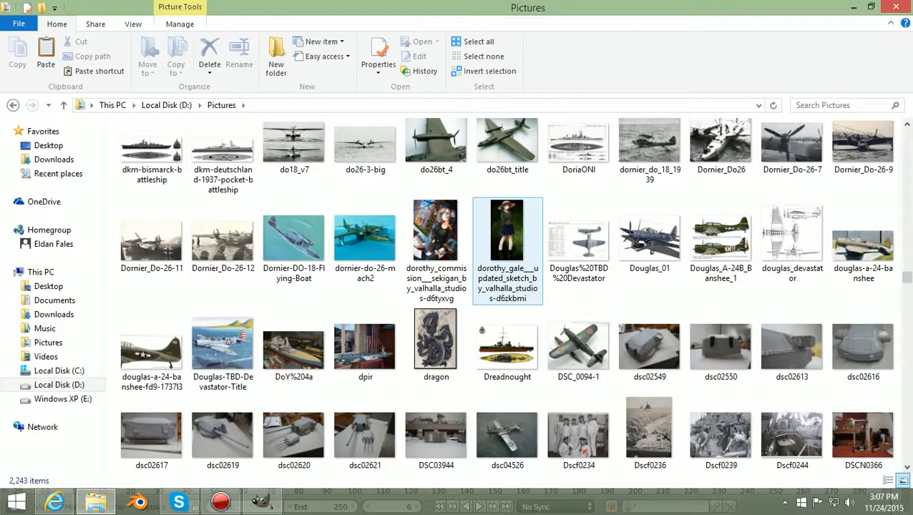
scroll("down", 3)
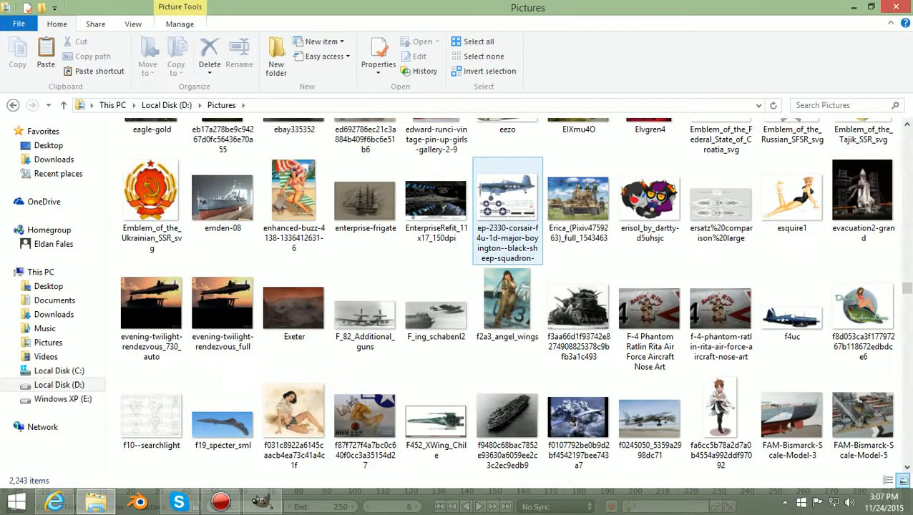
scroll("down", 3)
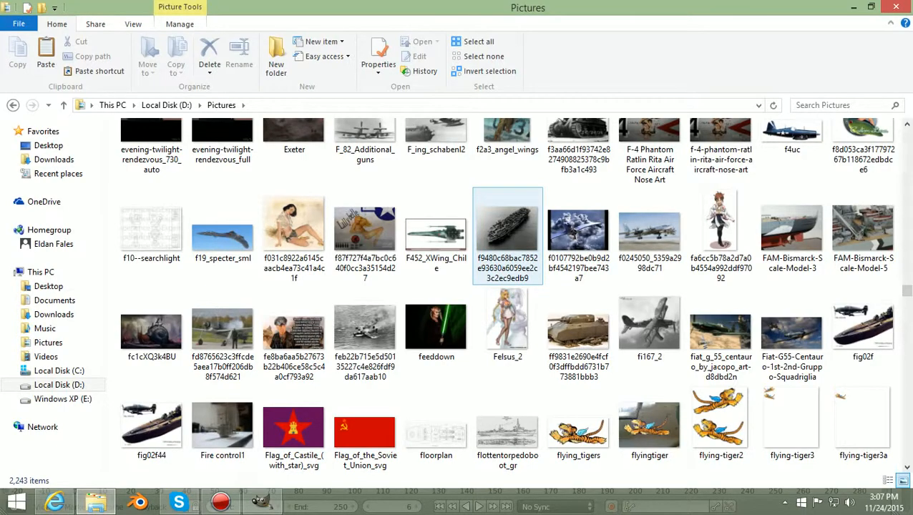
scroll("down", 3)
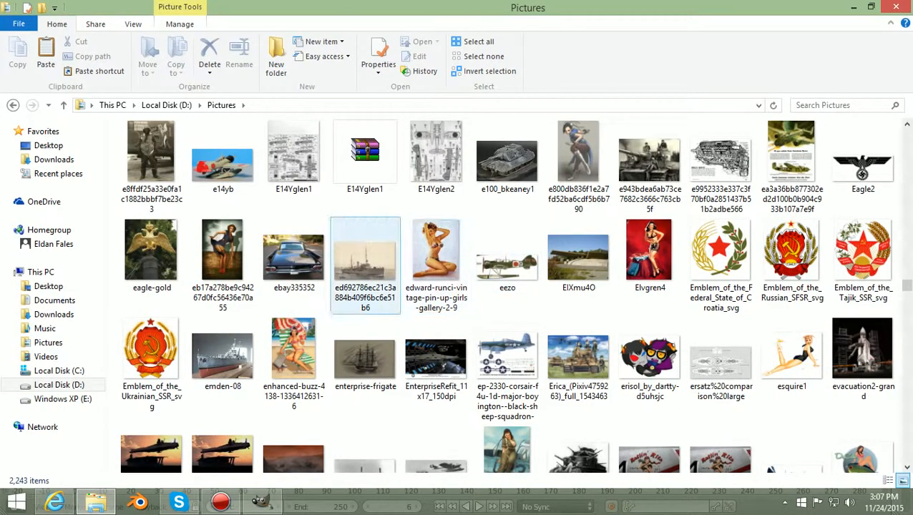
mouse_move(435, 150)
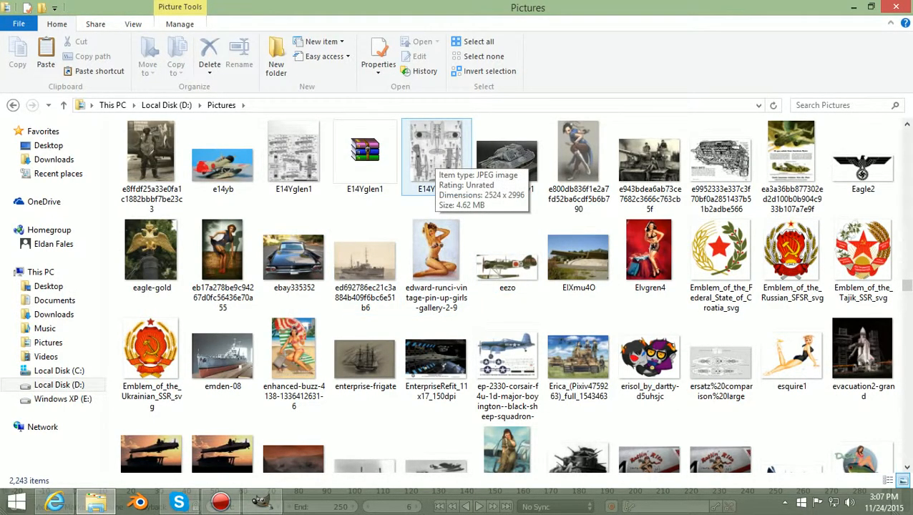
double_click(437, 151)
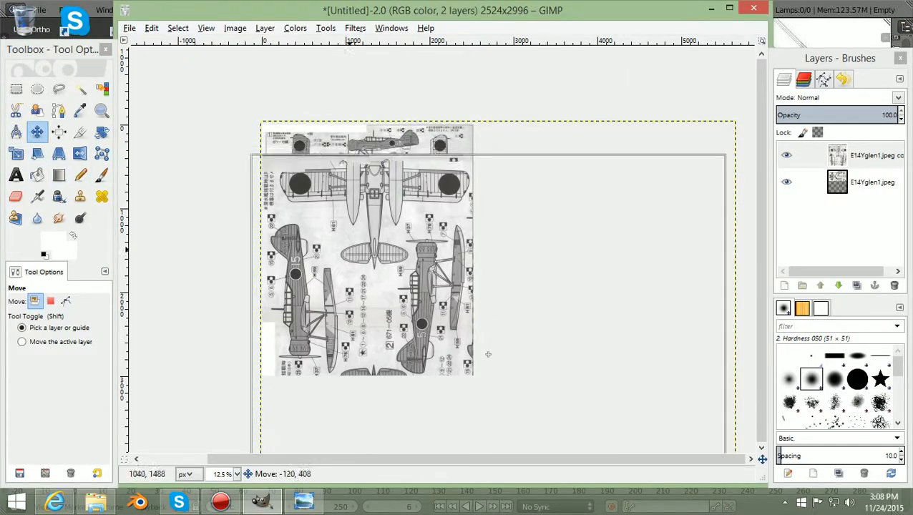
Drag the copy layer in several moves until the floatplane's top view sits in the lower middle of the canvas
left_click_drag(490, 354, 492, 371)
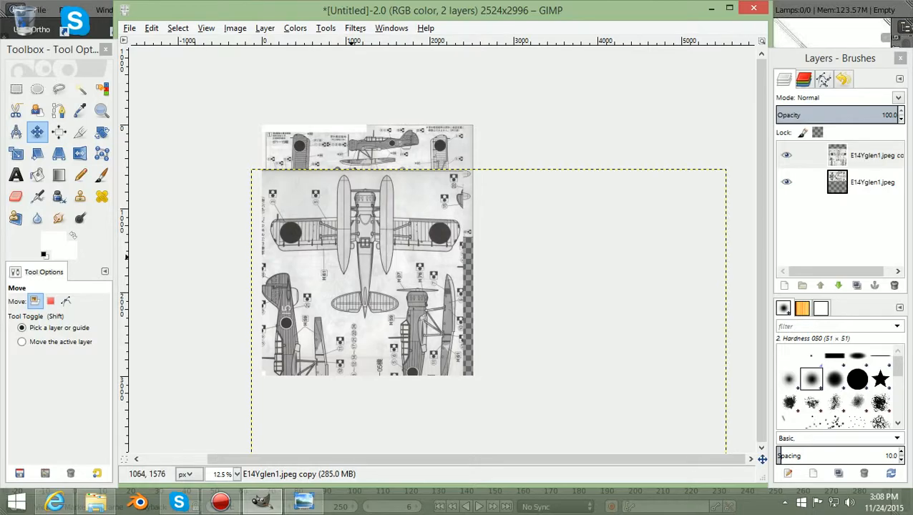
left_click_drag(365, 257, 382, 321)
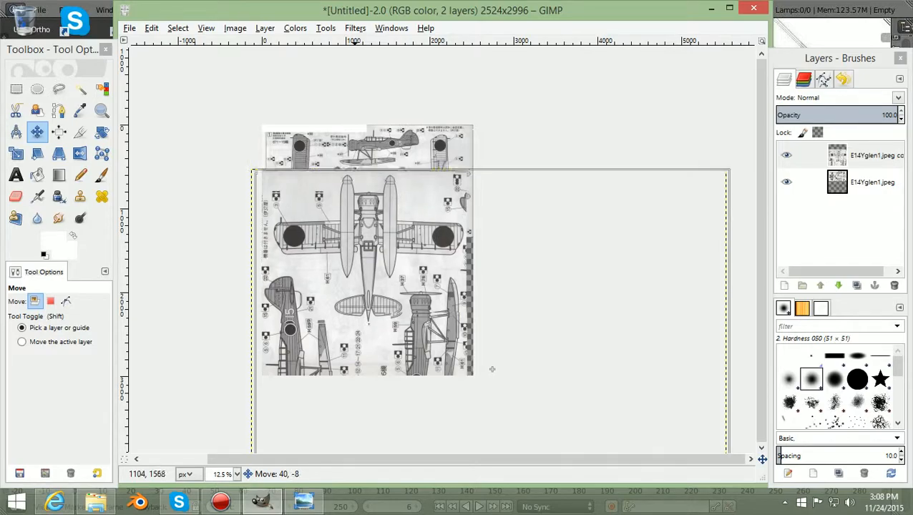
left_click_drag(491, 369, 495, 254)
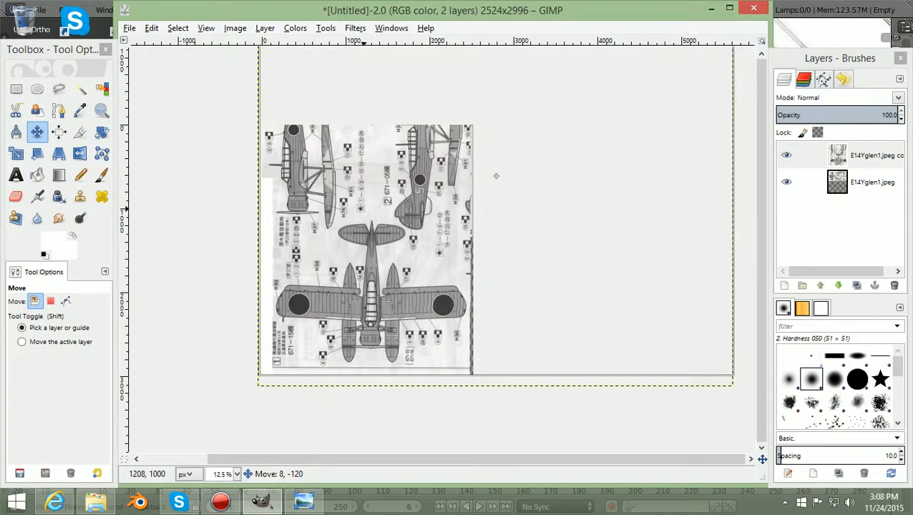
left_click_drag(495, 178, 489, 177)
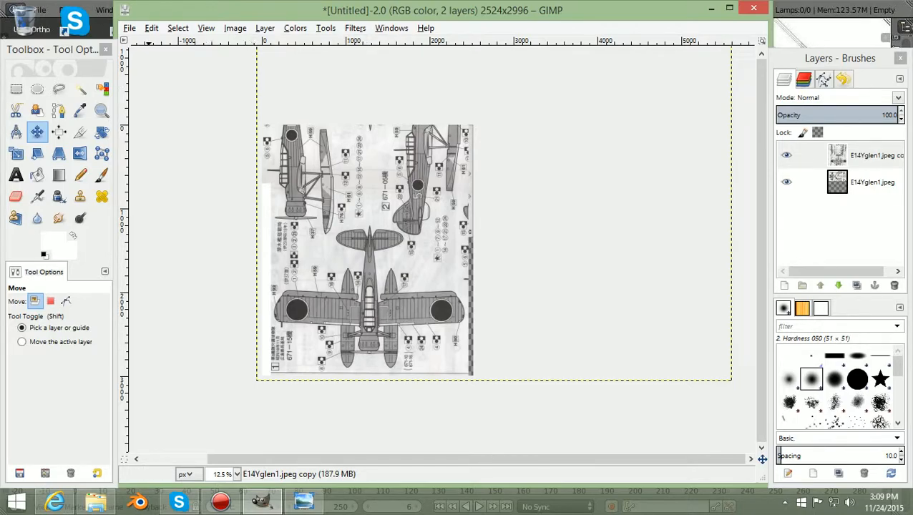
Start a new save and rename the file to E14Yglen3.jpg
left_click(129, 28)
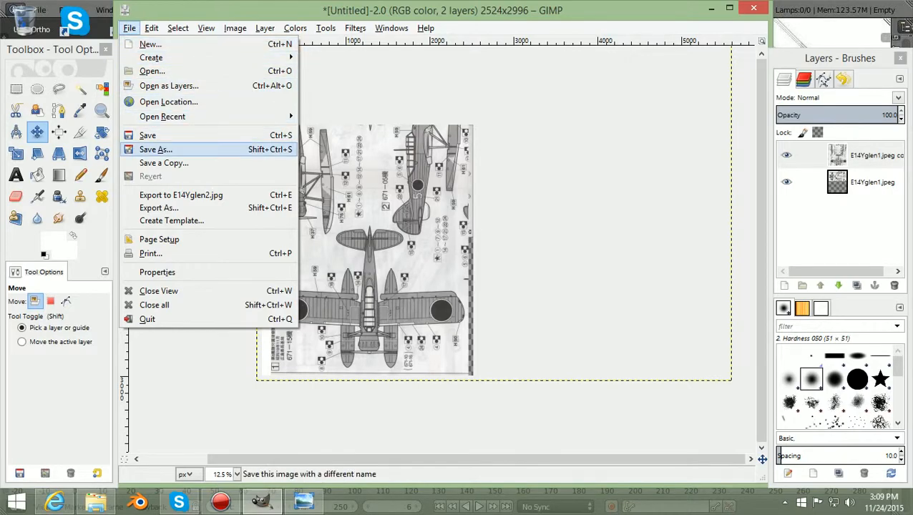
left_click(155, 149)
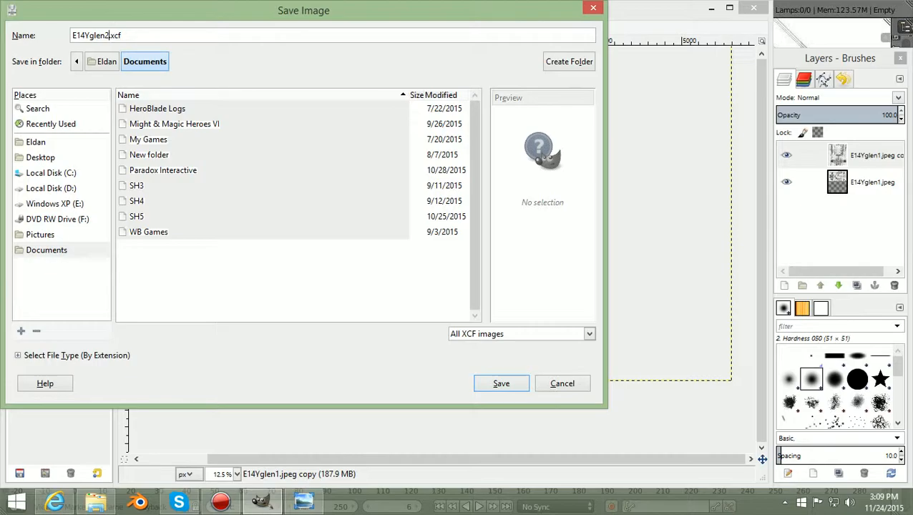
key("Backspace")
type("3")
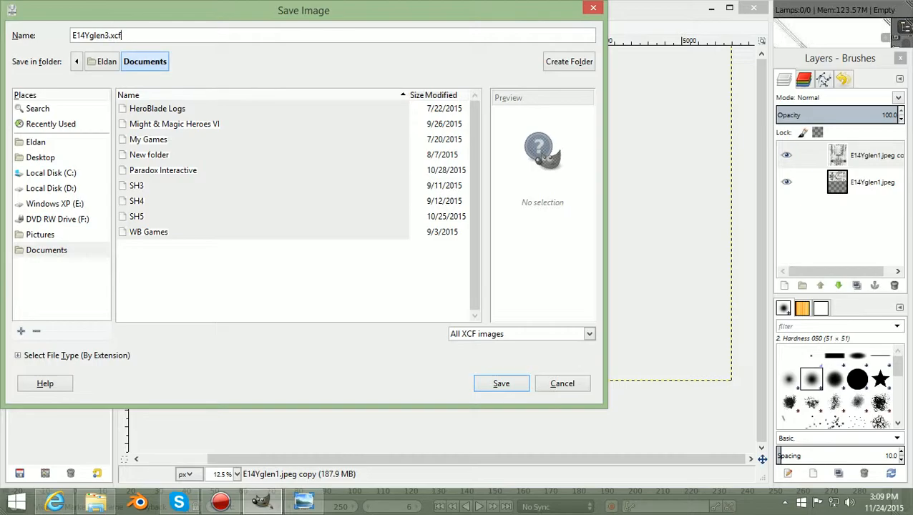
key("BackSpace")
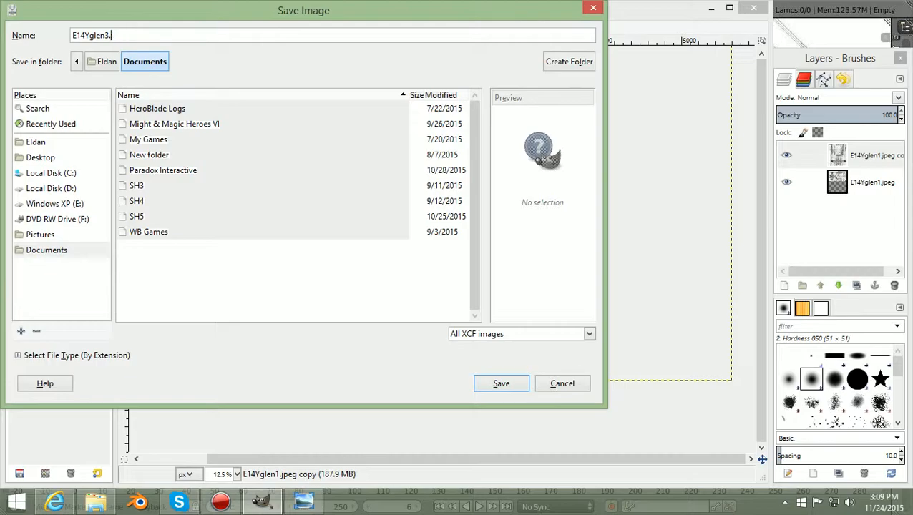
type("jpg")
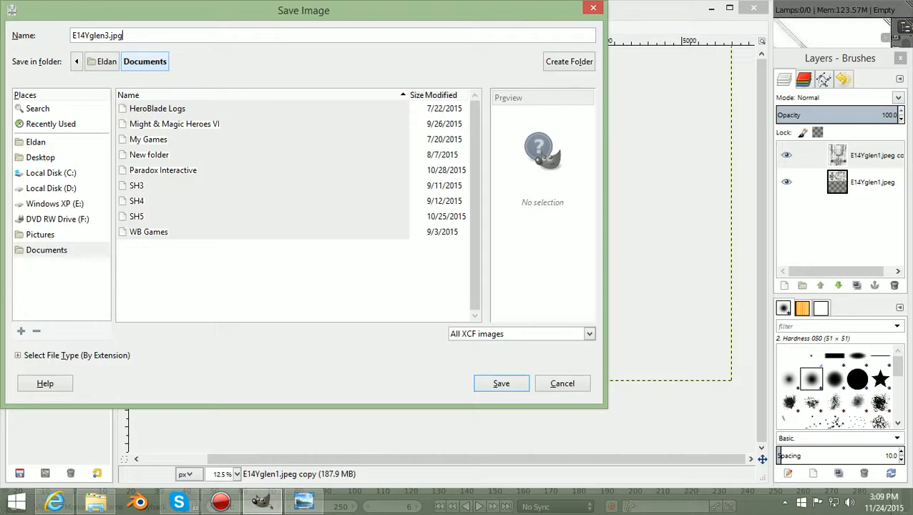
Set D:\Pictures as the destination and follow the extension warning into the Export dialog
left_click(51, 187)
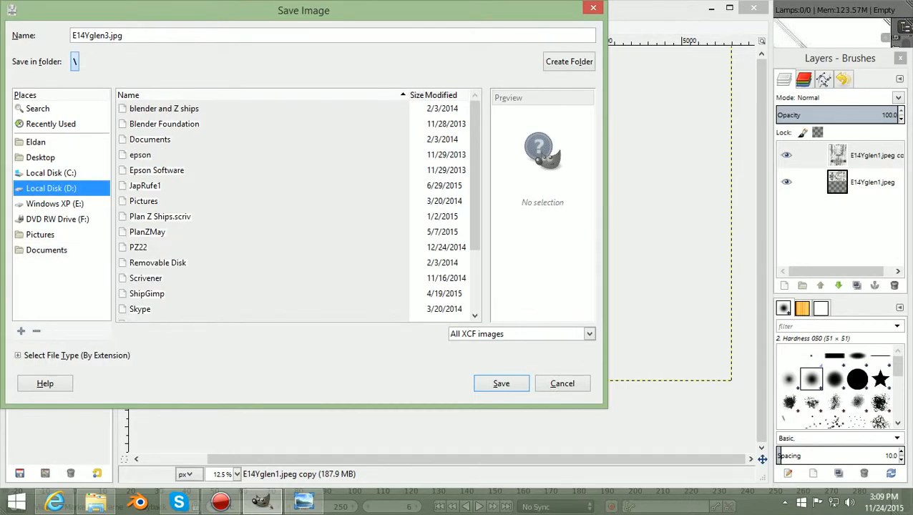
left_click(143, 201)
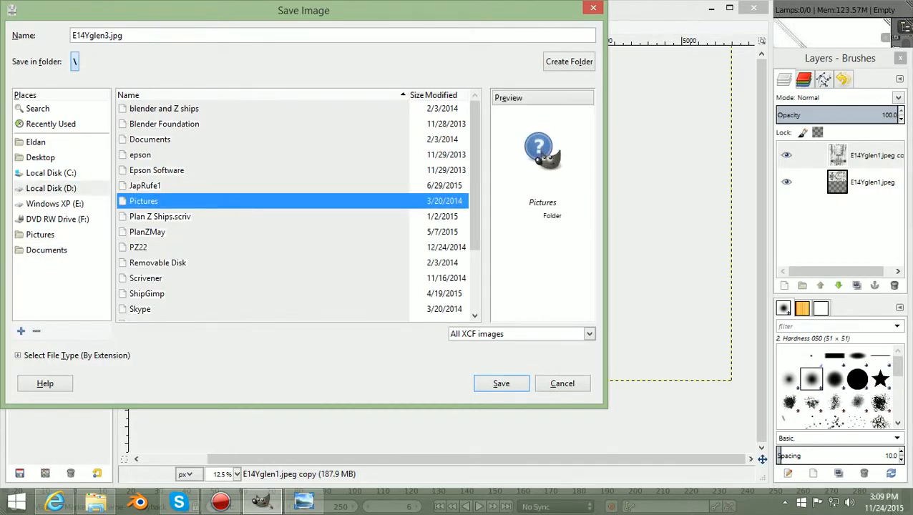
double_click(143, 201)
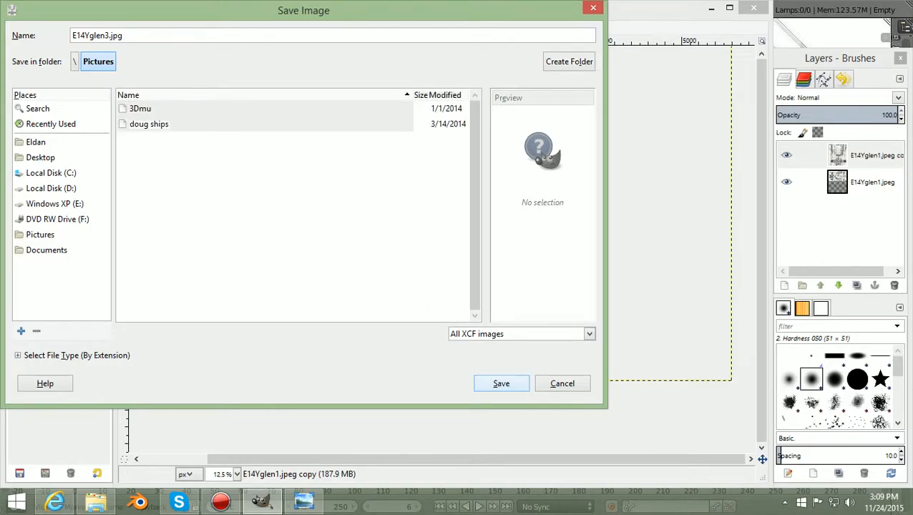
left_click(501, 383)
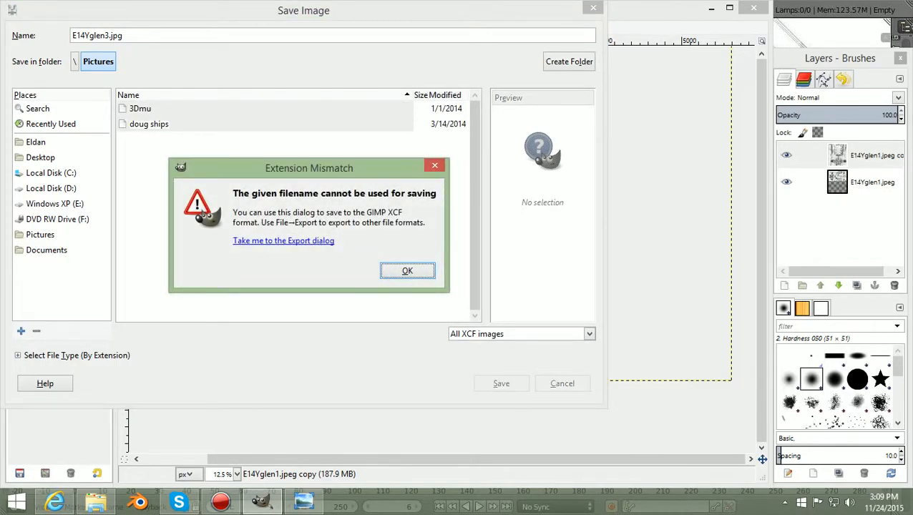
left_click(283, 241)
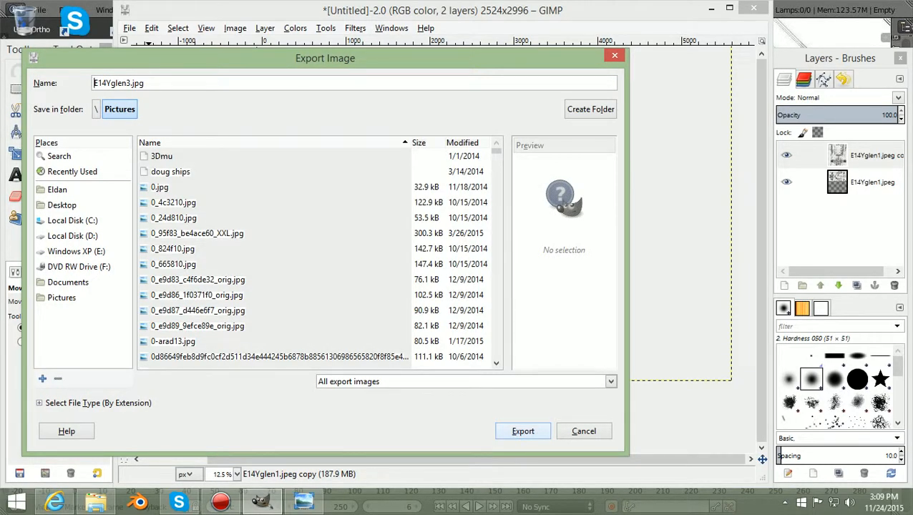
Export the composite as E14Yglen3.jpg into Pictures as a JPEG at quality 100
left_click(522, 431)
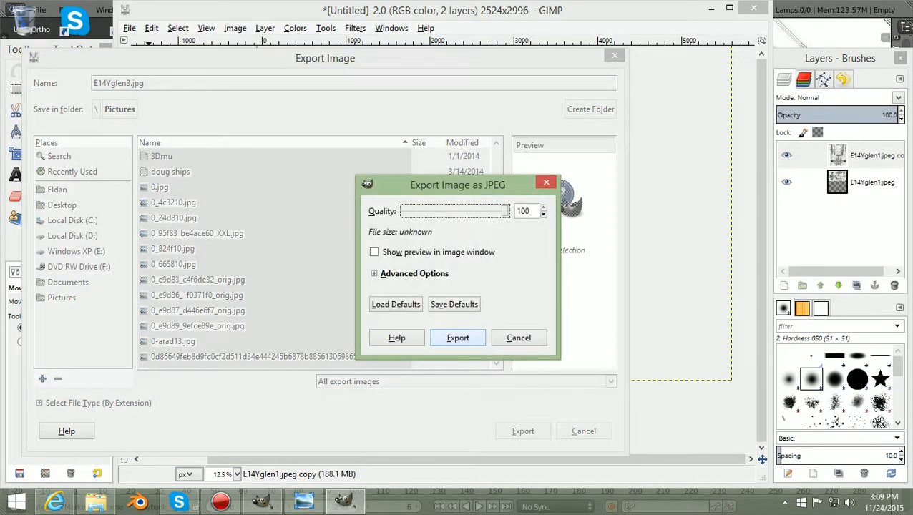
left_click(458, 337)
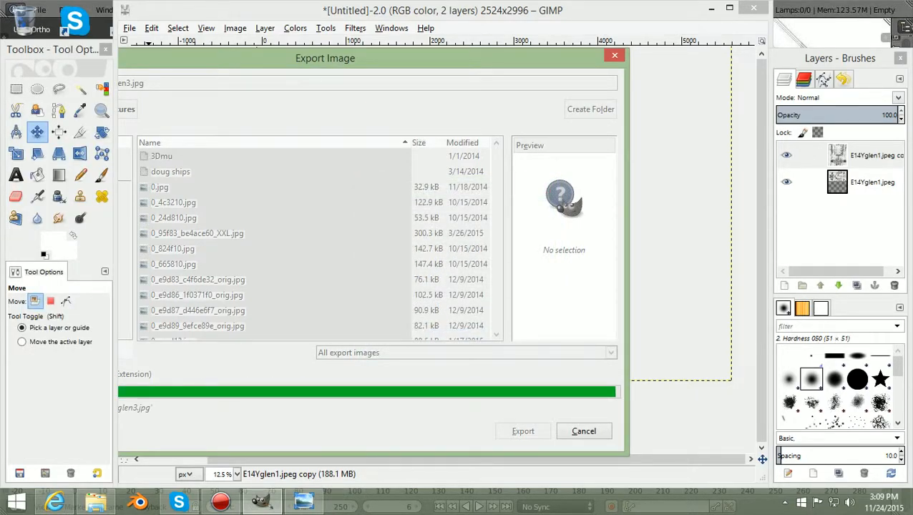
left_click(524, 431)
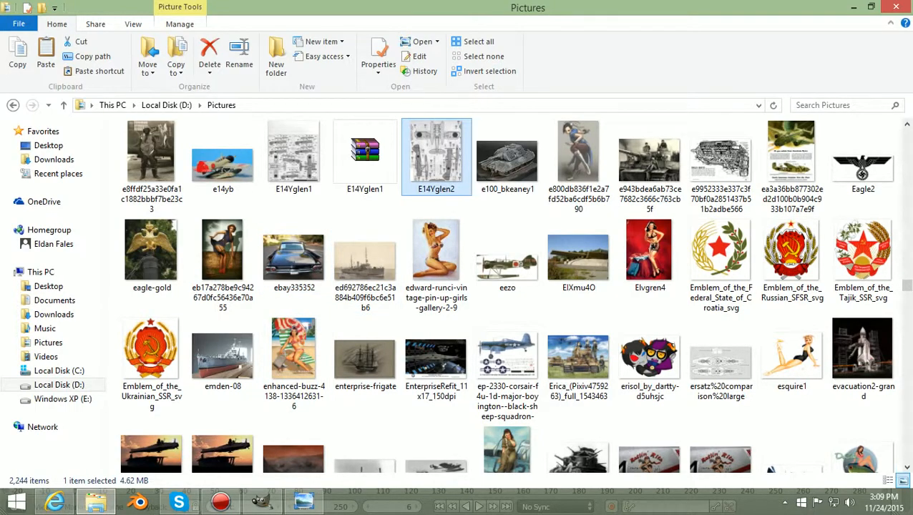
mouse_move(435, 154)
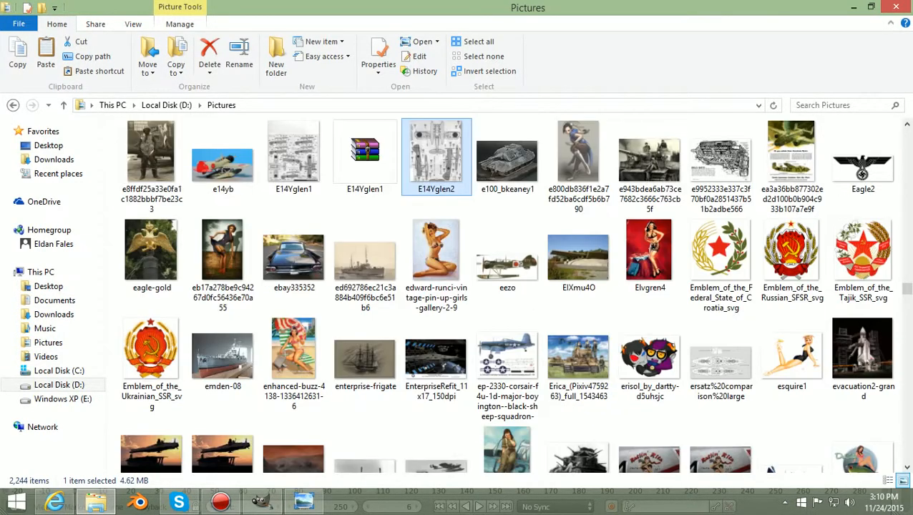
Try the E14Yglen1 picture, close the Pictures window and reopen Explorer on Local Disk (D:)
left_click(293, 150)
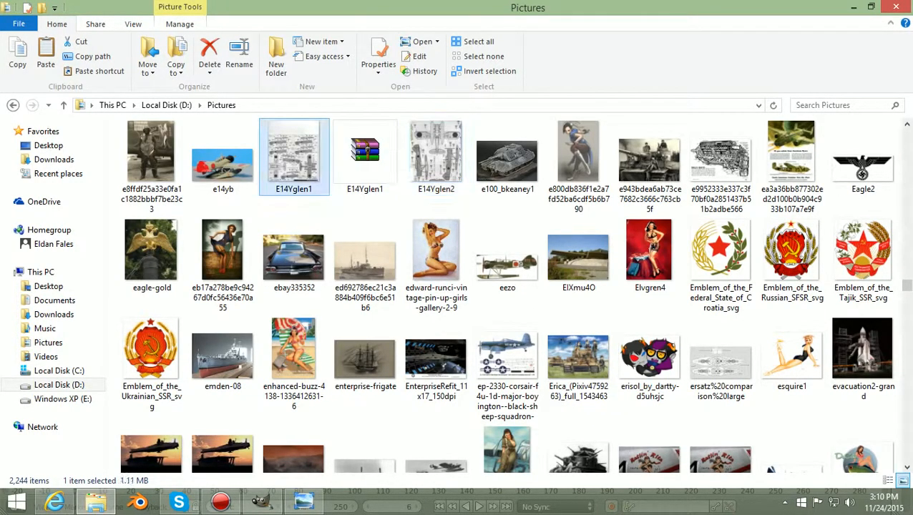
double_click(294, 150)
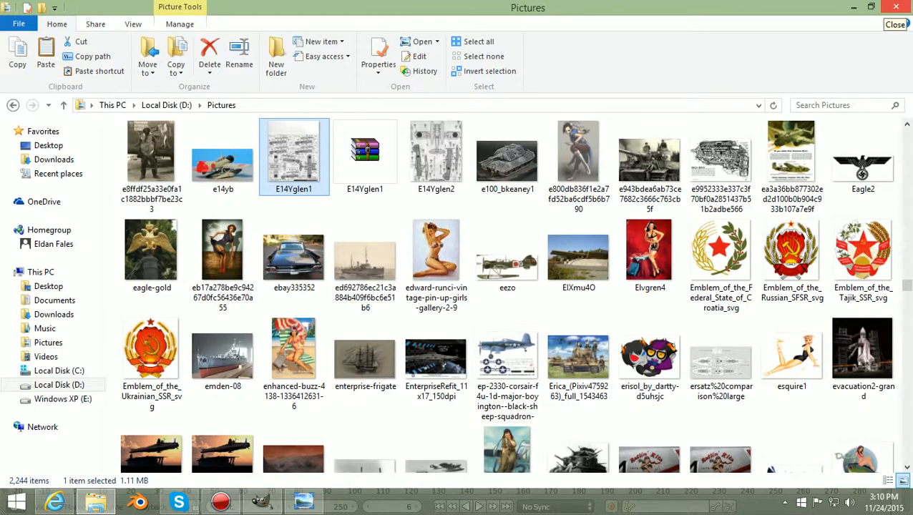
left_click(261, 501)
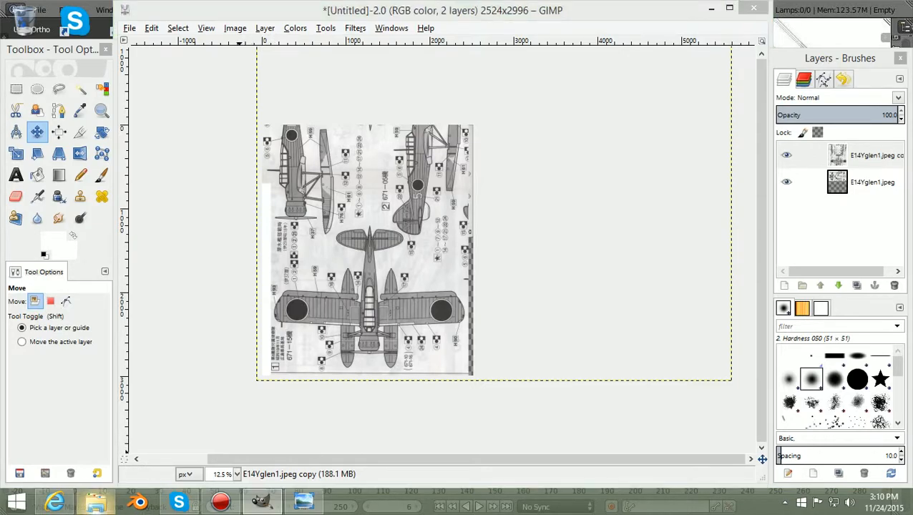
left_click(95, 501)
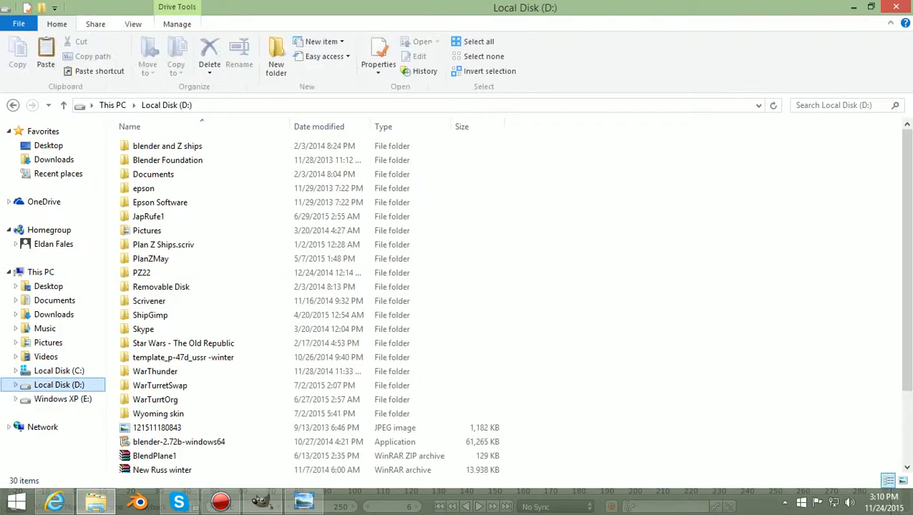
Enter the Pictures folder on drive D and scroll to the E14Yglen1-3 thumbnails
left_click(140, 272)
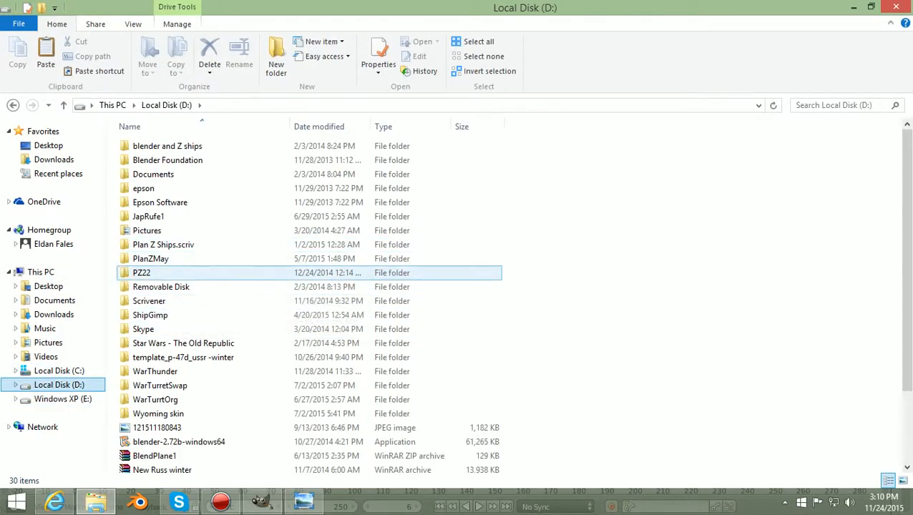
double_click(146, 230)
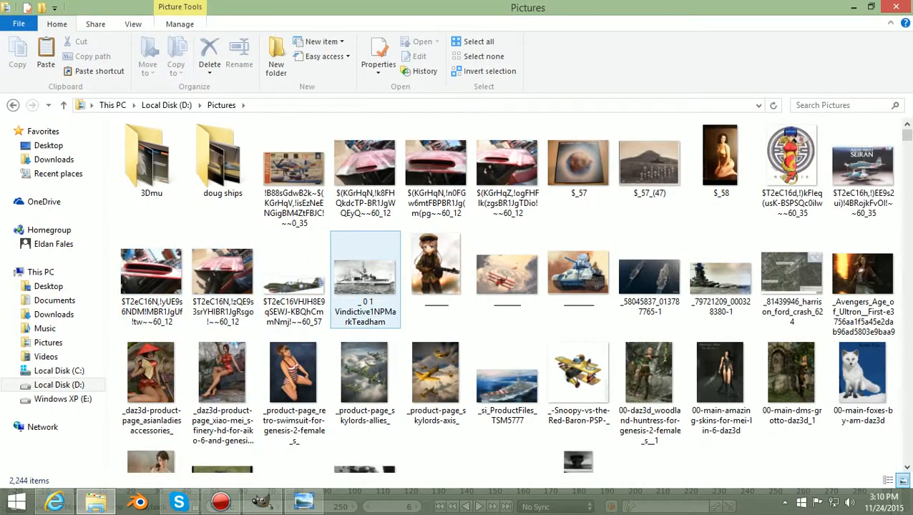
scroll("down", 3)
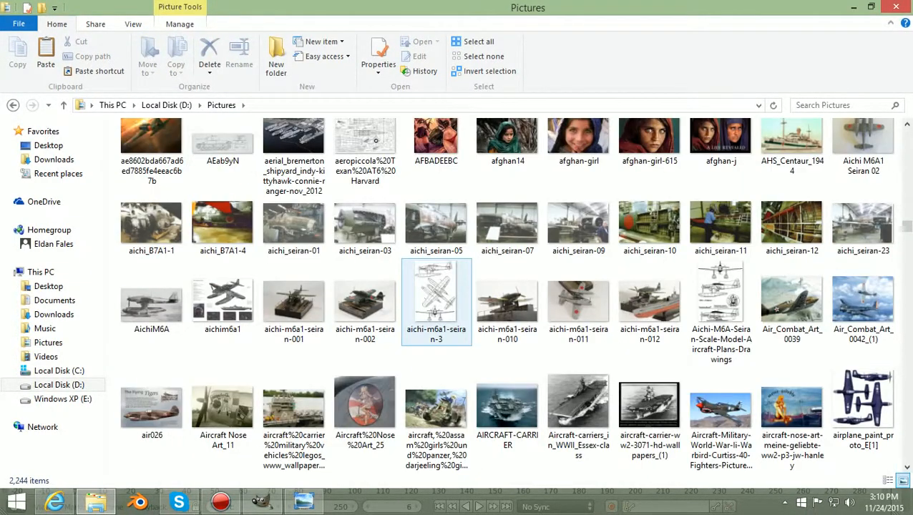
scroll("down", 3)
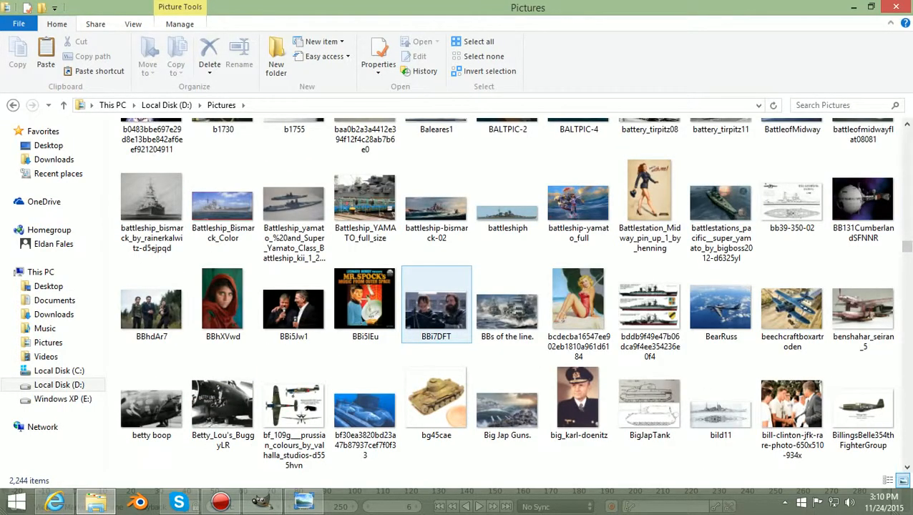
scroll("down", 3)
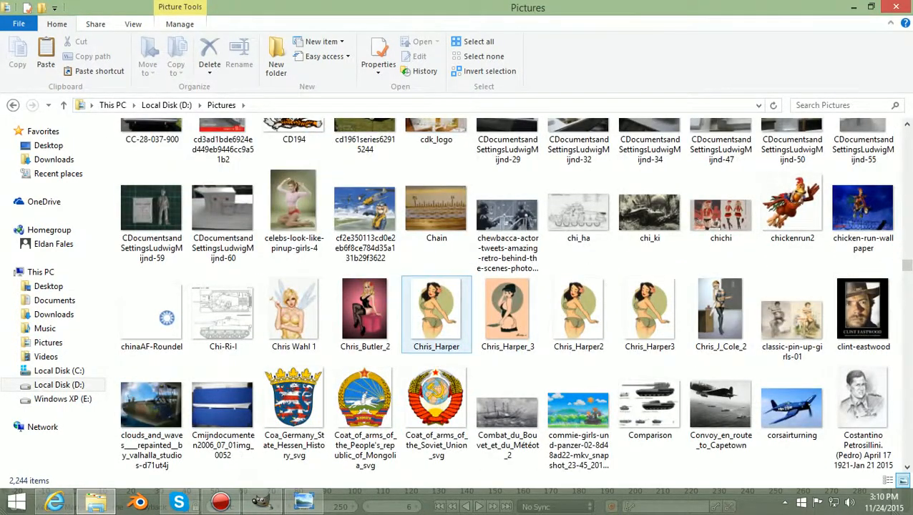
scroll("down", 3)
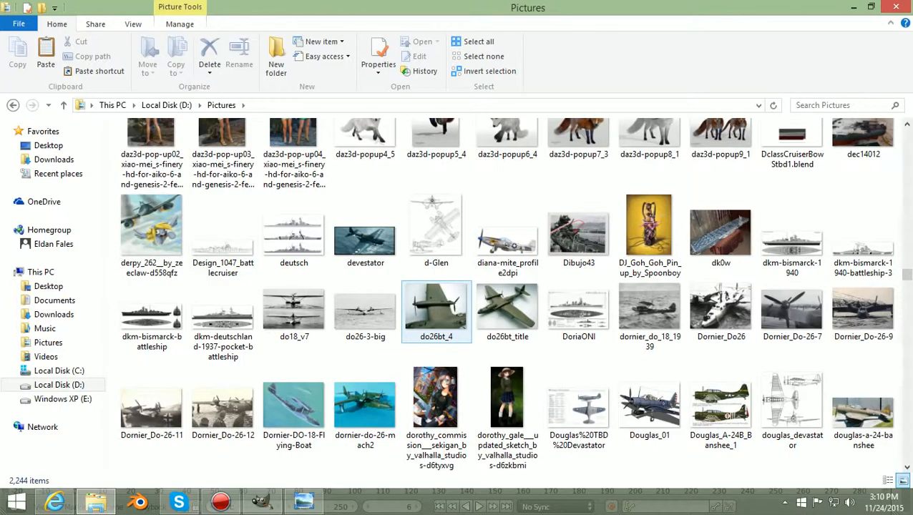
scroll("down", 3)
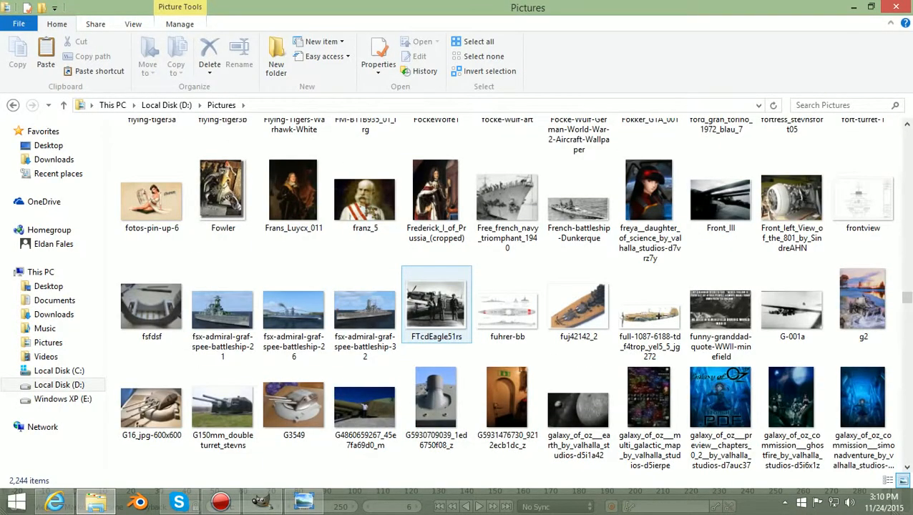
scroll("down", 3)
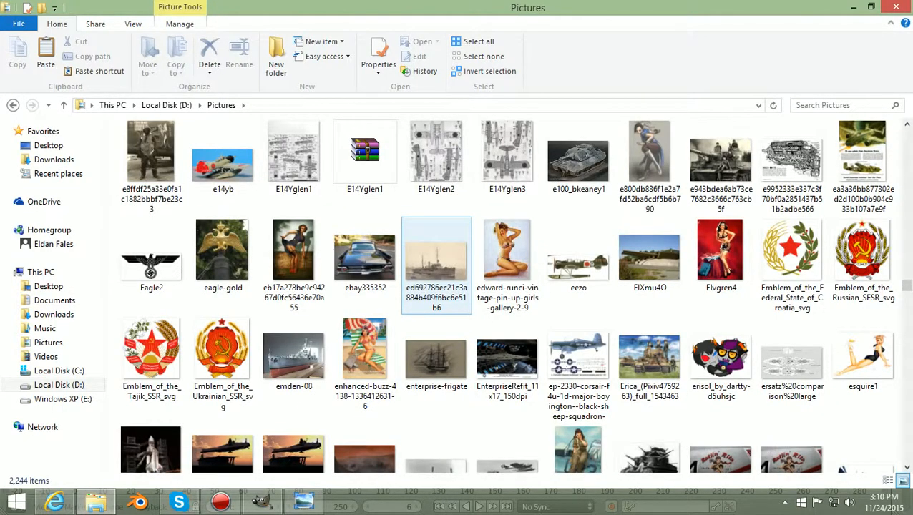
View the E14Yglen2 multi-view drawing in Windows Photo Viewer
double_click(507, 150)
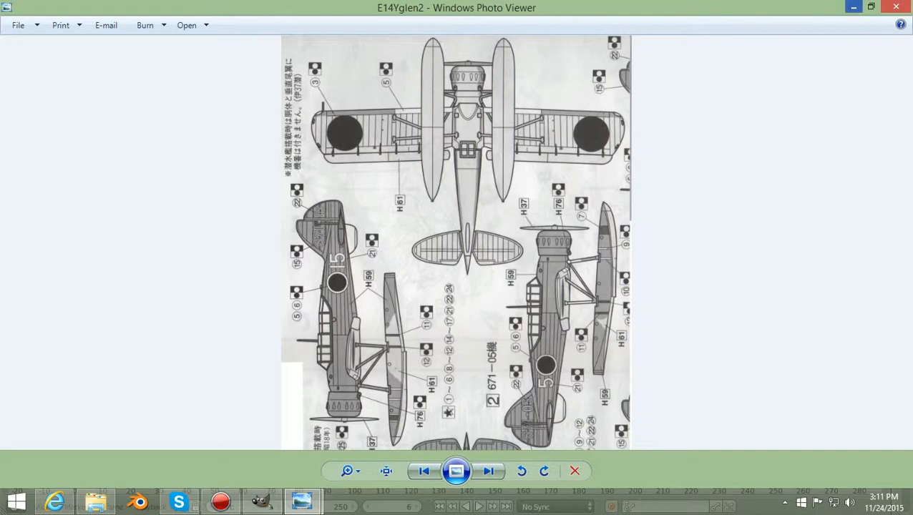
mouse_move(853, 7)
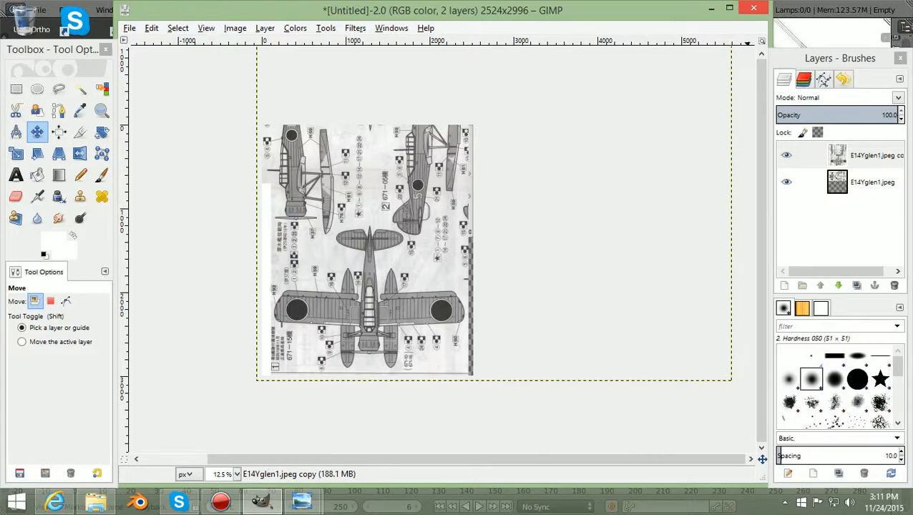
Close the untitled composite image, discarding its unsaved changes
left_click(753, 8)
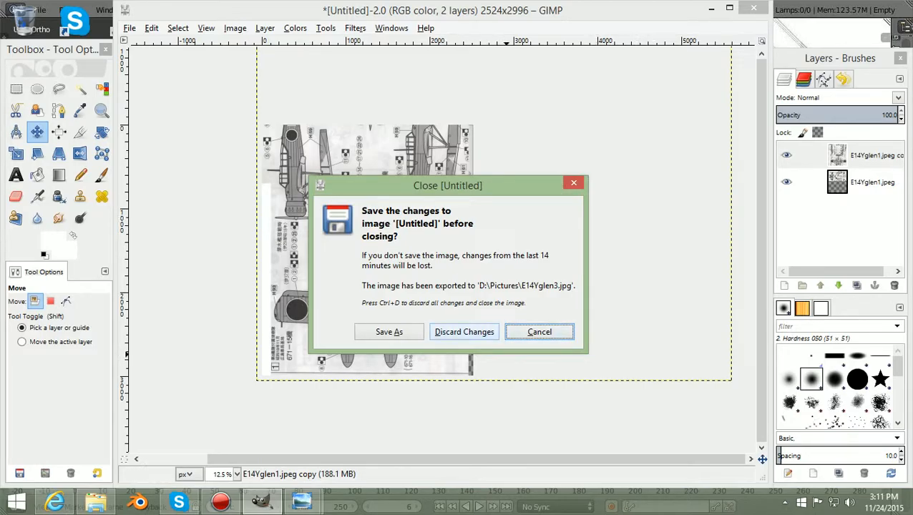
left_click(464, 332)
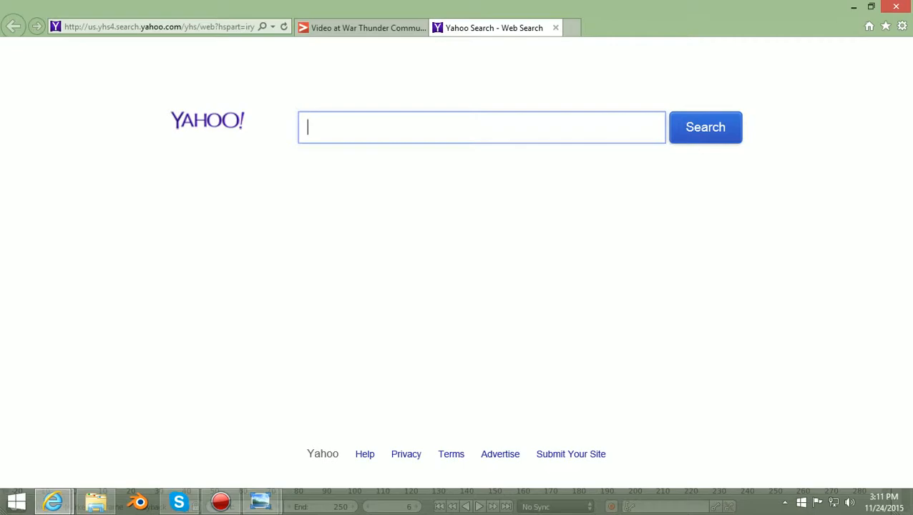
Search Yahoo for 'EY14' and take the suggested 'Ey14 glen airplane' query
type("E")
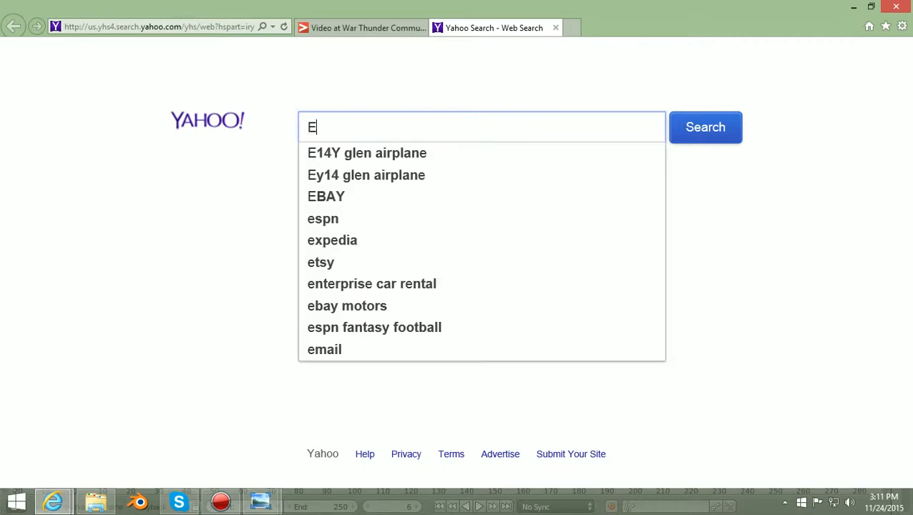
type("Y")
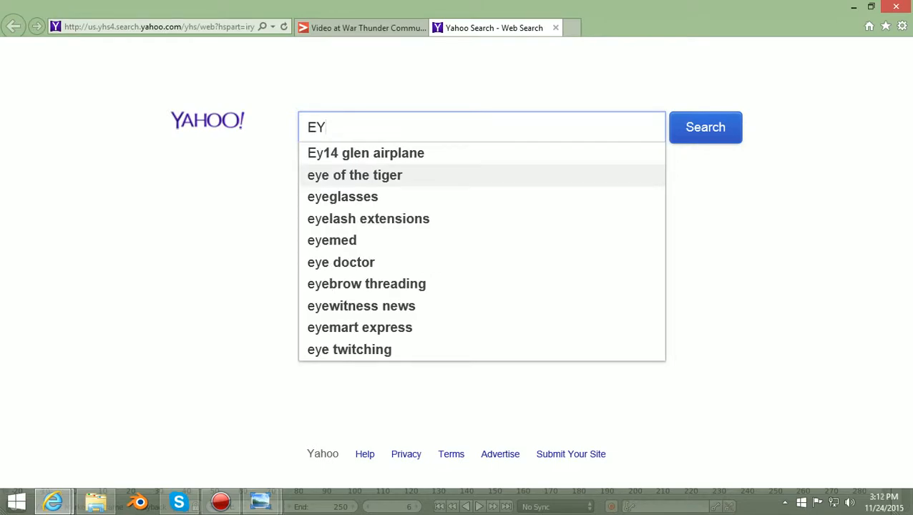
type("!")
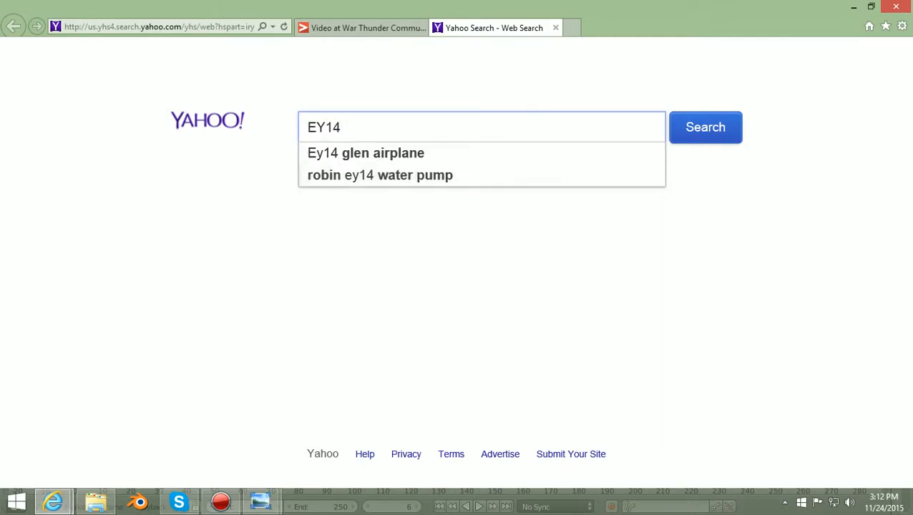
left_click(366, 151)
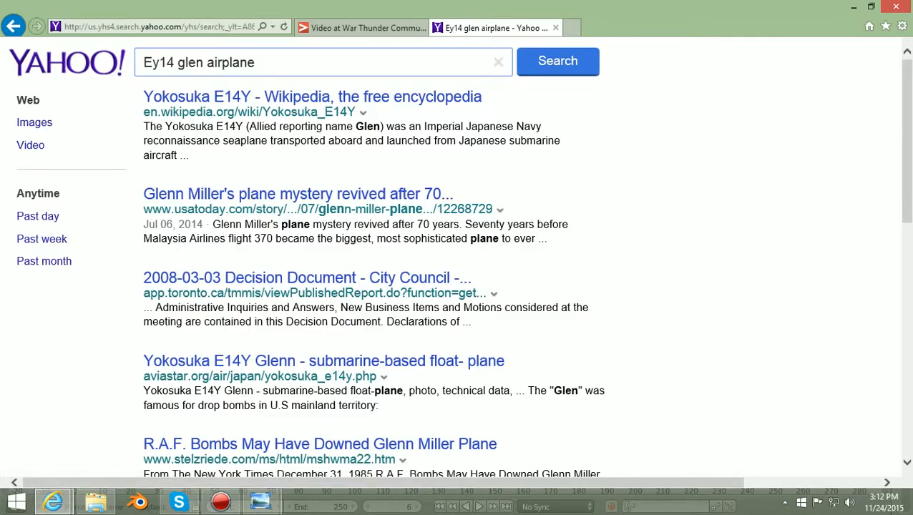
Scroll through the result pages until the Yokosuka E14Y Wikipedia and aviastar links show
scroll("down", 3)
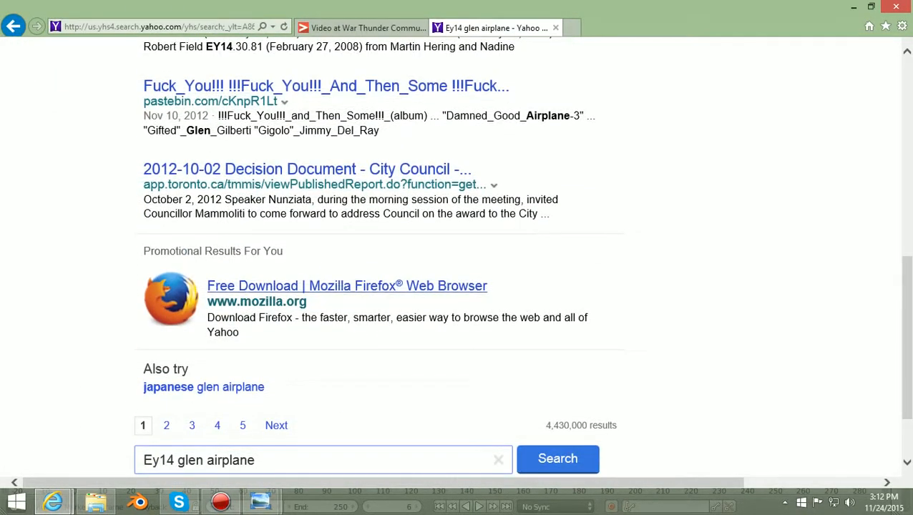
mouse_move(166, 425)
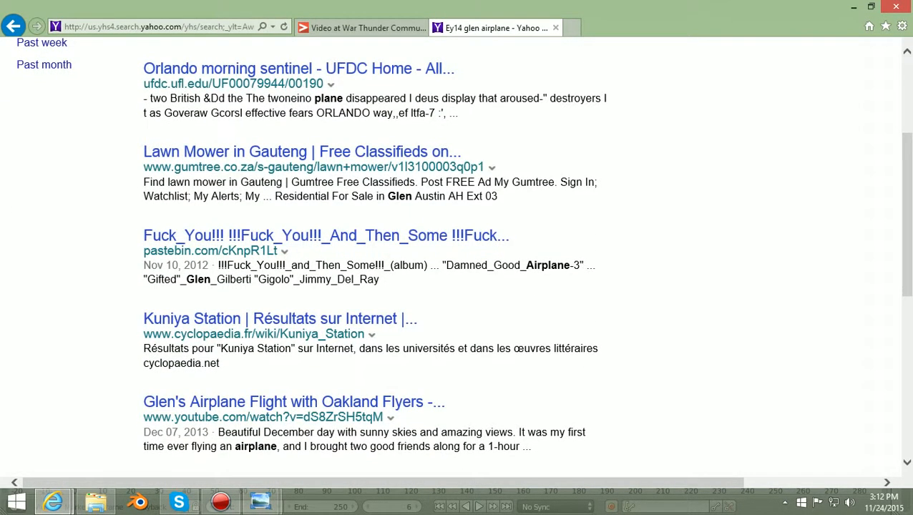
scroll("down", 3)
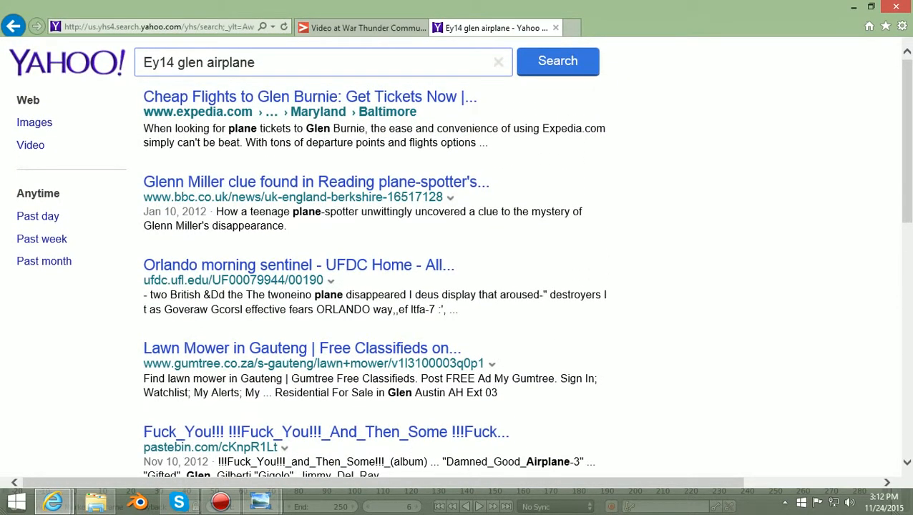
scroll("down", 3)
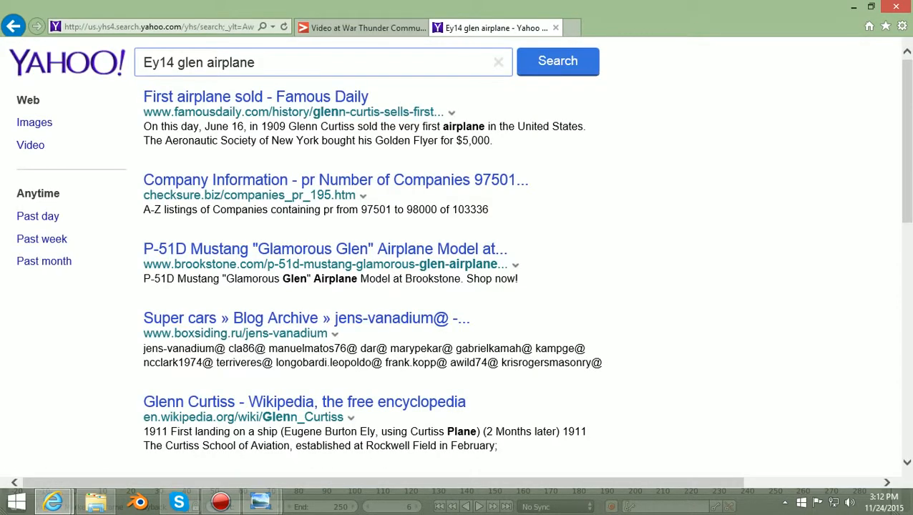
scroll("down", 3)
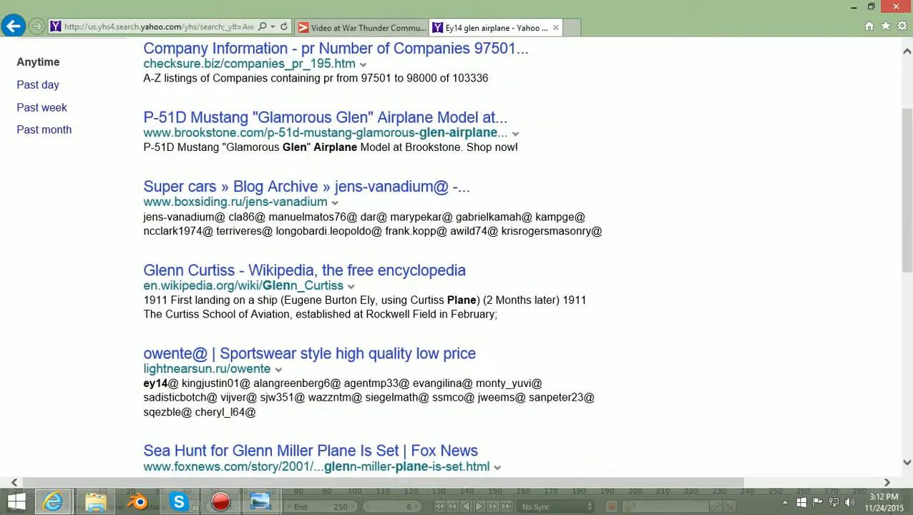
scroll("down", 3)
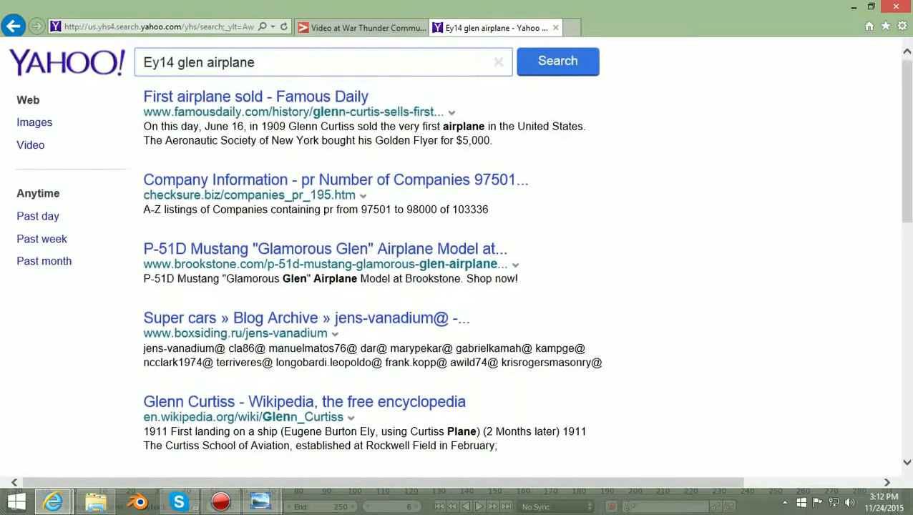
scroll("down", 3)
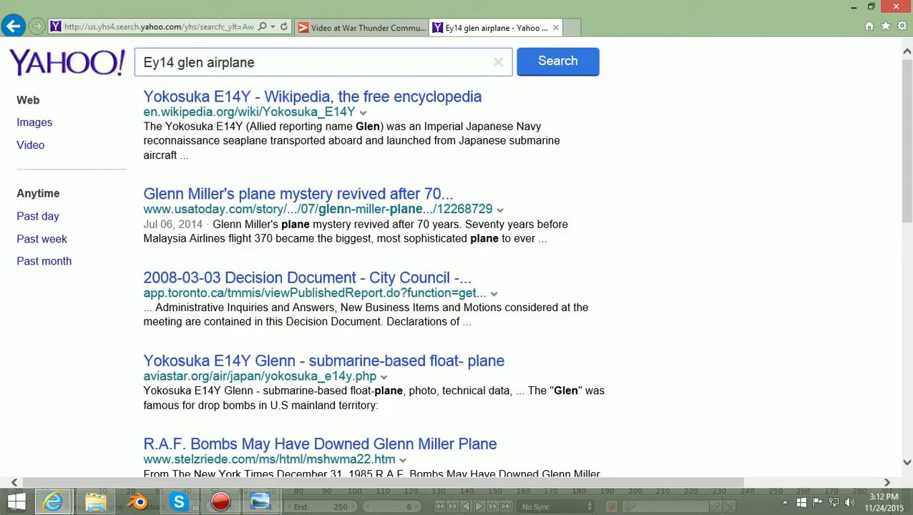
scroll("down", 3)
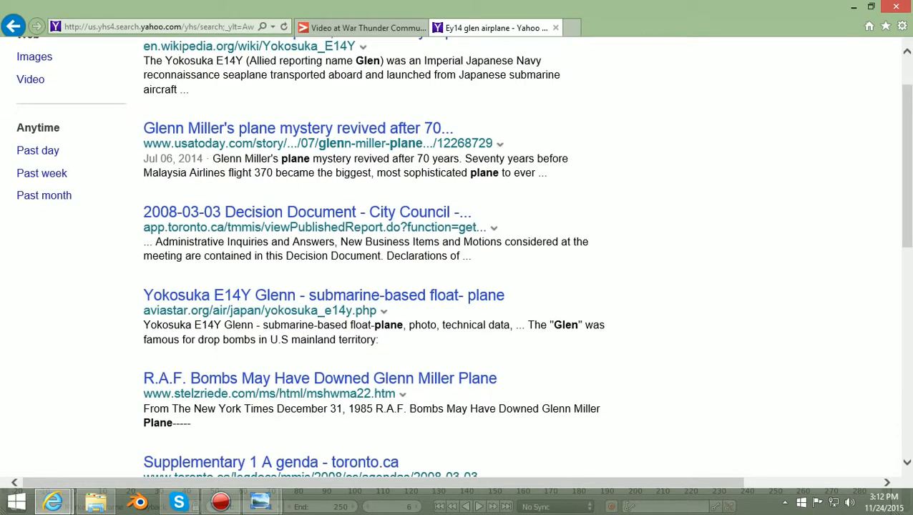
scroll("down", 3)
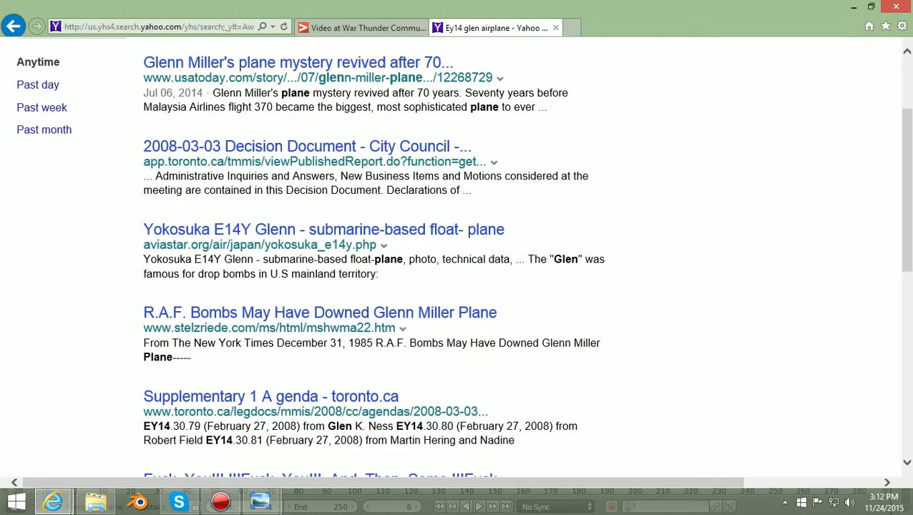
scroll("down", 3)
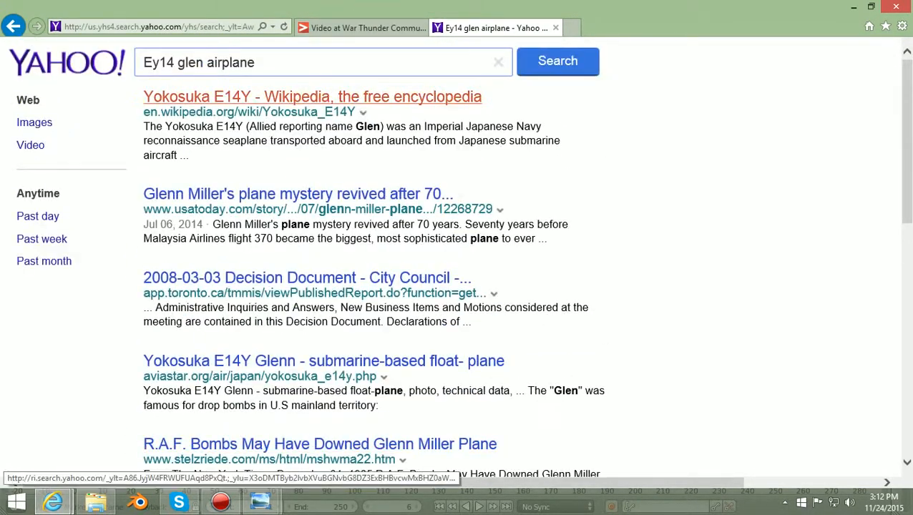
Check the Wikipedia Yokosuka E14Y article, go back, and open the aviastar E14Y Glenn page
left_click(312, 97)
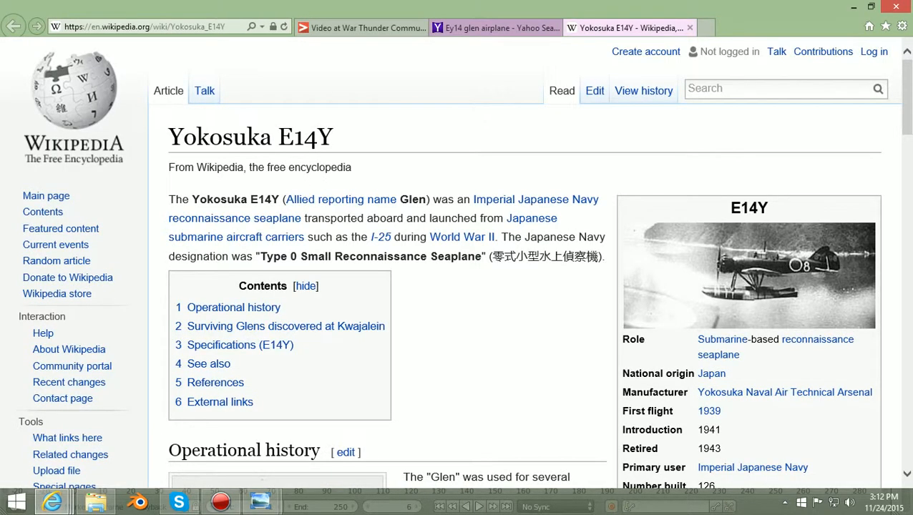
scroll("down", 3)
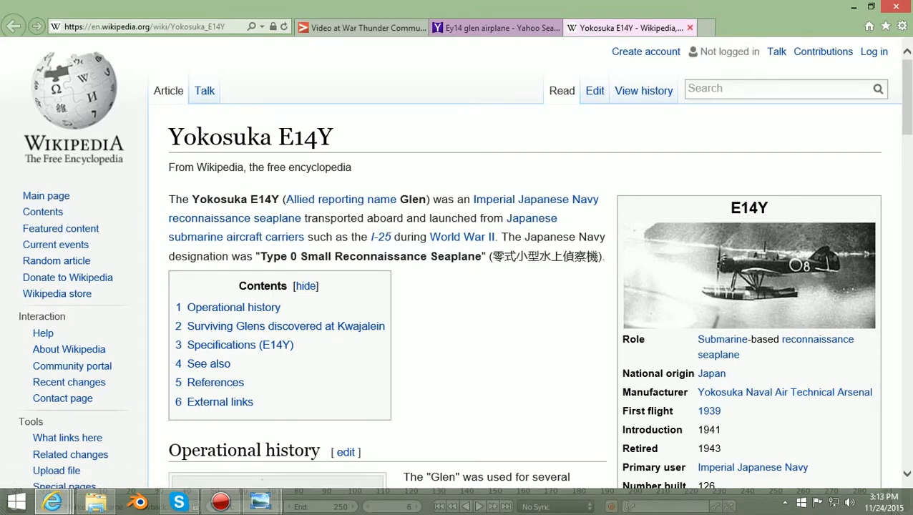
left_click(494, 27)
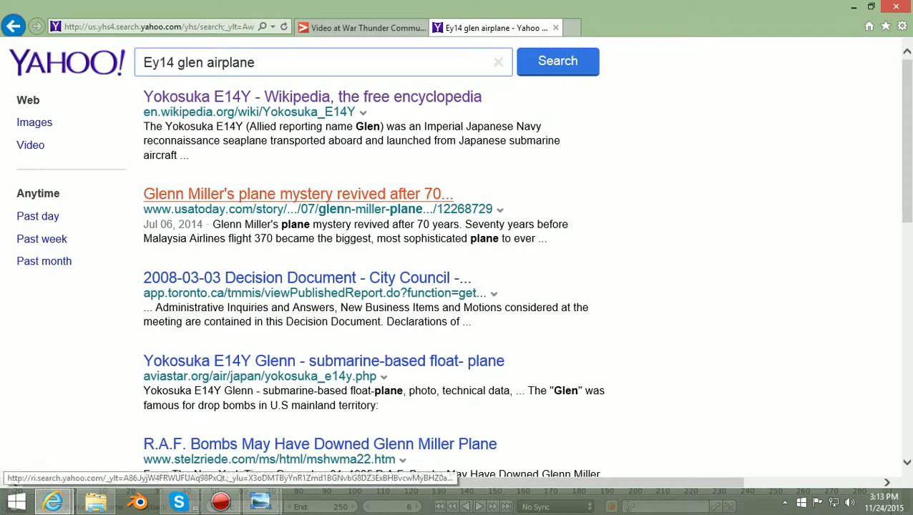
mouse_move(306, 278)
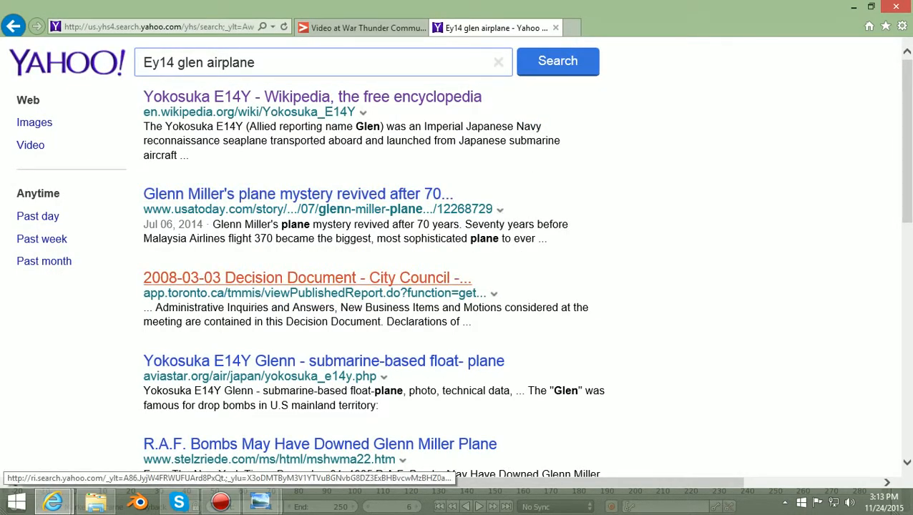
left_click(323, 360)
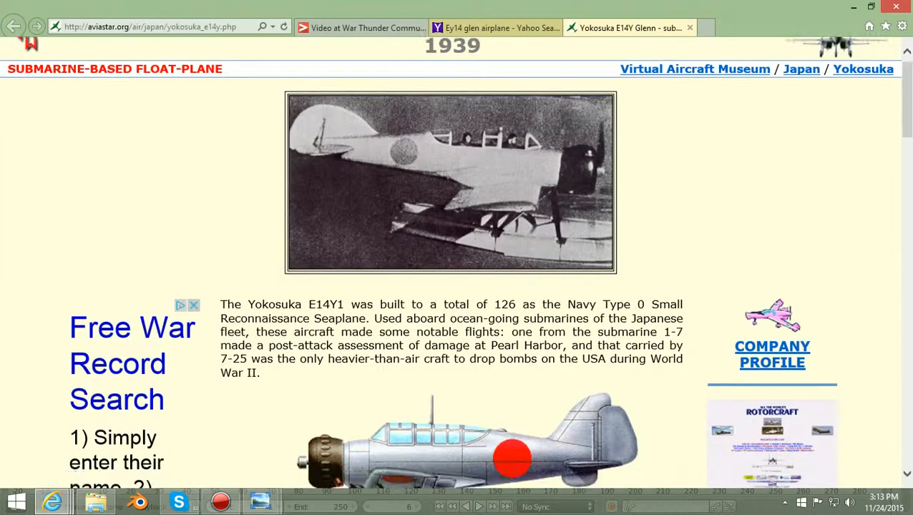
Scroll down the aviastar page to the E14Y three-view line drawing, dismissing the picture menu
scroll("down", 3)
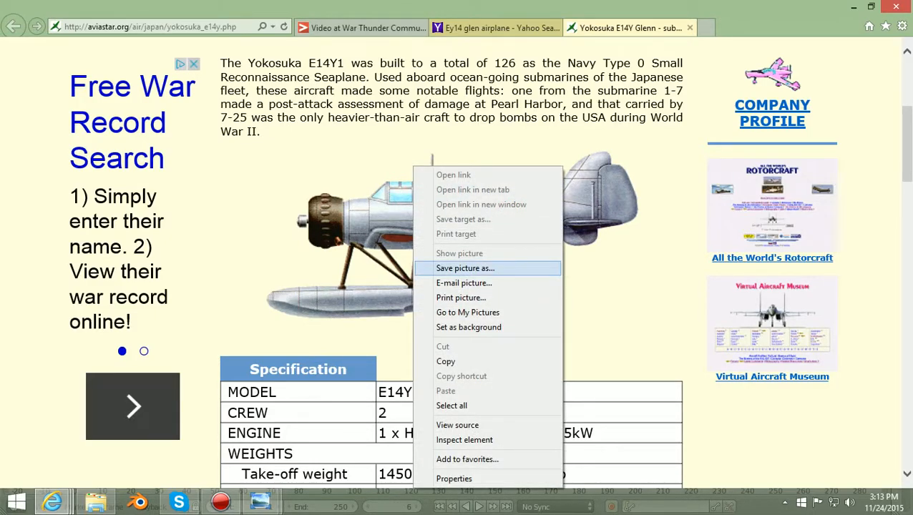
left_click(465, 267)
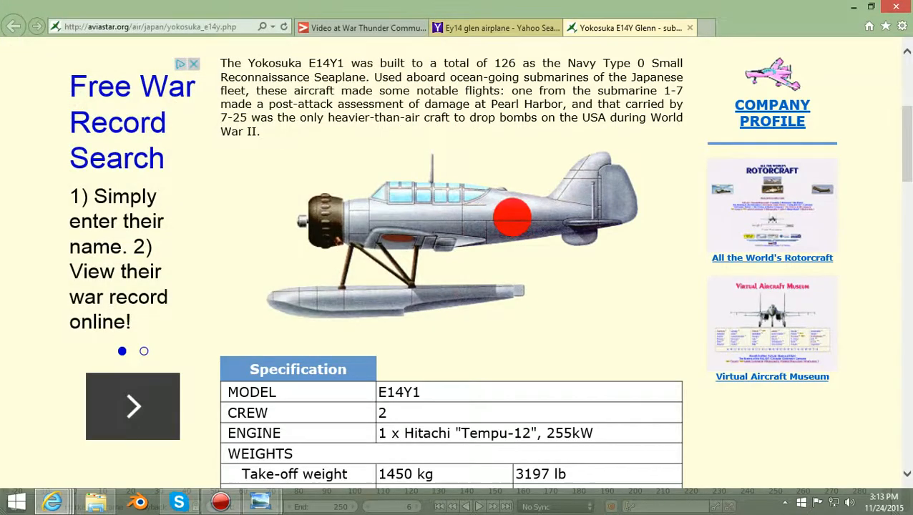
scroll("down", 3)
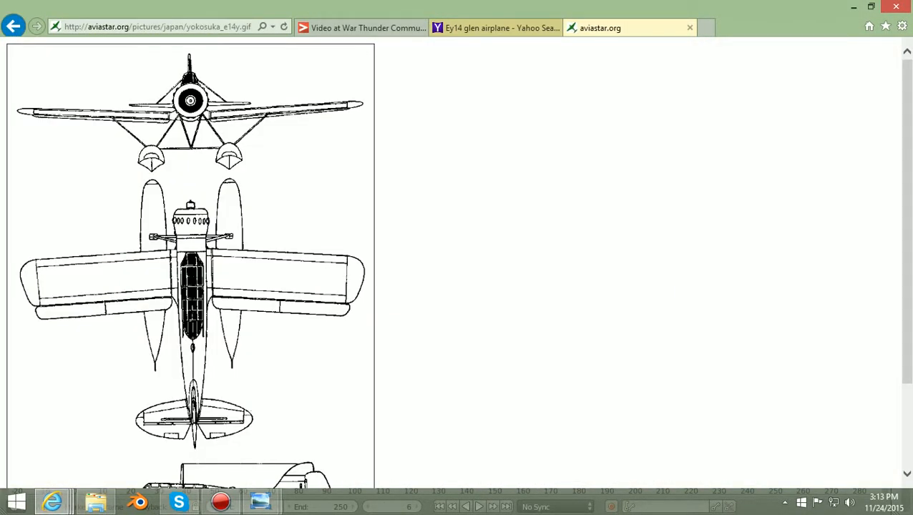
Save the three-view drawing as yokosuka_e14y GIF in Pictures and return to the results
scroll("down", 3)
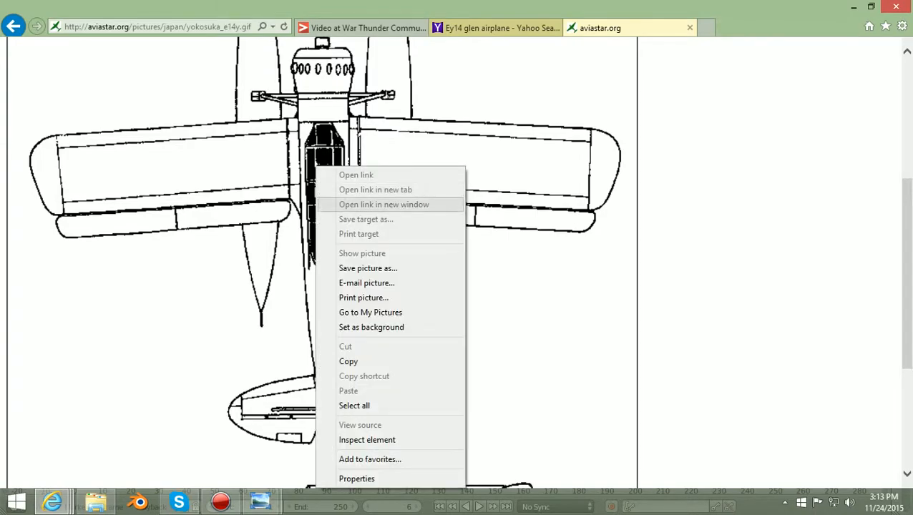
left_click(368, 268)
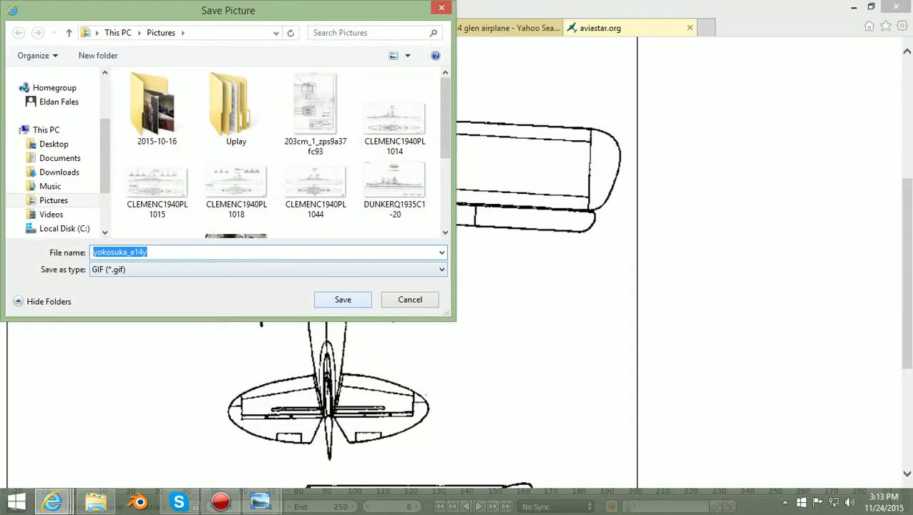
left_click(409, 299)
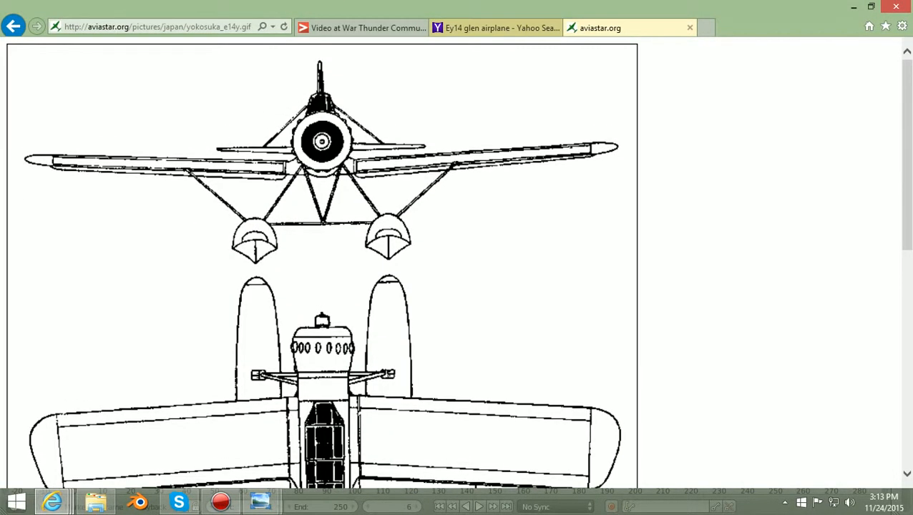
scroll("down", 3)
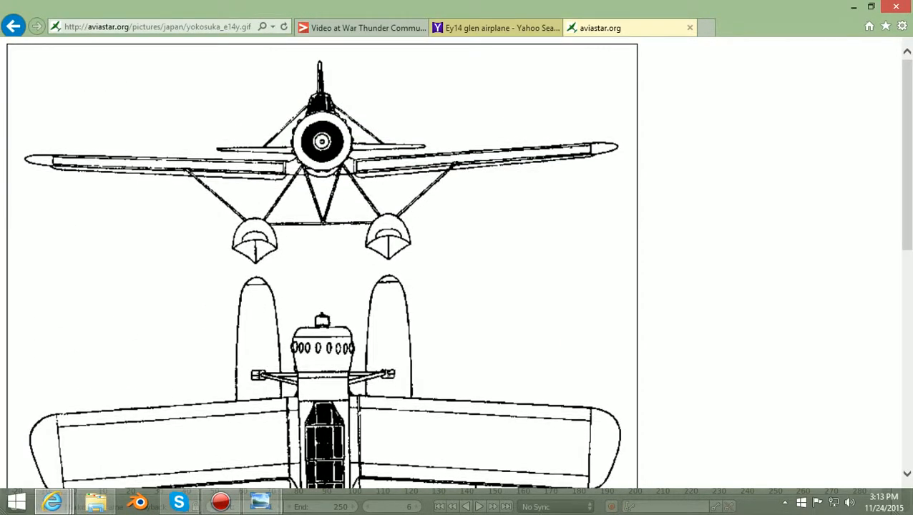
scroll("down", 3)
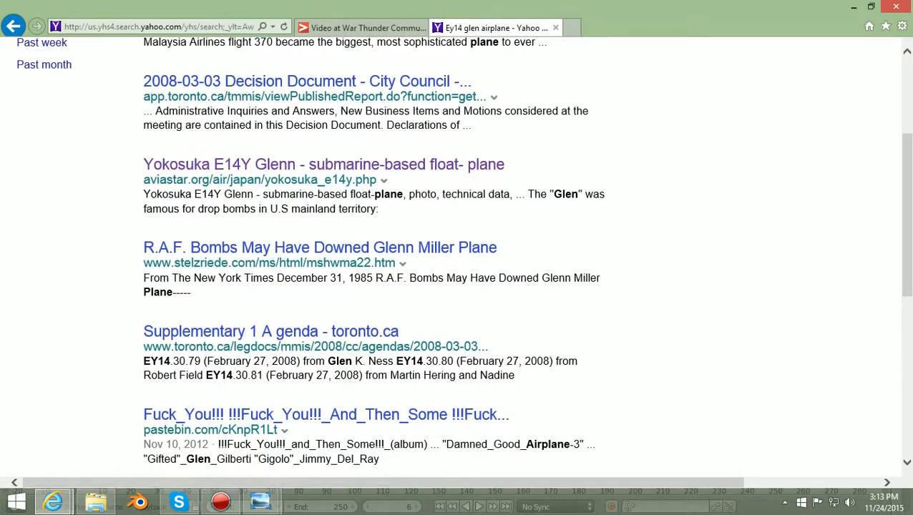
Edit the query to 'Ey14 glen airplane pics' and run the new search
scroll("down", 3)
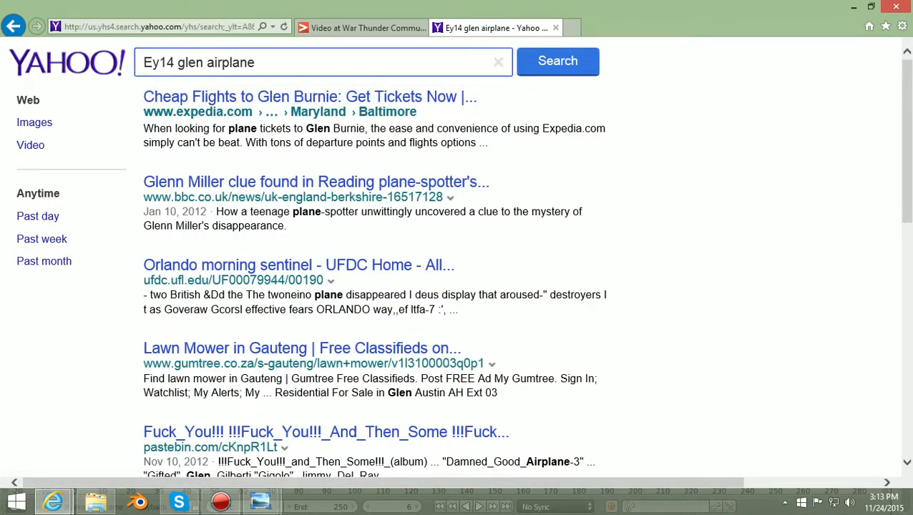
left_click(322, 63)
type(" pics")
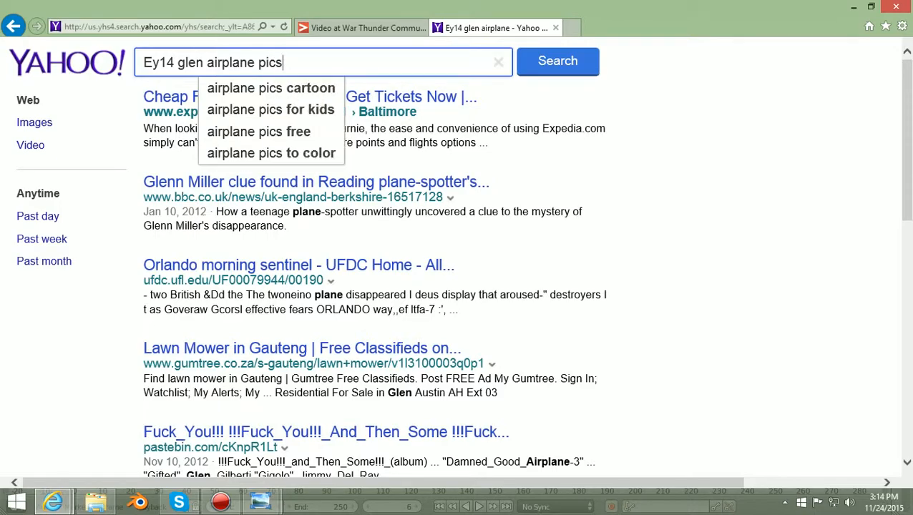
key("backspace")
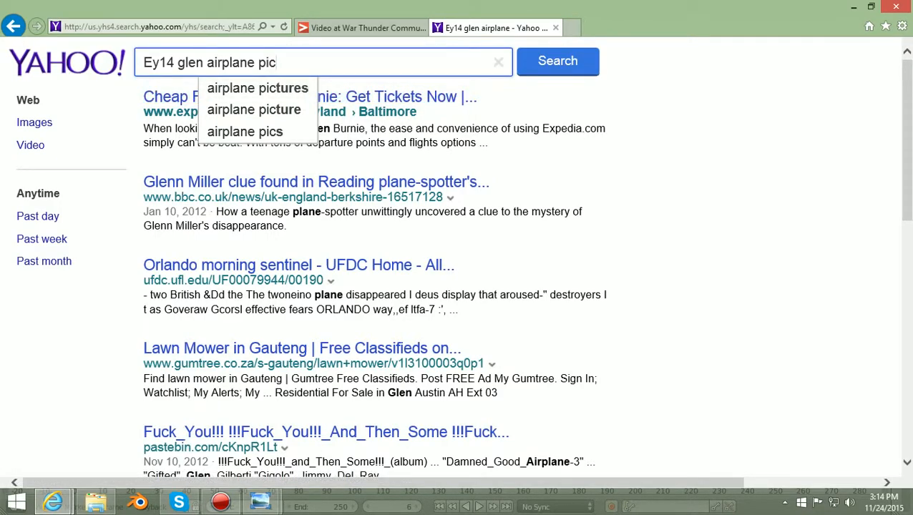
type("s")
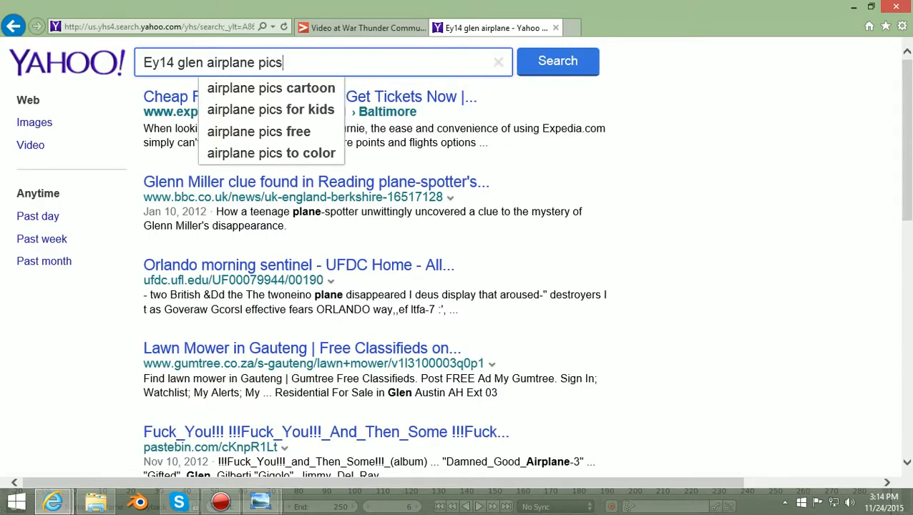
left_click(558, 60)
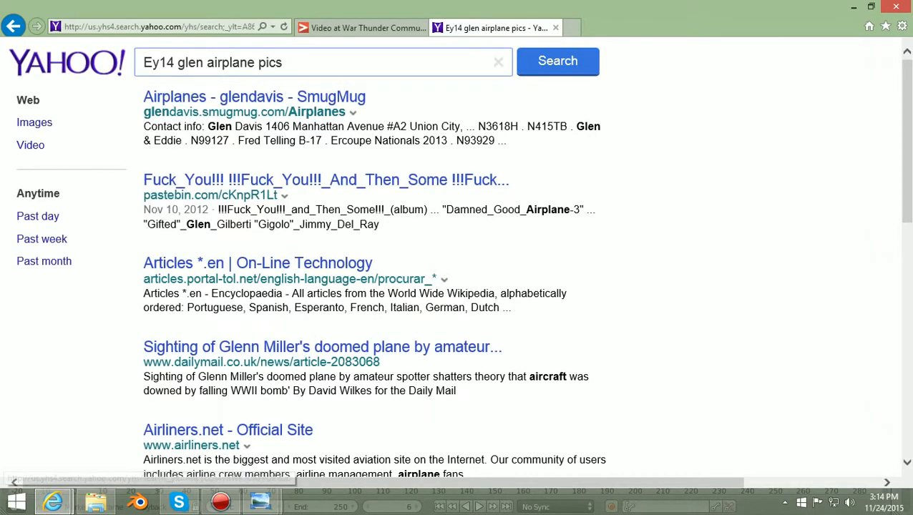
scroll("down", 3)
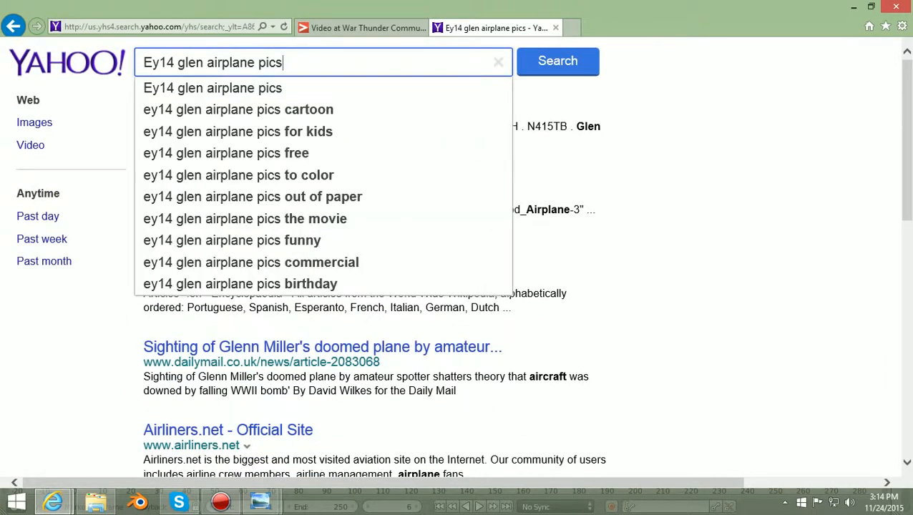
key("Backspace")
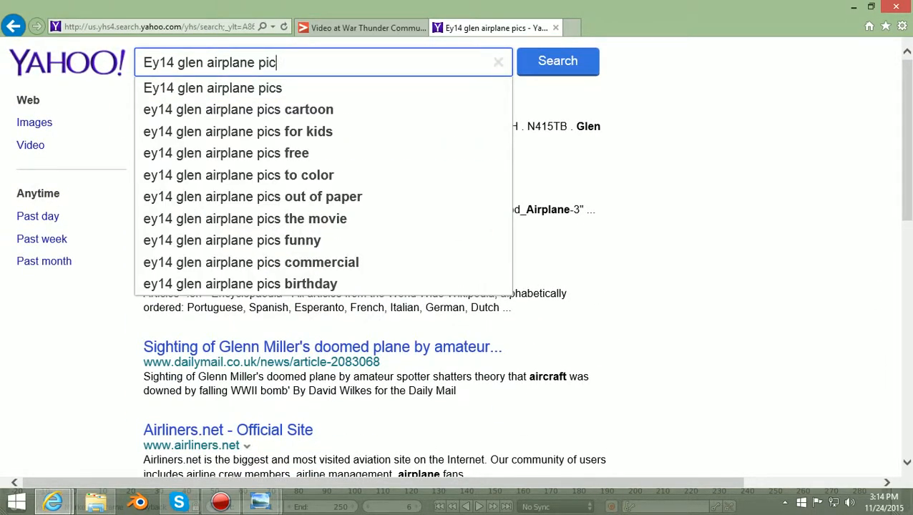
left_click(498, 62)
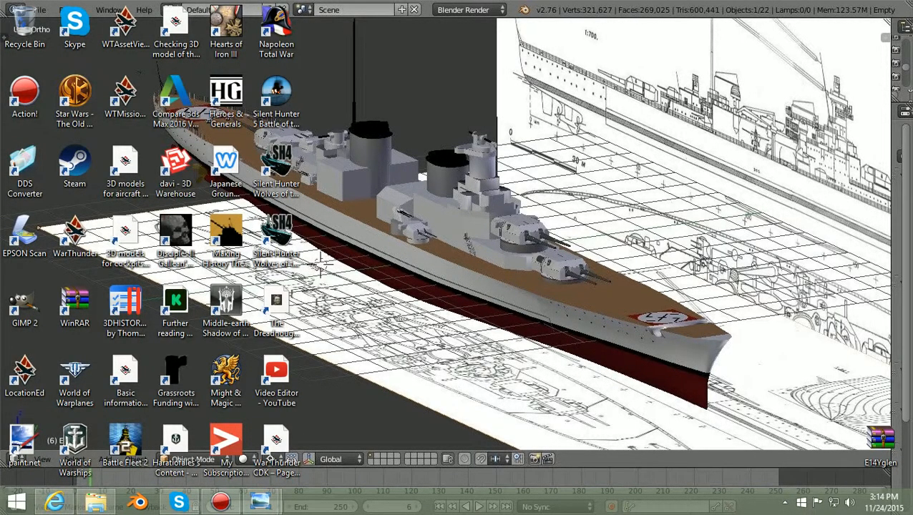
Bring the Blender window with the warship model and blueprint references into focus
left_click(275, 300)
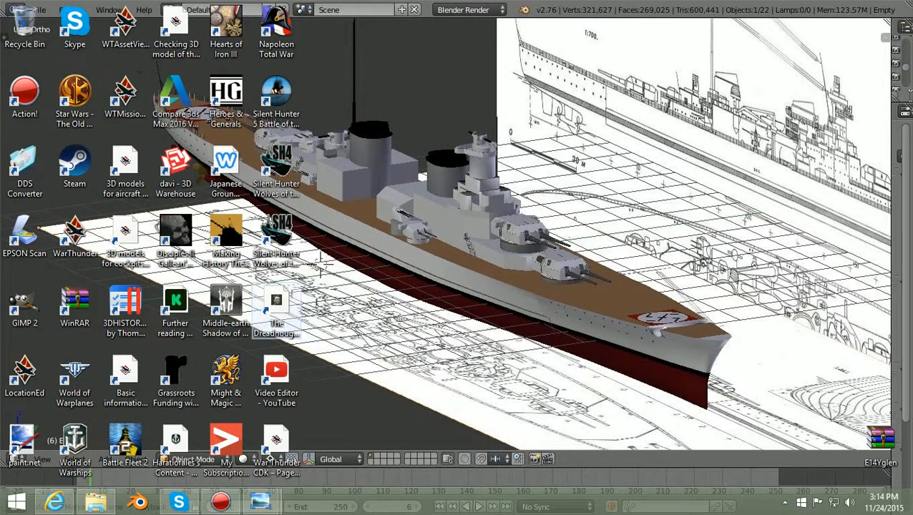